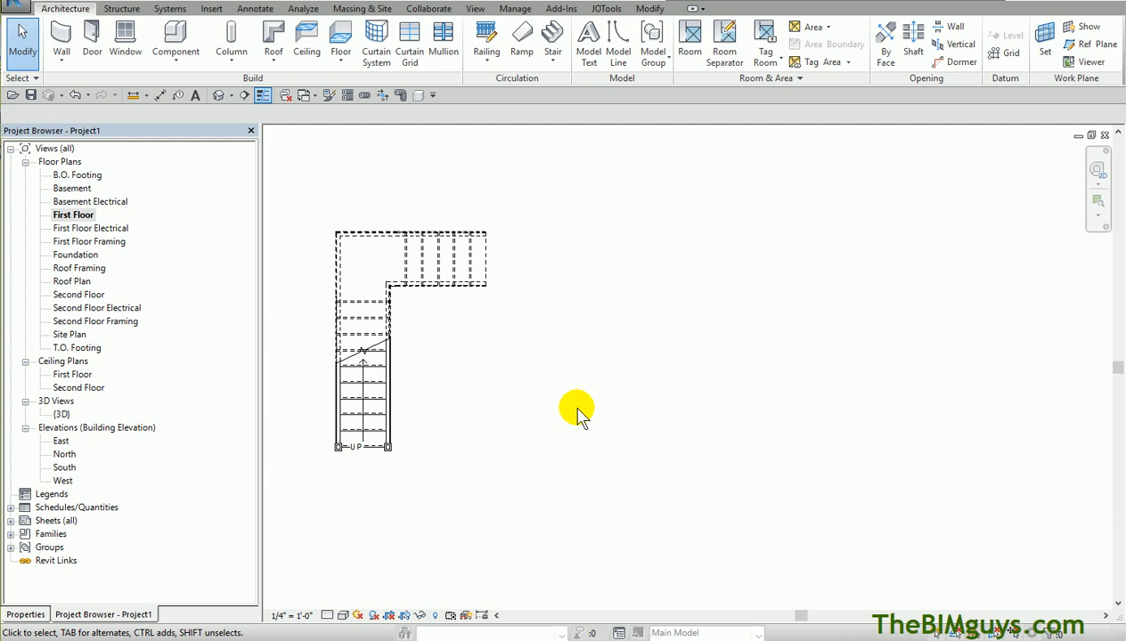
{"action": "mouse_move", "coordinate": [612, 338]}
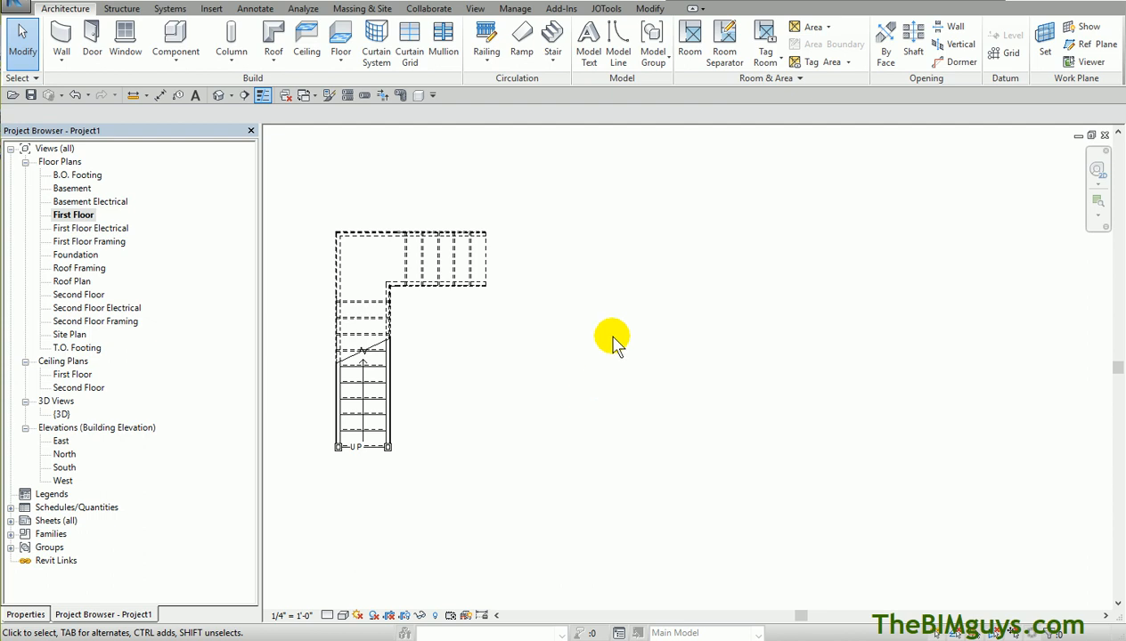
{"action": "mouse_move", "coordinate": [631, 470]}
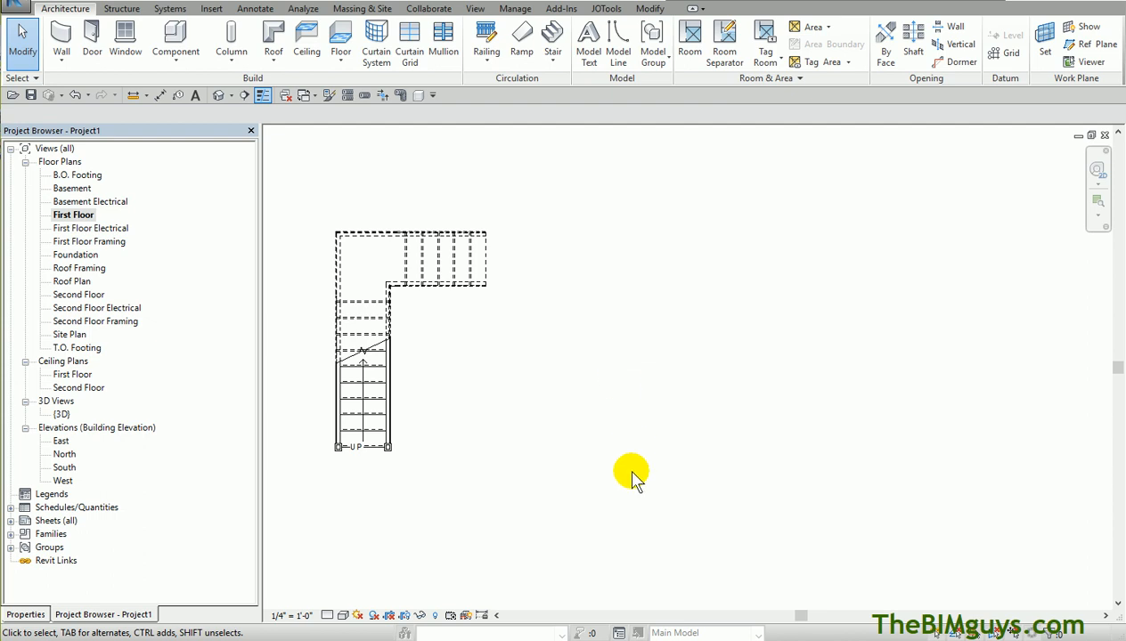
Show the Stair by Component and Stair by Sketch creation choices
{"action": "left_click", "coordinate": [552, 36]}
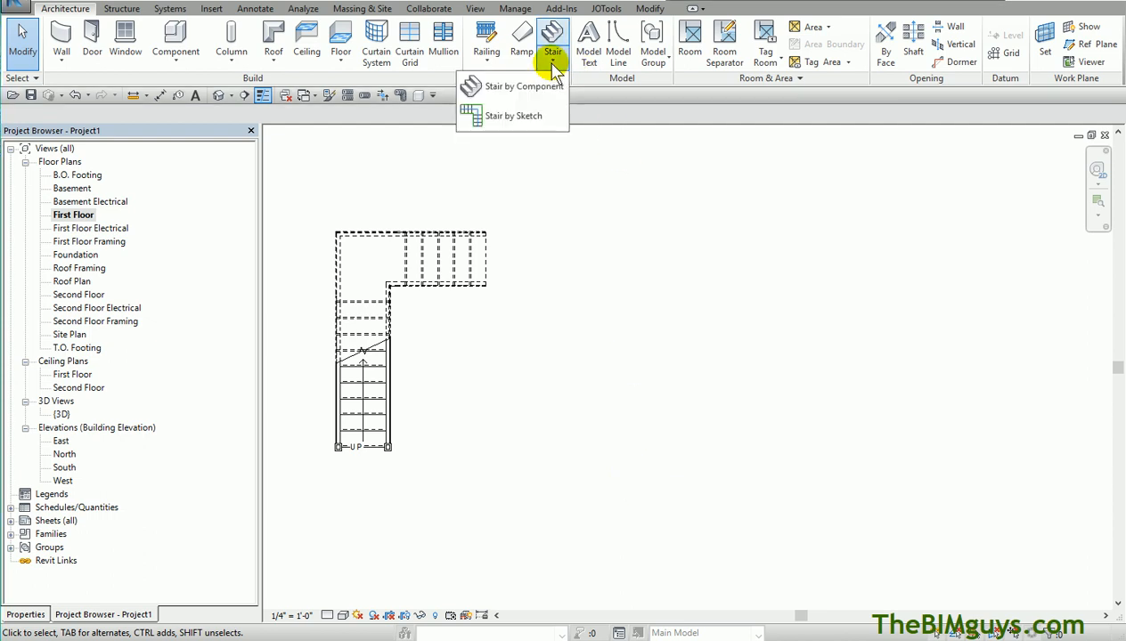
{"action": "mouse_move", "coordinate": [520, 115]}
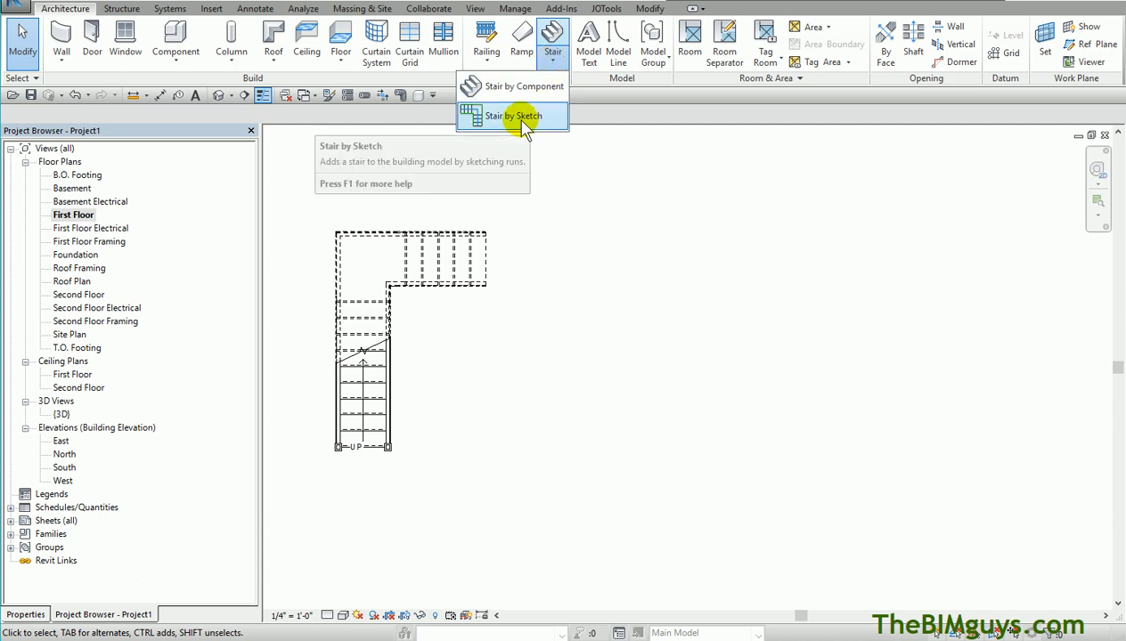
{"action": "mouse_move", "coordinate": [507, 86]}
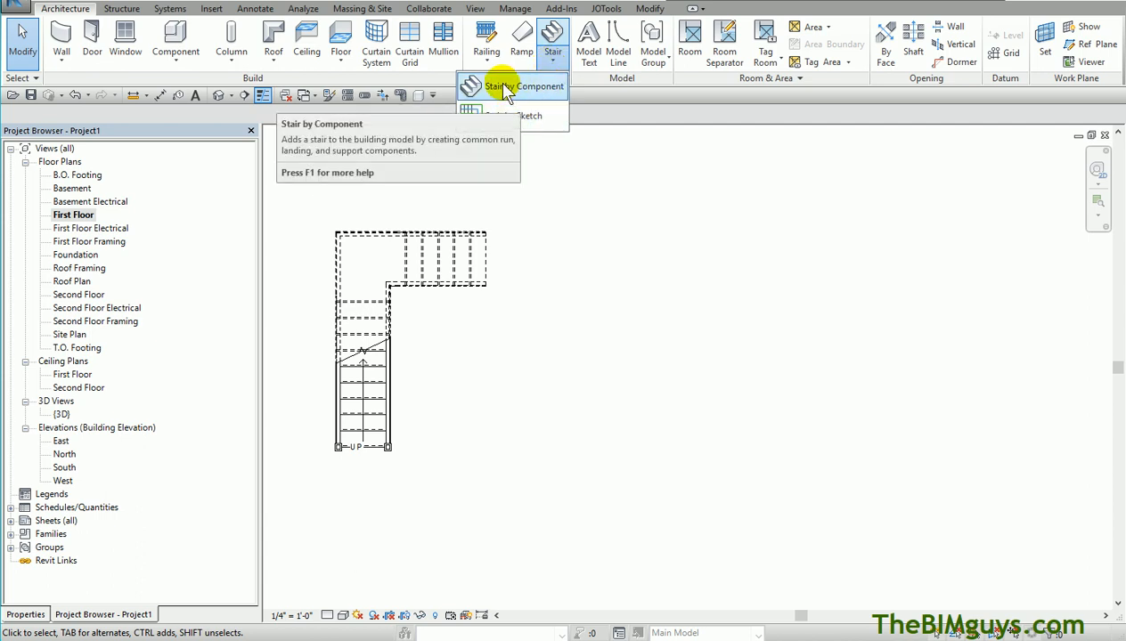
{"action": "mouse_move", "coordinate": [508, 85]}
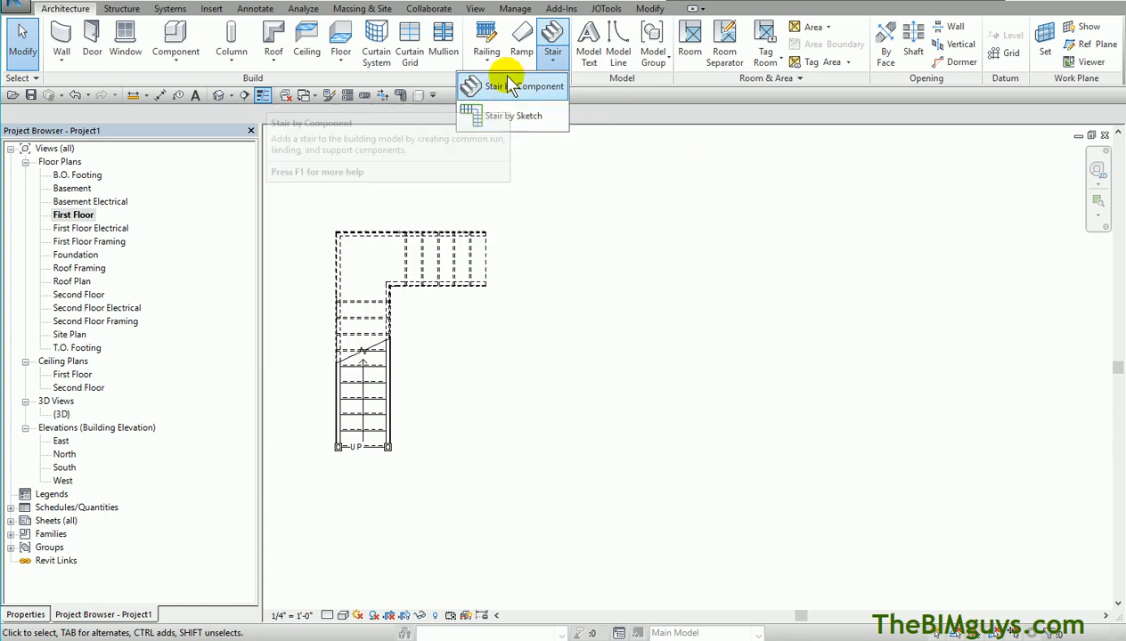
{"action": "mouse_move", "coordinate": [513, 85]}
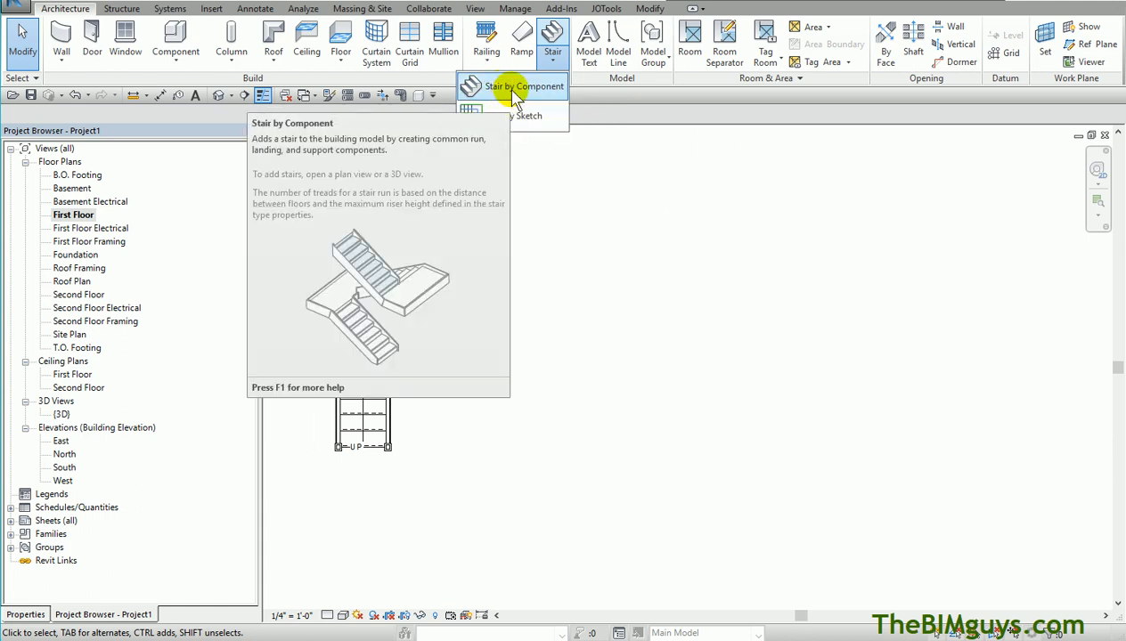
Place an L-shape winder run right of the existing stair and show its run properties
{"action": "left_click", "coordinate": [524, 86]}
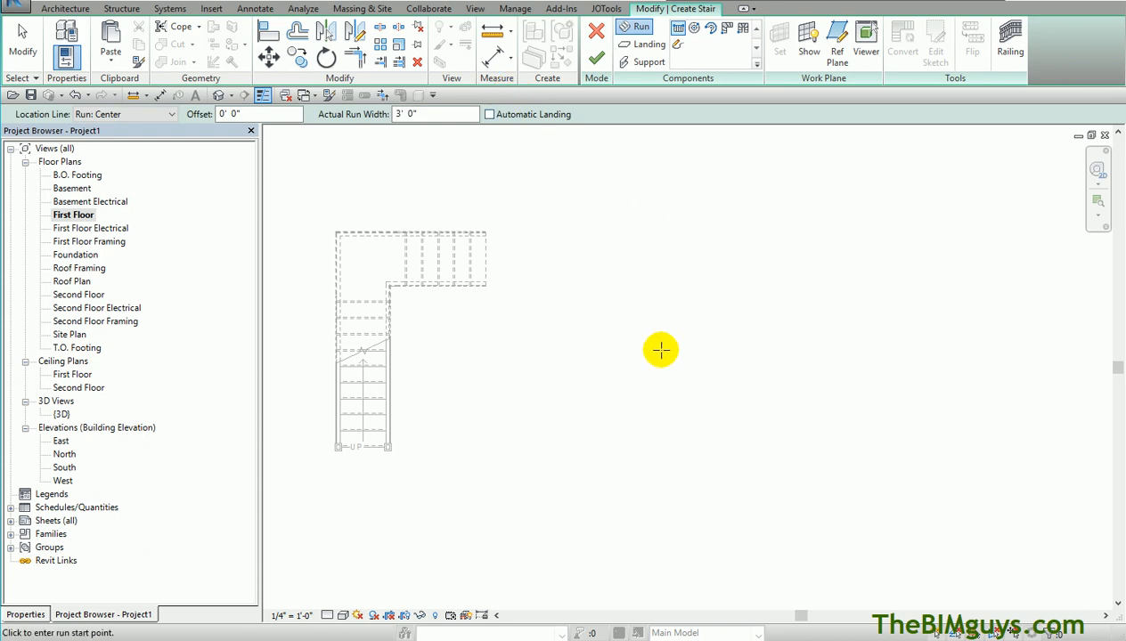
{"action": "mouse_move", "coordinate": [722, 74]}
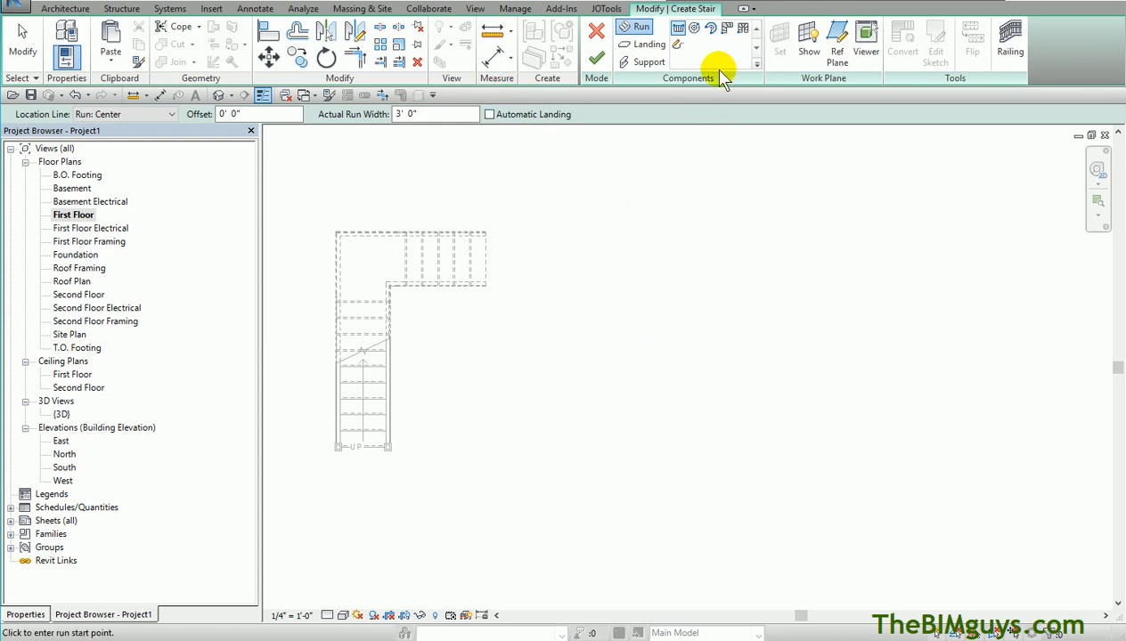
{"action": "mouse_move", "coordinate": [727, 28]}
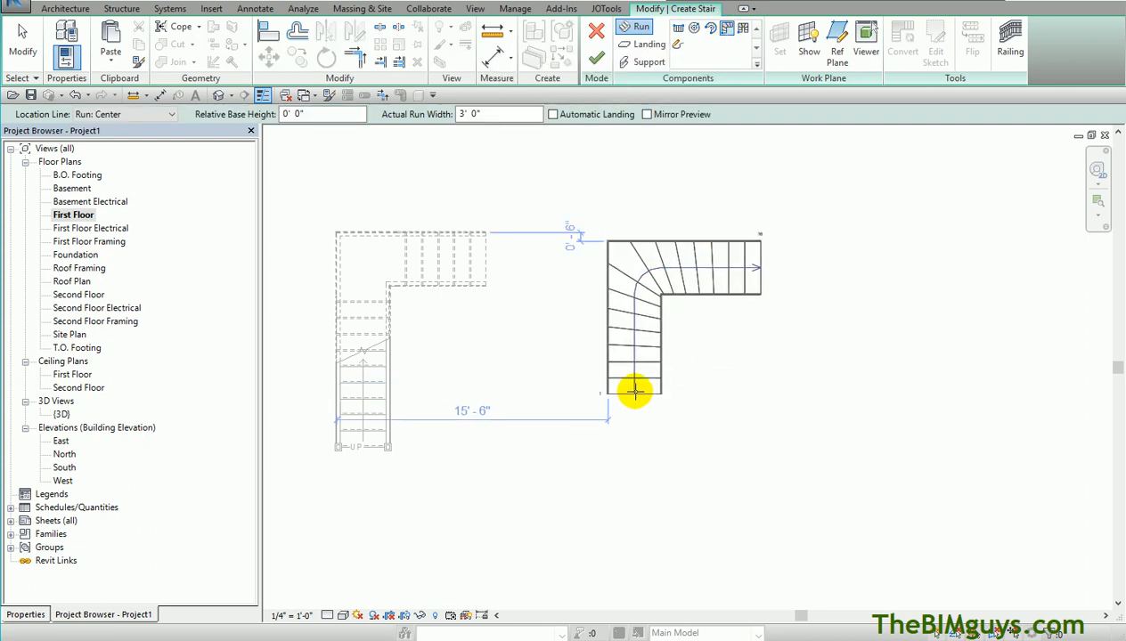
{"action": "left_click", "coordinate": [634, 392]}
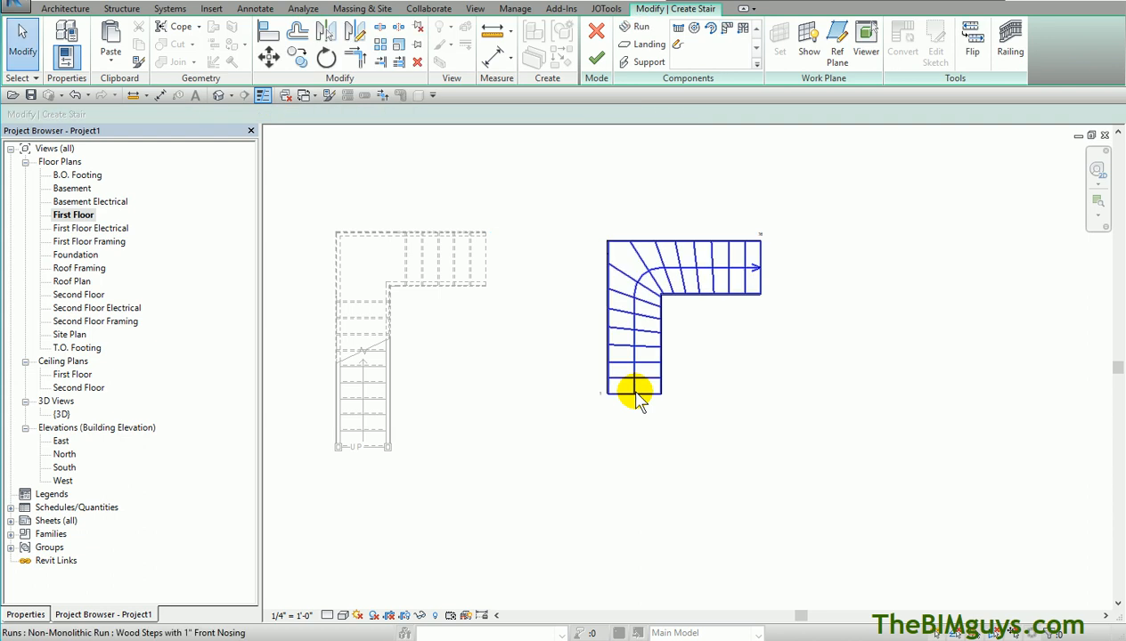
{"action": "left_click", "coordinate": [633, 374]}
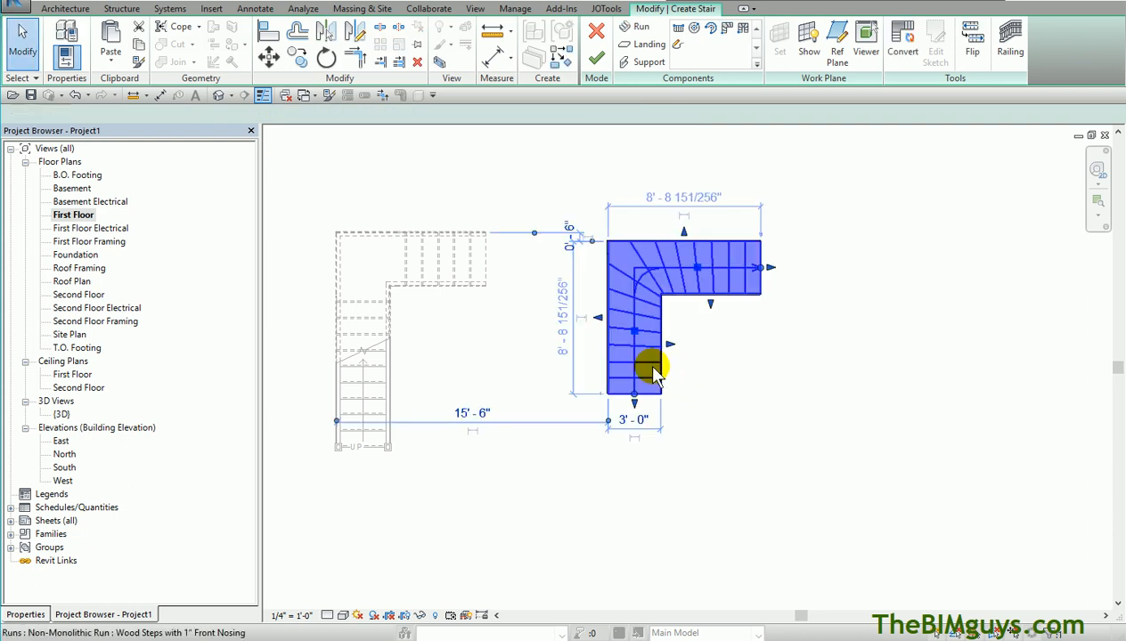
{"action": "left_click", "coordinate": [25, 615]}
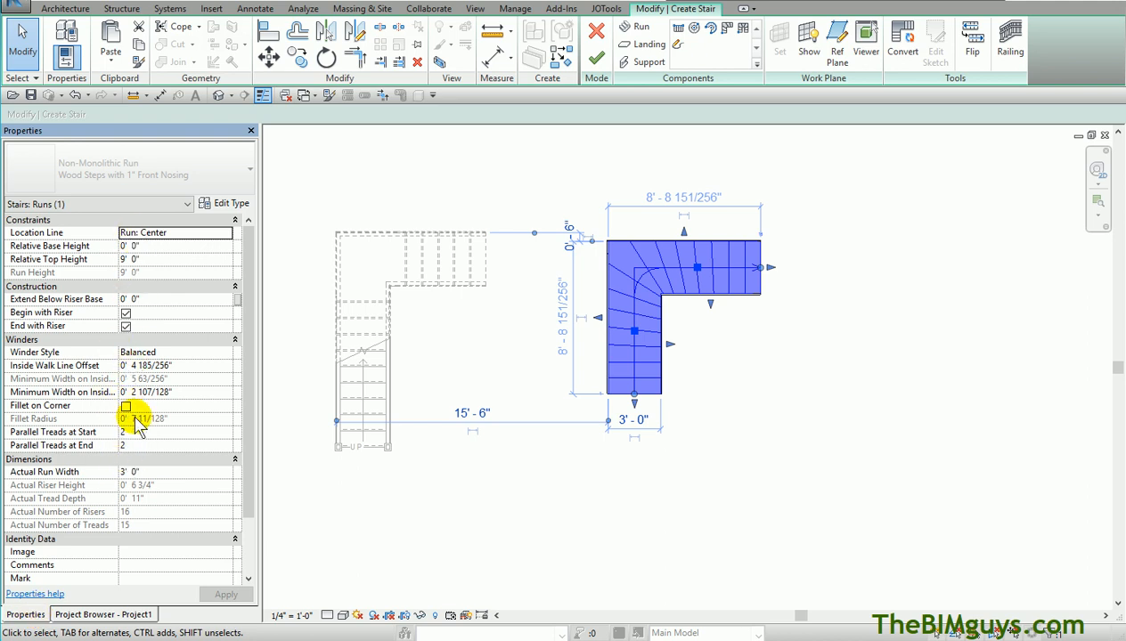
{"action": "left_click", "coordinate": [225, 353]}
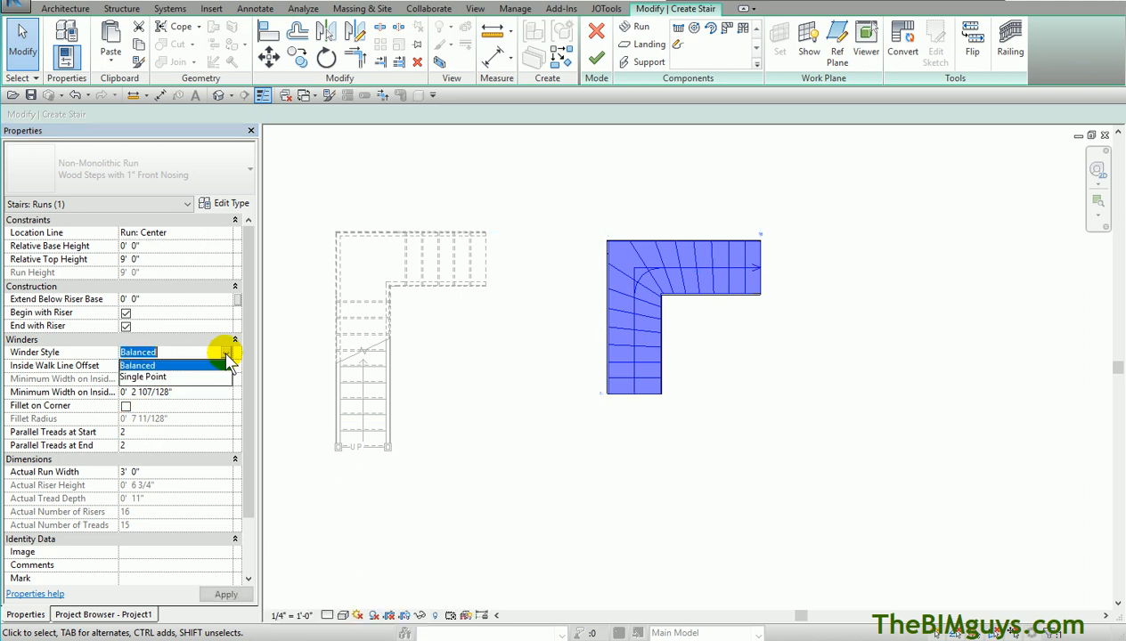
{"action": "left_click", "coordinate": [144, 375]}
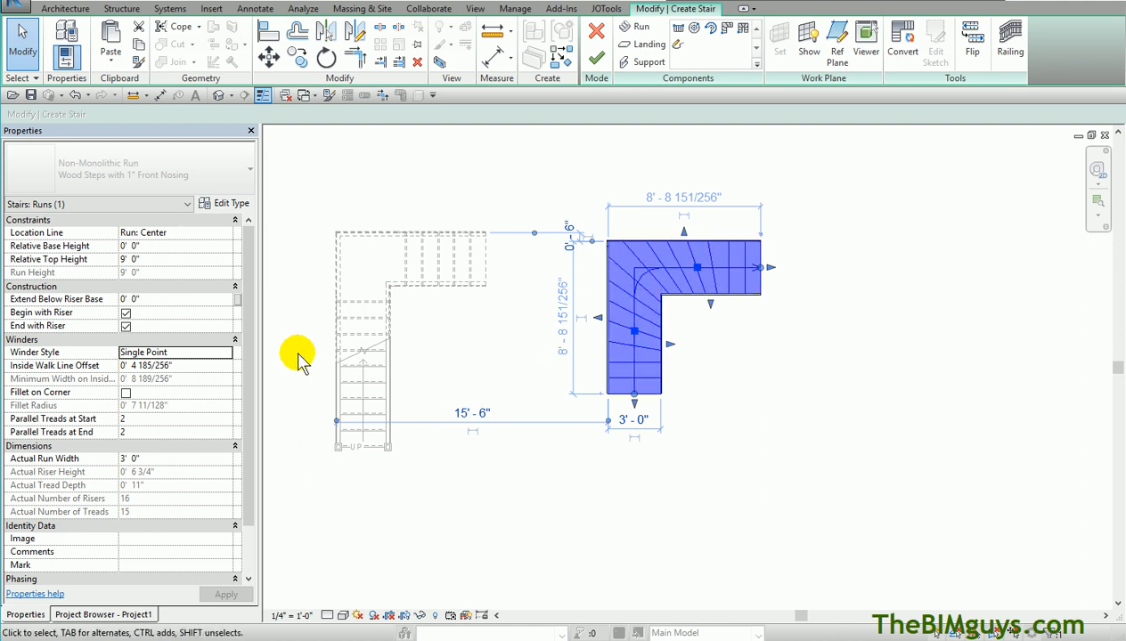
{"action": "left_click", "coordinate": [175, 353]}
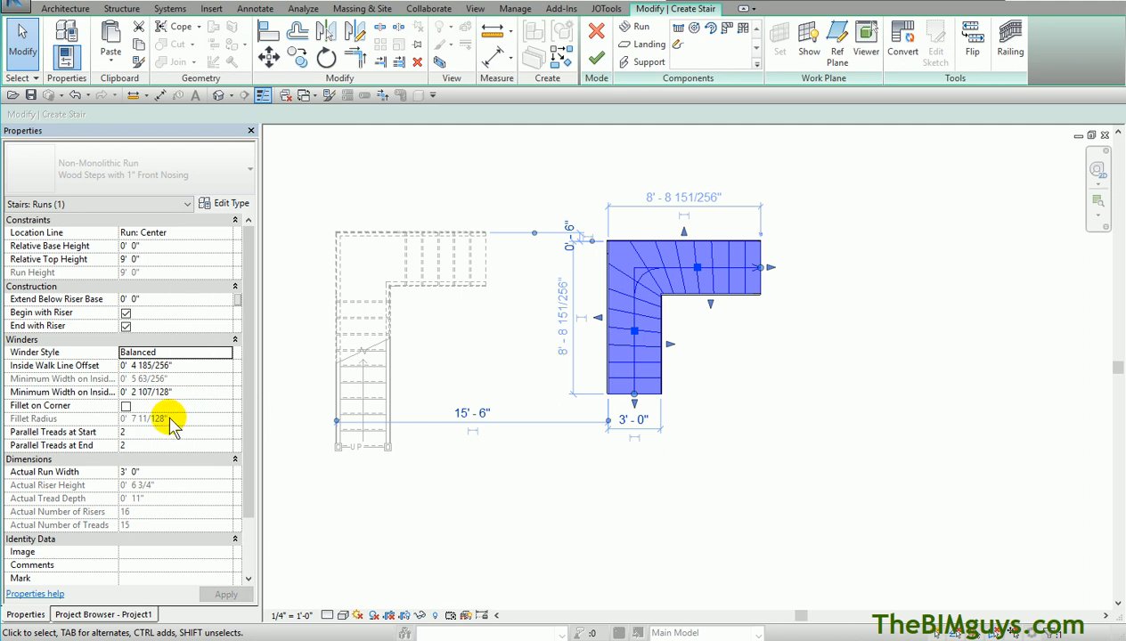
{"action": "mouse_move", "coordinate": [684, 365]}
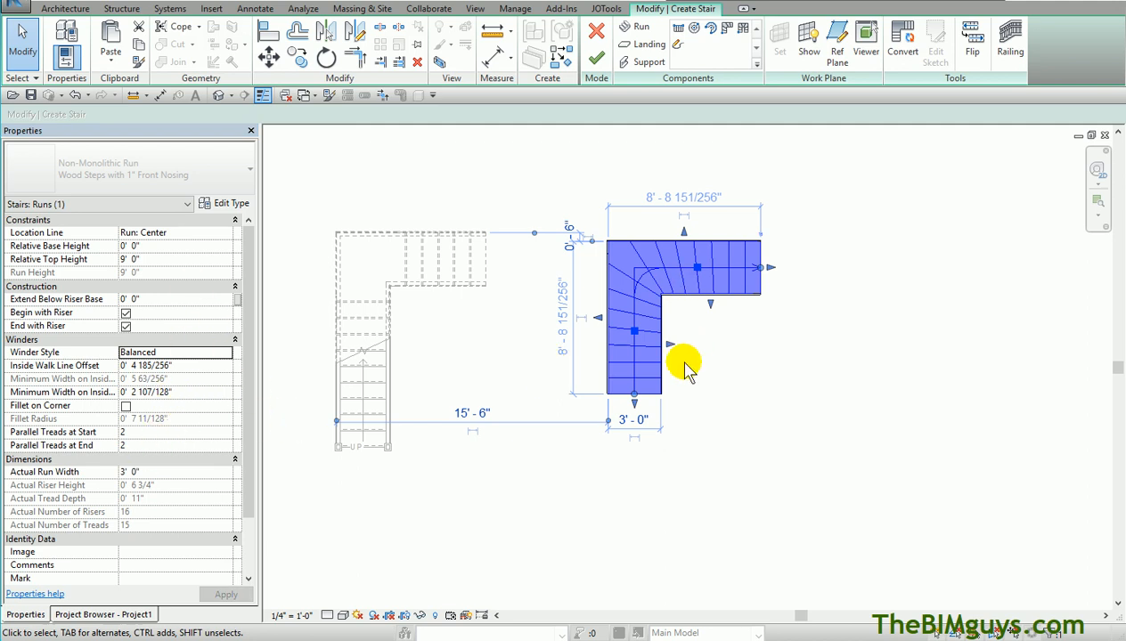
{"action": "mouse_move", "coordinate": [663, 294]}
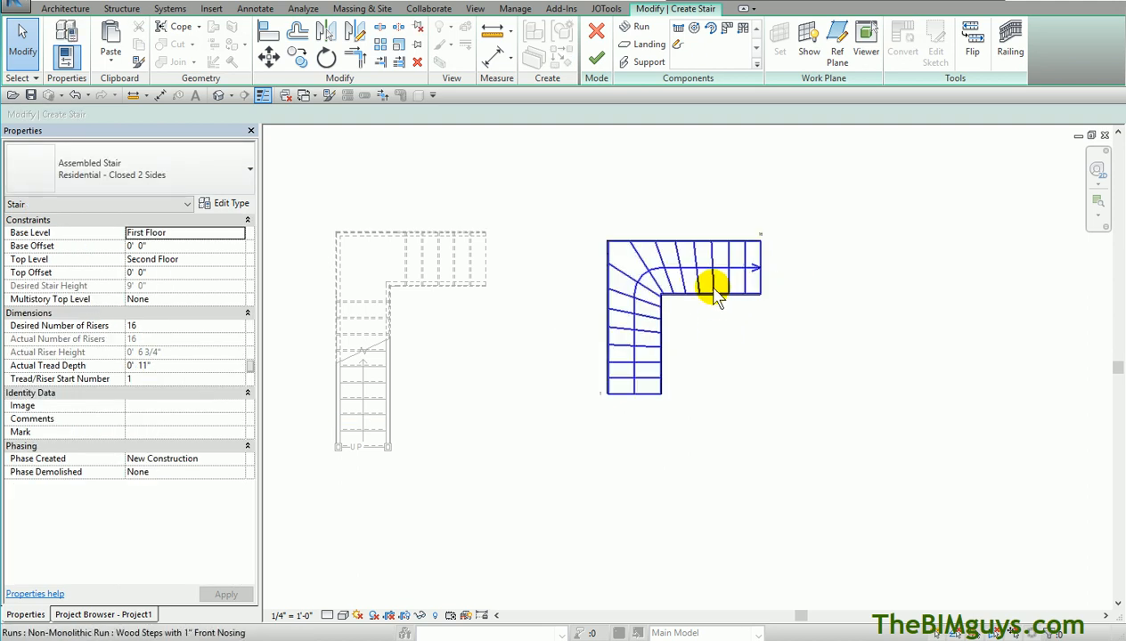
Discard the winder stair and begin a new Assembled Stair by component
{"action": "left_click", "coordinate": [566, 32]}
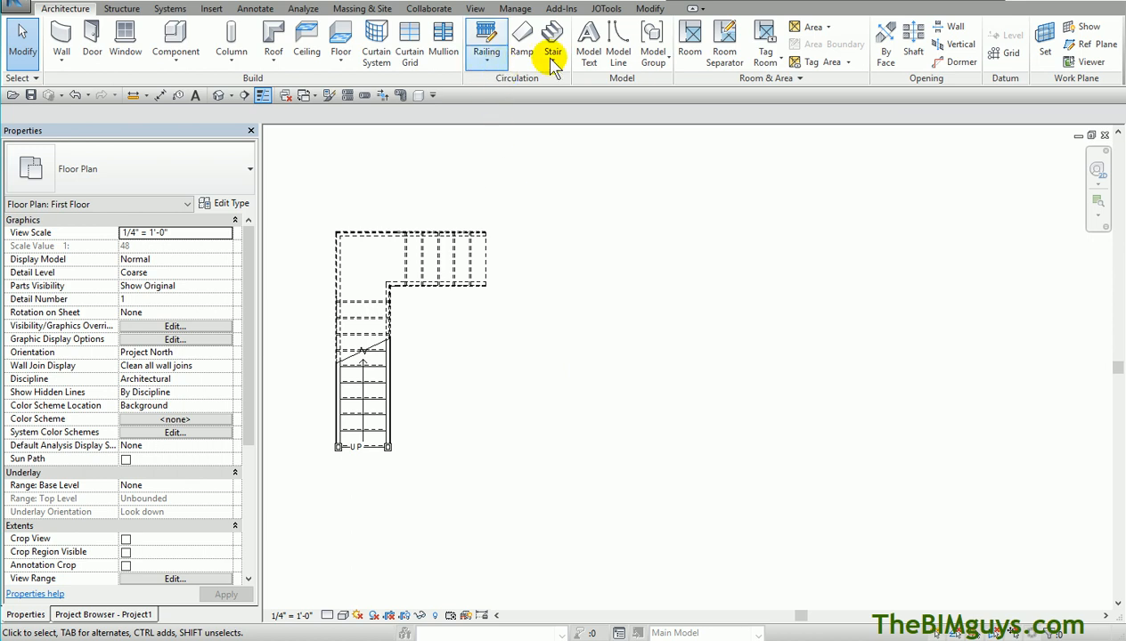
{"action": "left_click", "coordinate": [552, 35]}
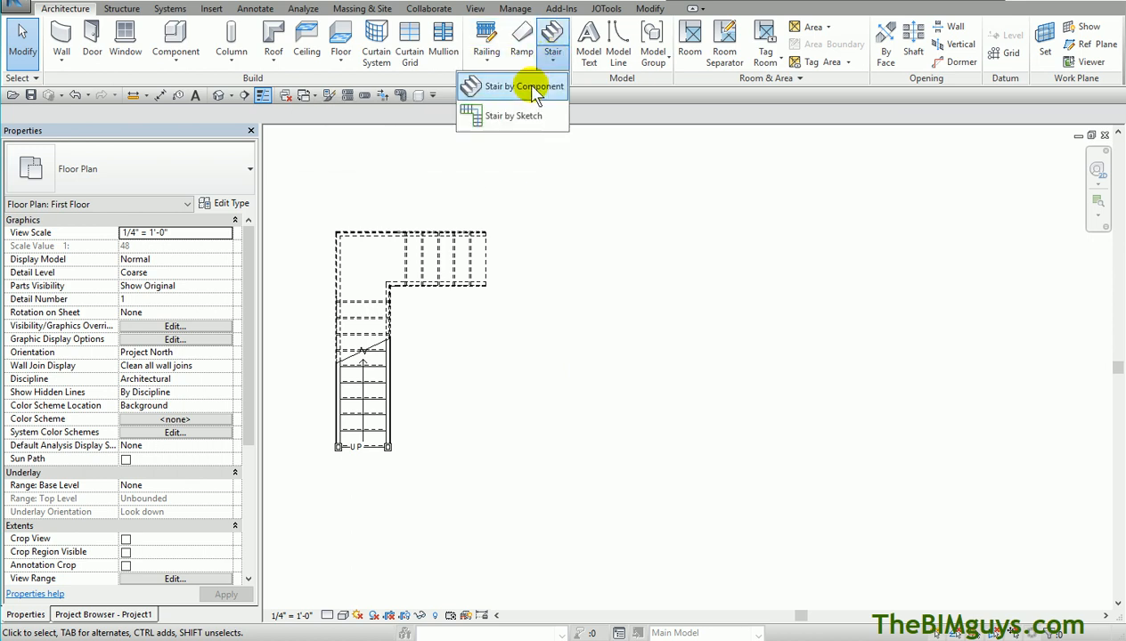
{"action": "left_click", "coordinate": [513, 86]}
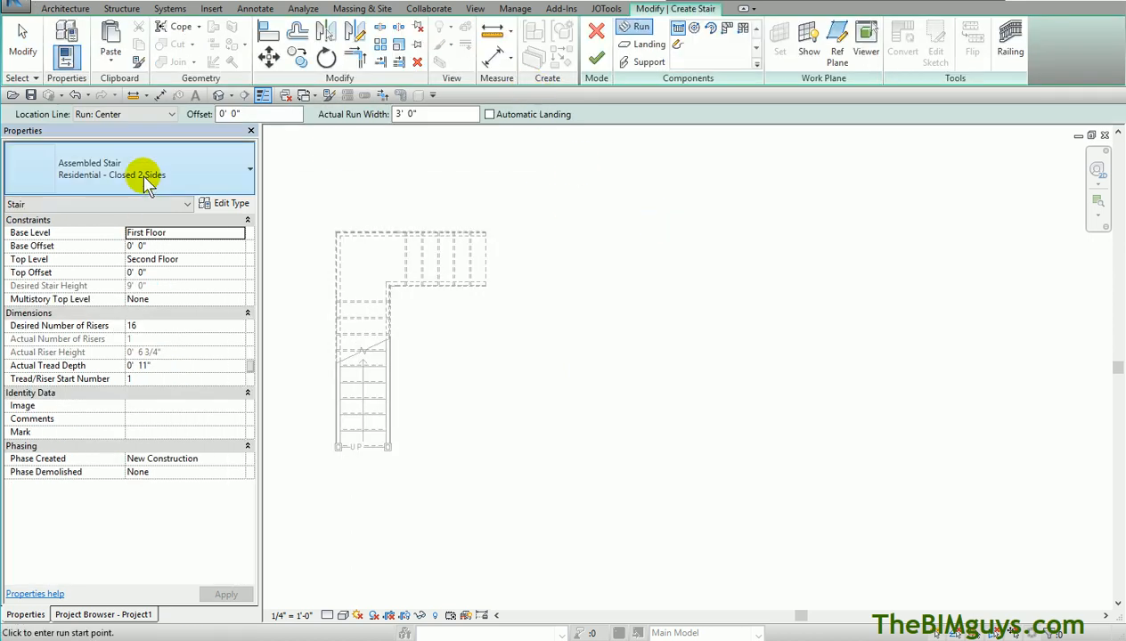
{"action": "mouse_move", "coordinate": [204, 176]}
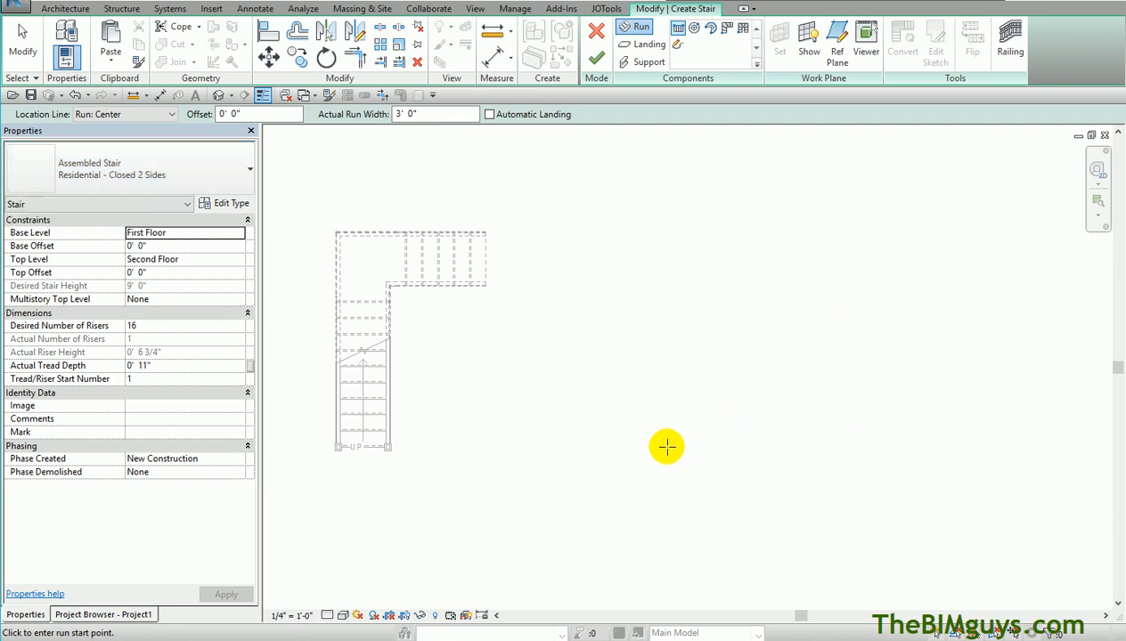
Lay out a vertical run then a horizontal run until all 16 risers are placed
{"action": "left_click", "coordinate": [666, 447]}
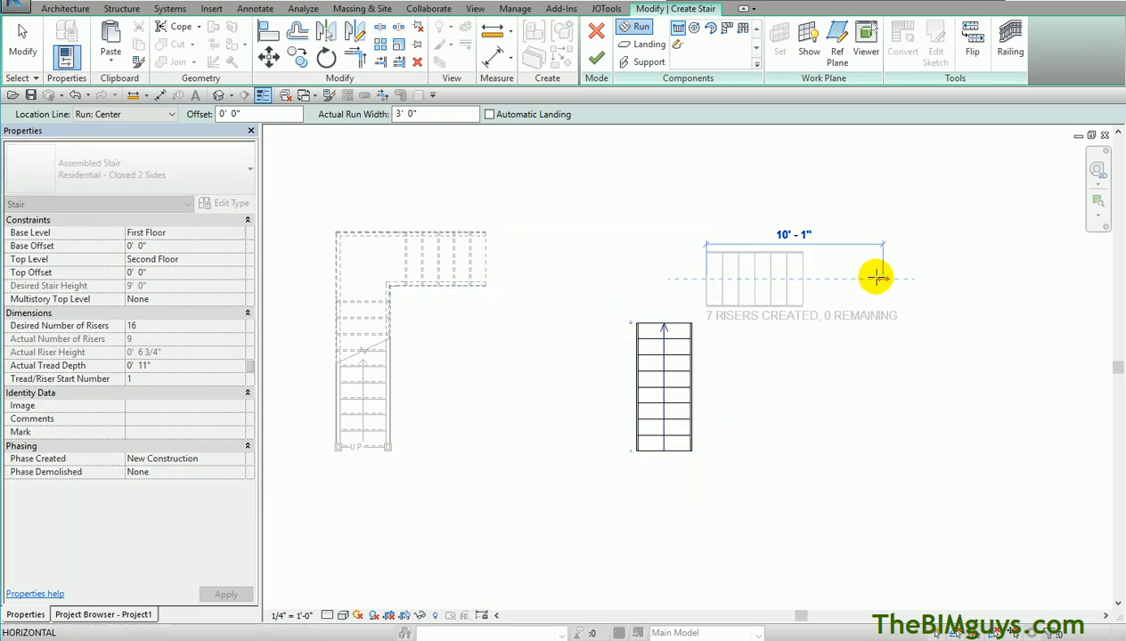
{"action": "left_click", "coordinate": [877, 278]}
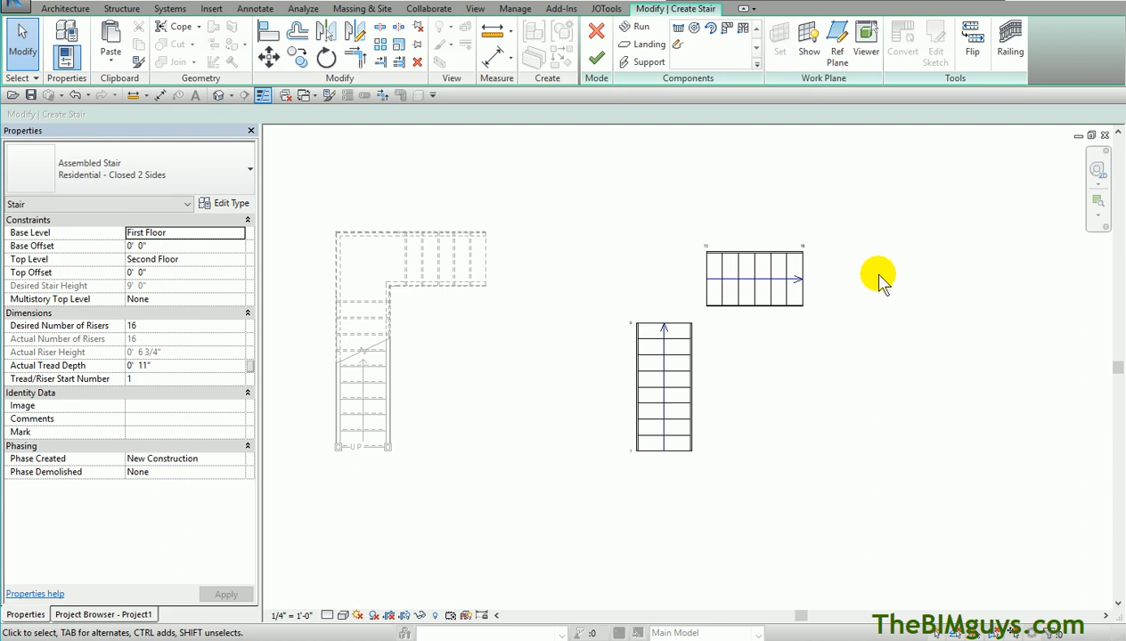
{"action": "mouse_move", "coordinate": [922, 356]}
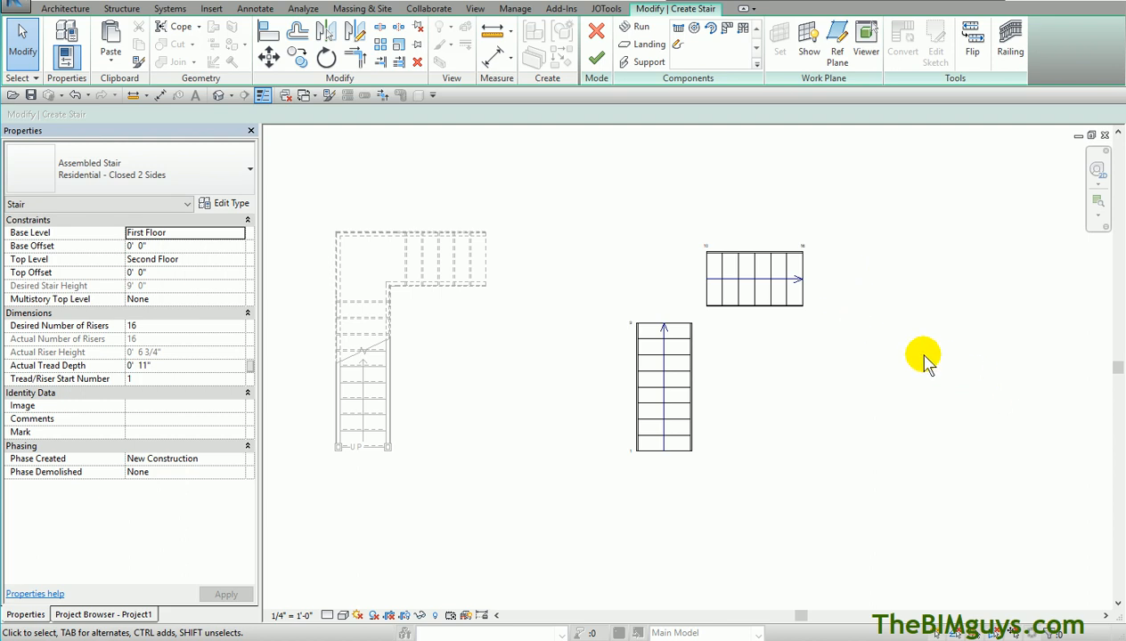
{"action": "mouse_move", "coordinate": [642, 45]}
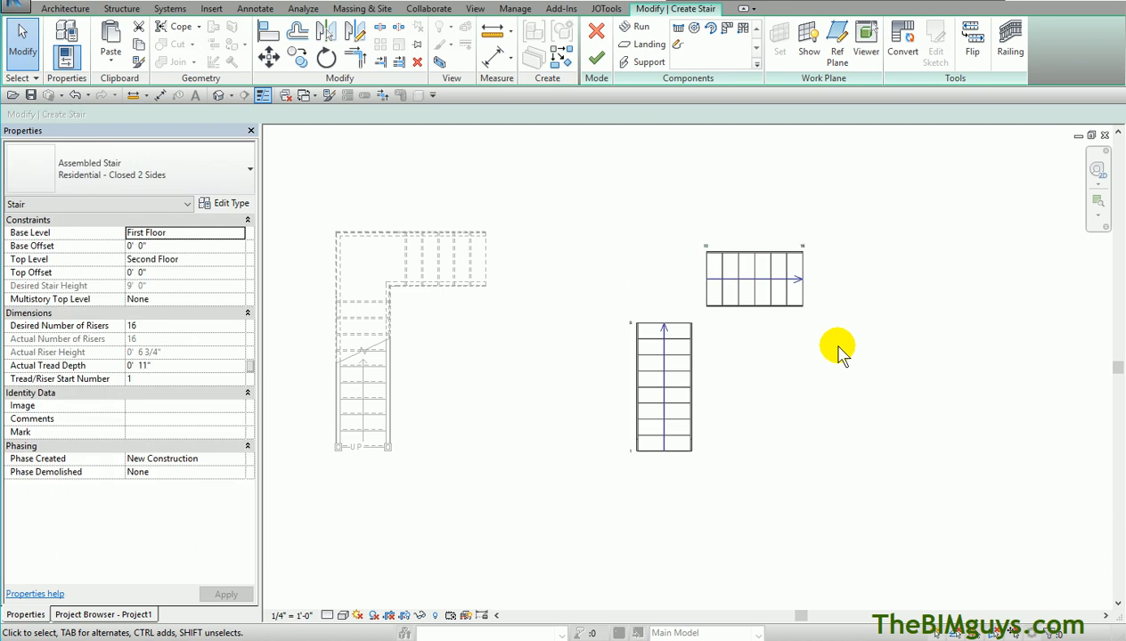
Rotate the upper run 90° so it meets the lower run's top at a corner
{"action": "left_click", "coordinate": [752, 278]}
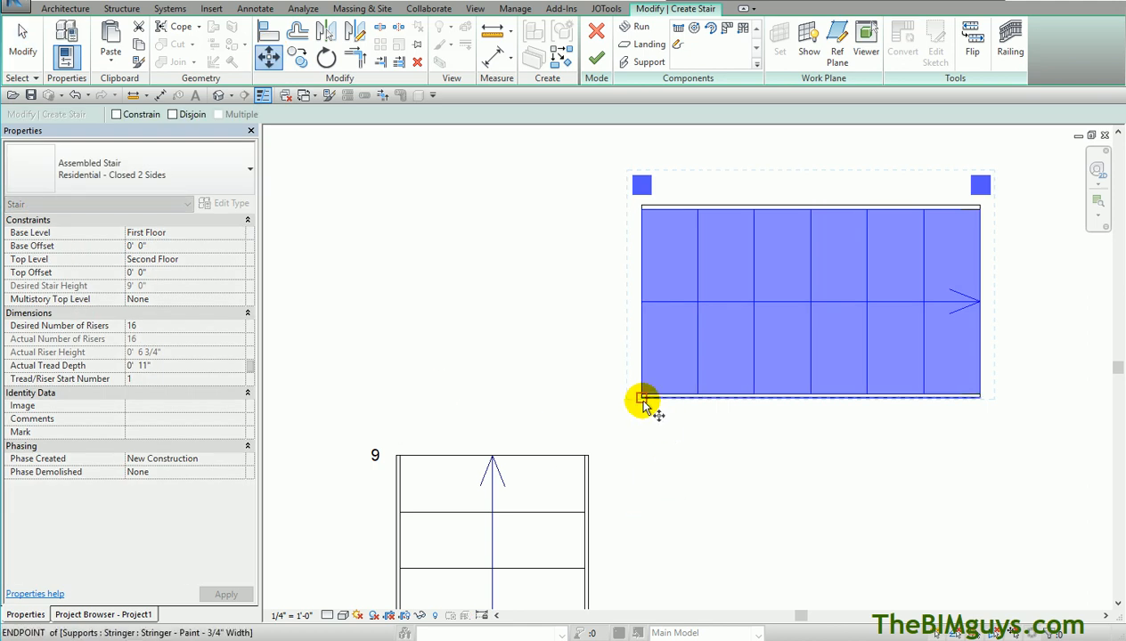
{"action": "left_click_drag", "start_coordinate": [642, 399], "coordinate": [591, 456]}
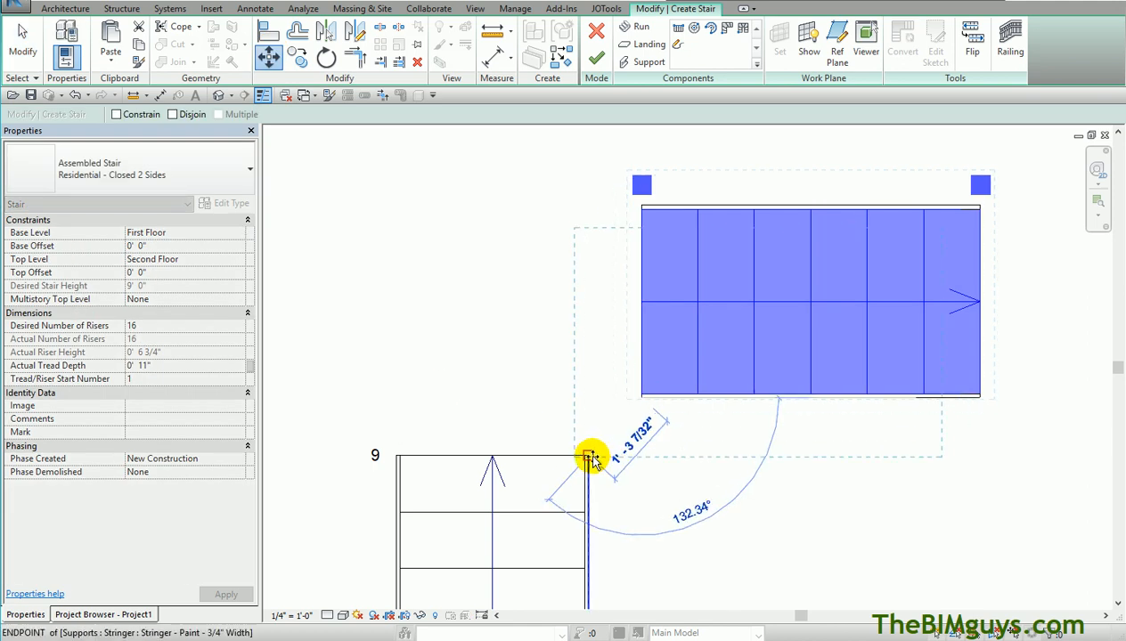
{"action": "left_click", "coordinate": [392, 283]}
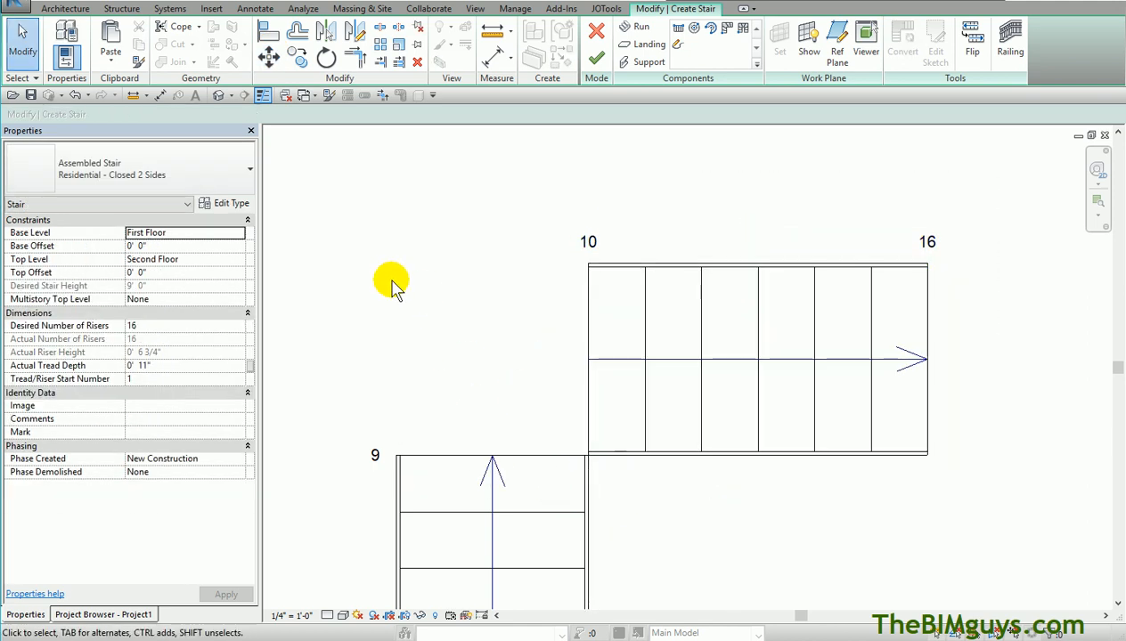
{"action": "mouse_move", "coordinate": [563, 52]}
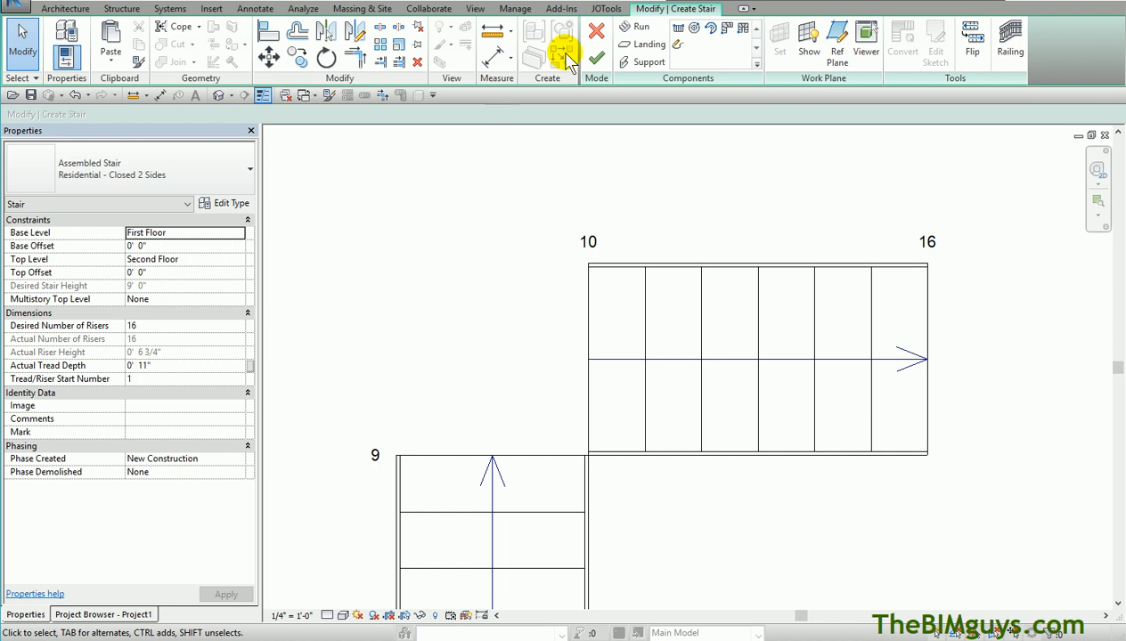
{"action": "left_click", "coordinate": [642, 43]}
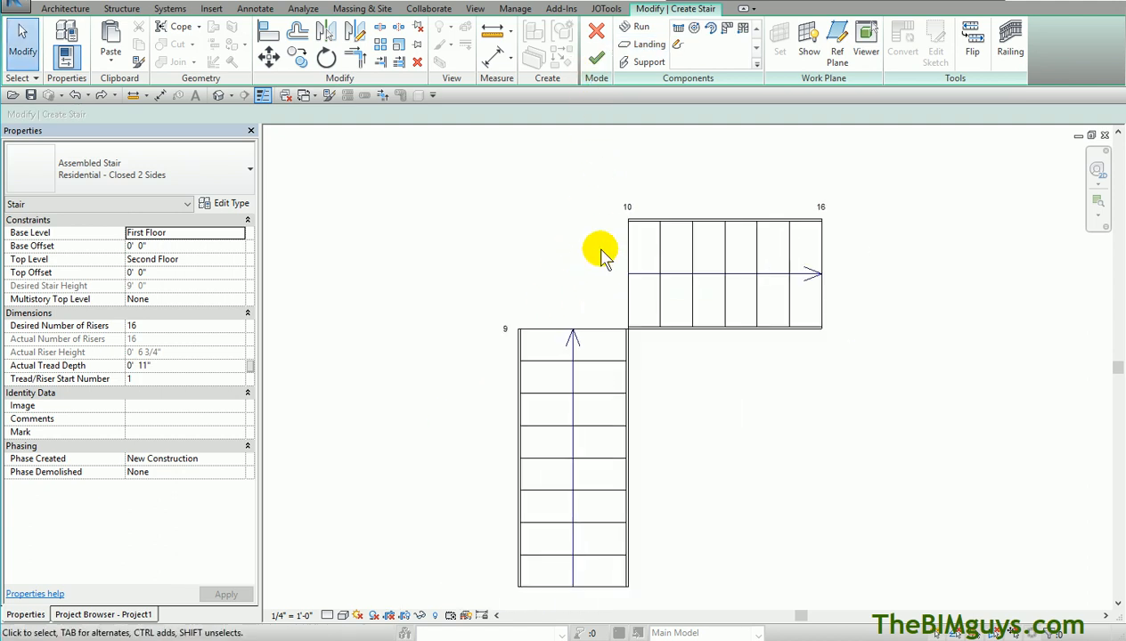
Convert the lower and upper runs to custom sketch-based components, dismissing each warning
{"action": "left_click", "coordinate": [573, 459]}
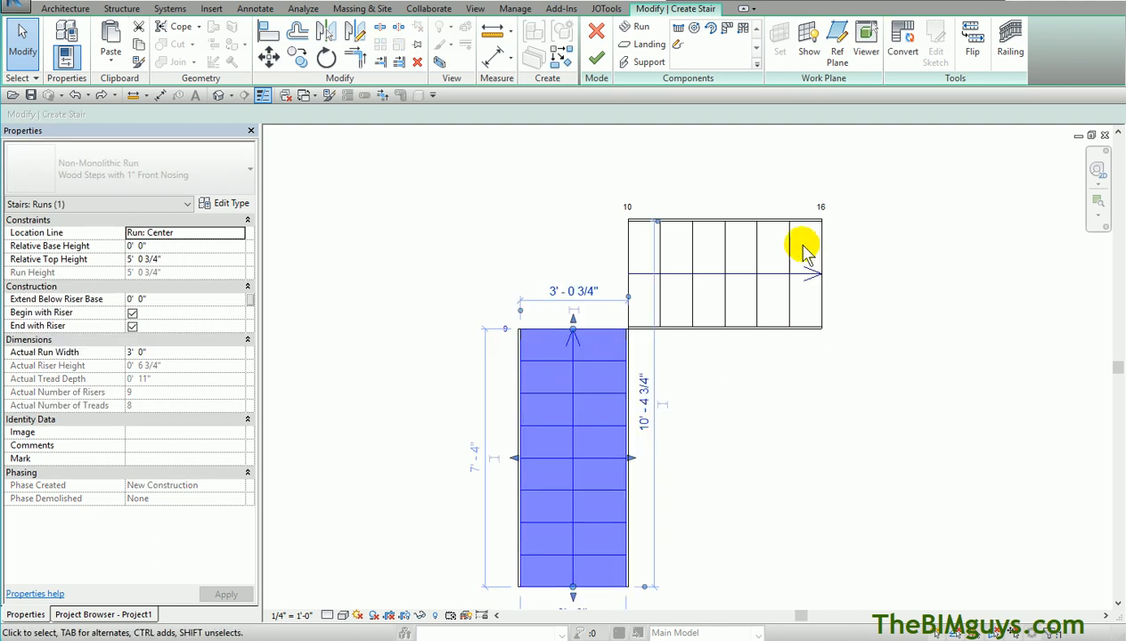
{"action": "left_click", "coordinate": [902, 39]}
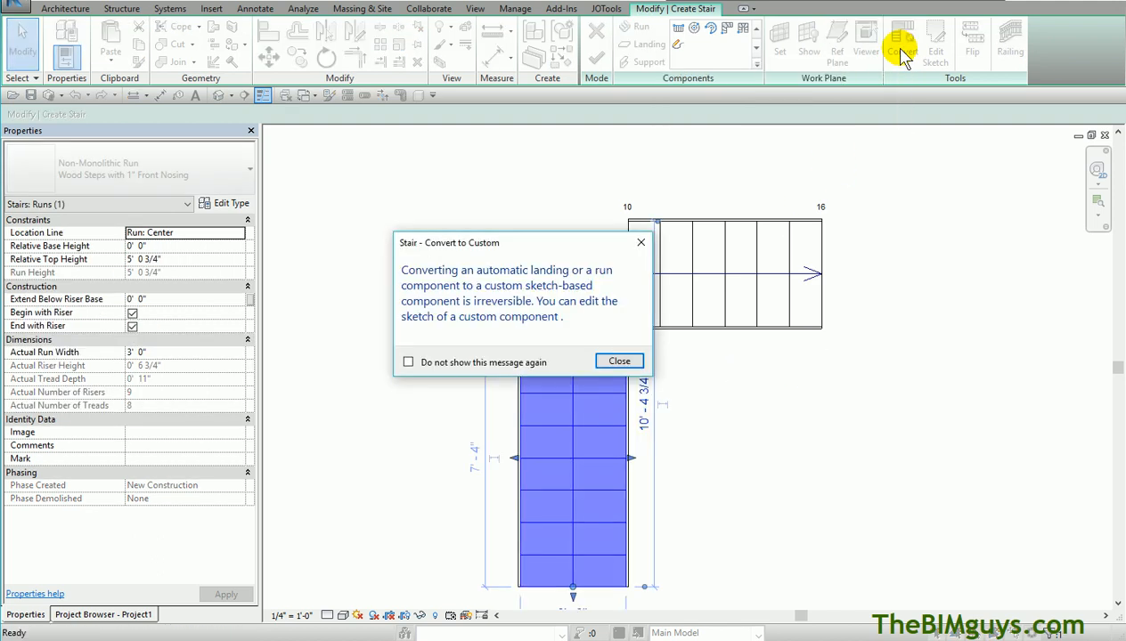
{"action": "left_click", "coordinate": [618, 360]}
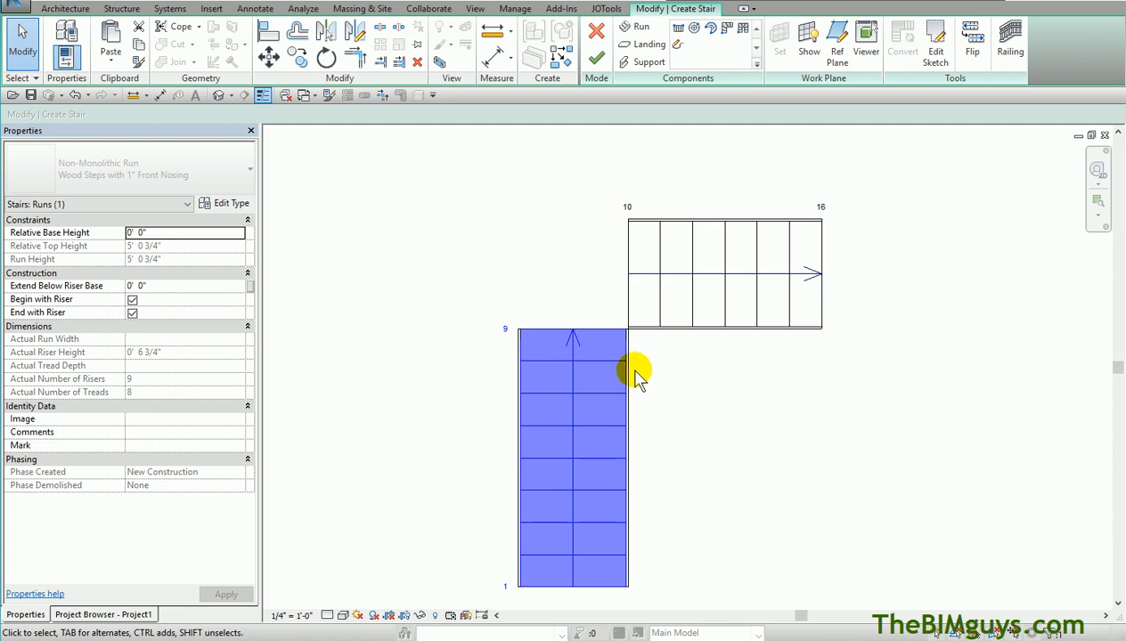
{"action": "left_click", "coordinate": [723, 271]}
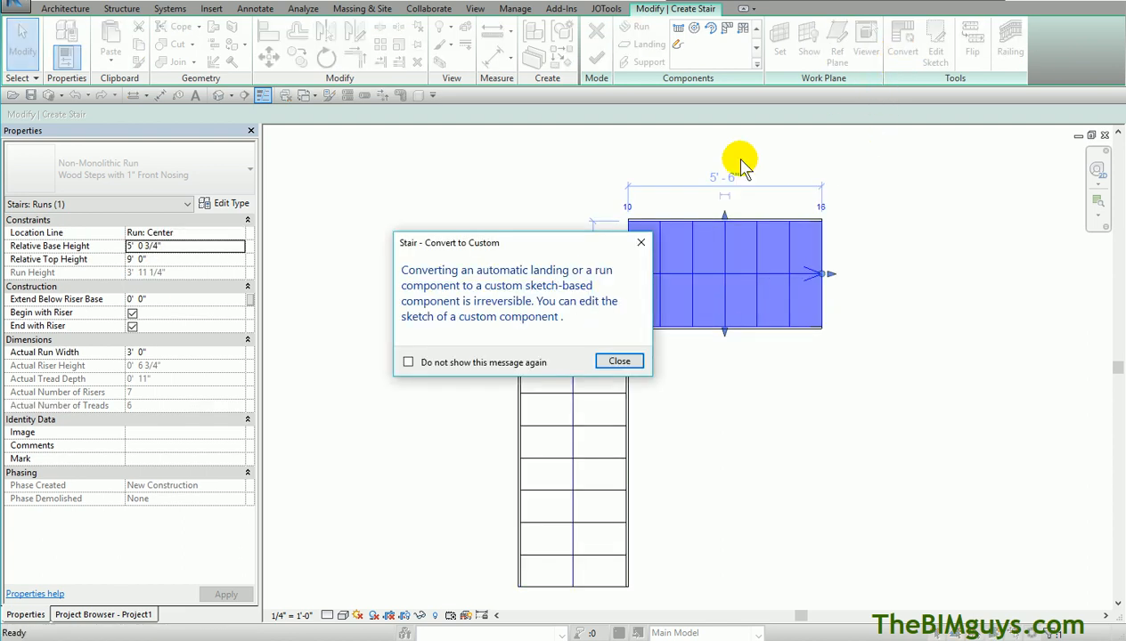
{"action": "mouse_move", "coordinate": [498, 294]}
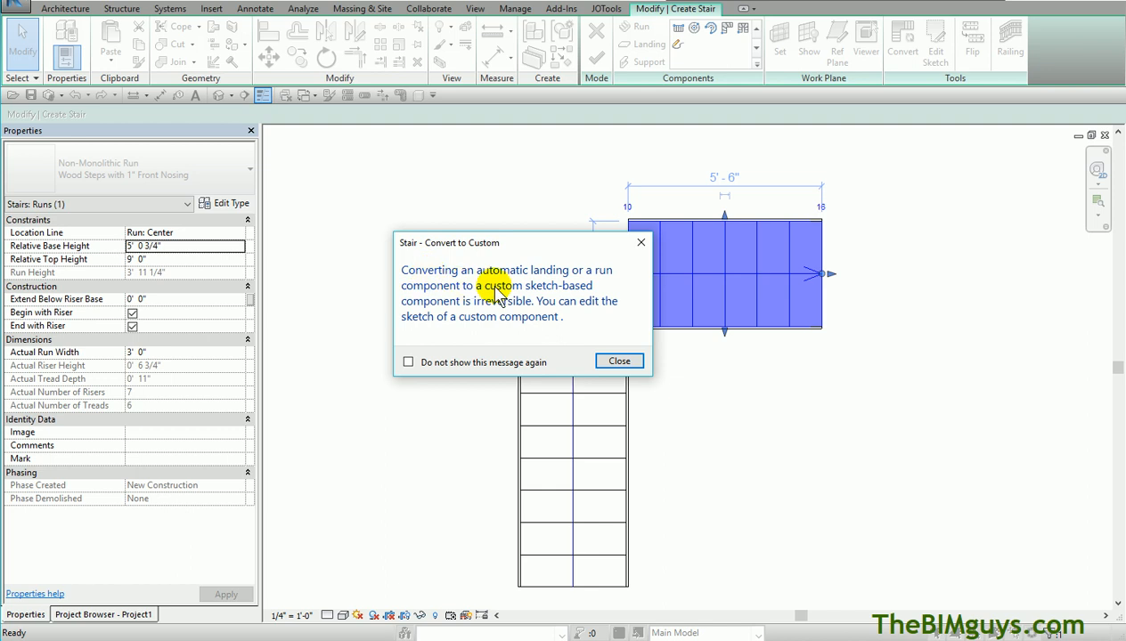
{"action": "mouse_move", "coordinate": [620, 360]}
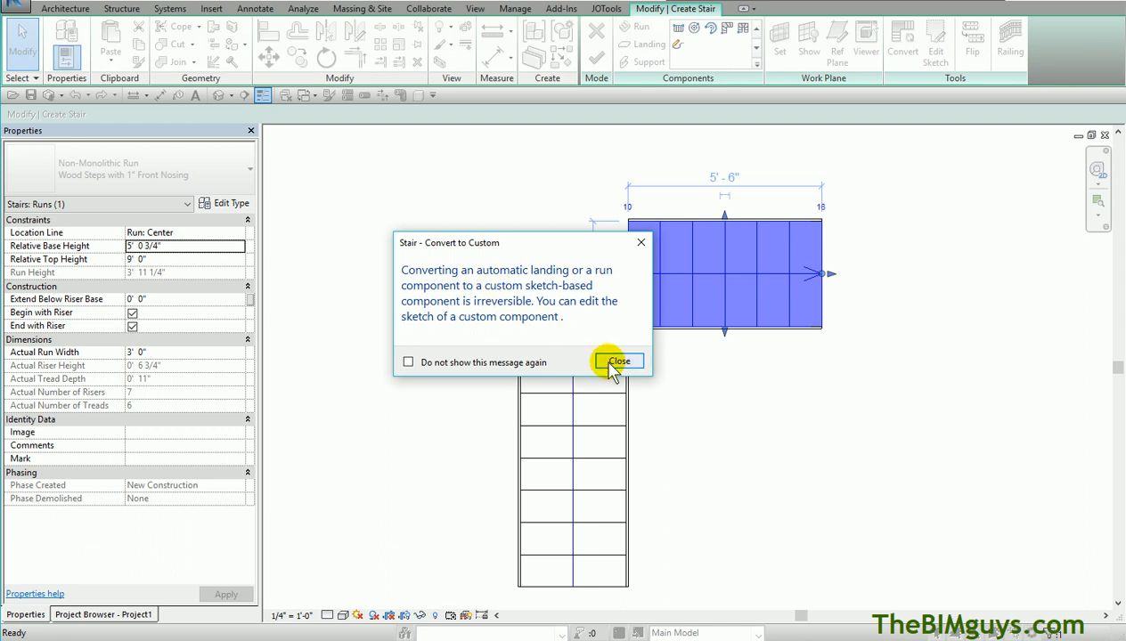
{"action": "mouse_move", "coordinate": [506, 378]}
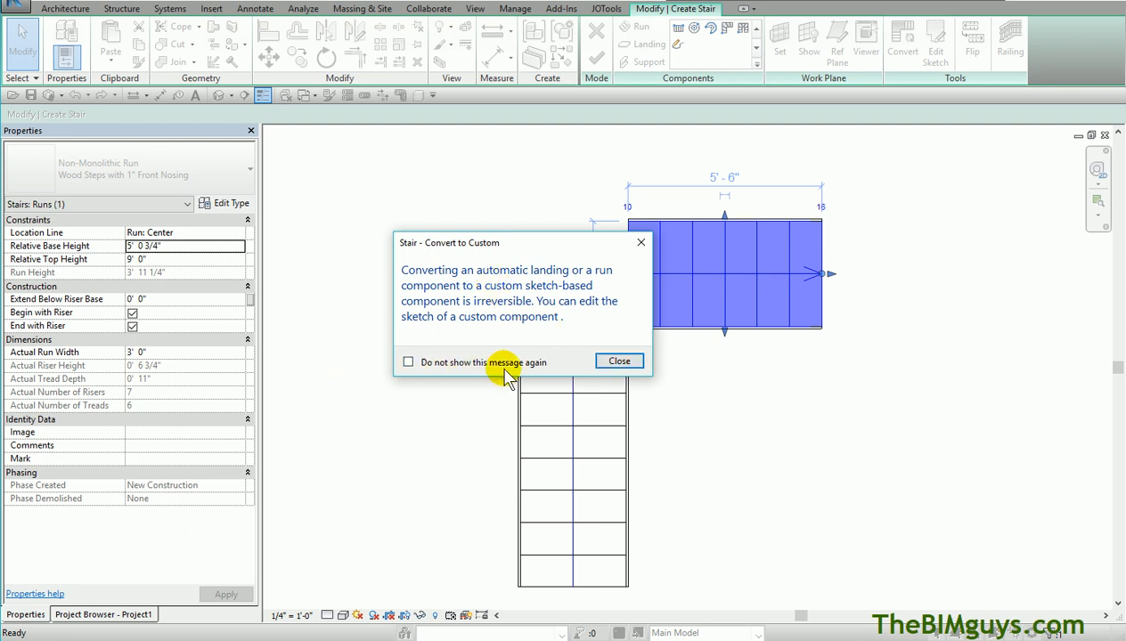
{"action": "left_click", "coordinate": [619, 360]}
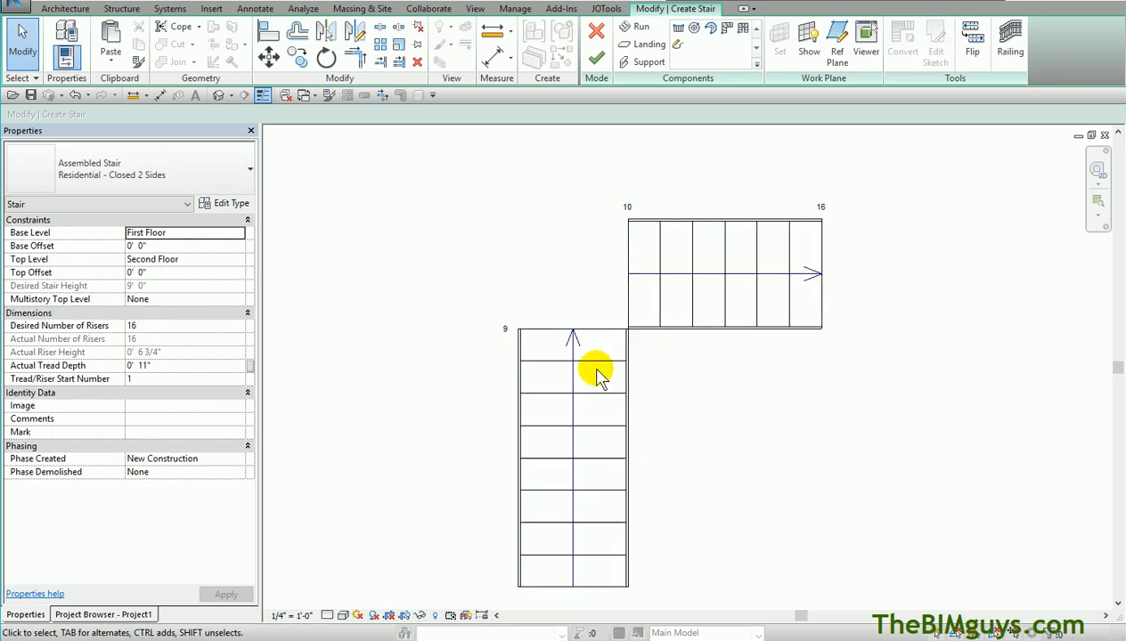
Select the lower run and enter Sketch Run mode on it
{"action": "left_click", "coordinate": [596, 369]}
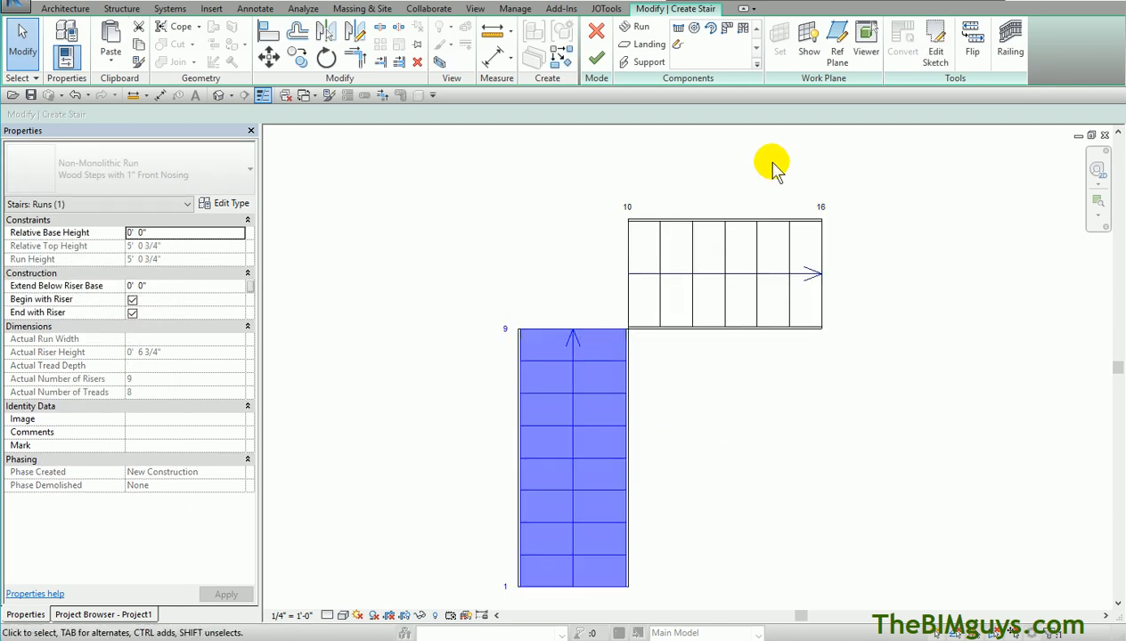
{"action": "mouse_move", "coordinate": [880, 93]}
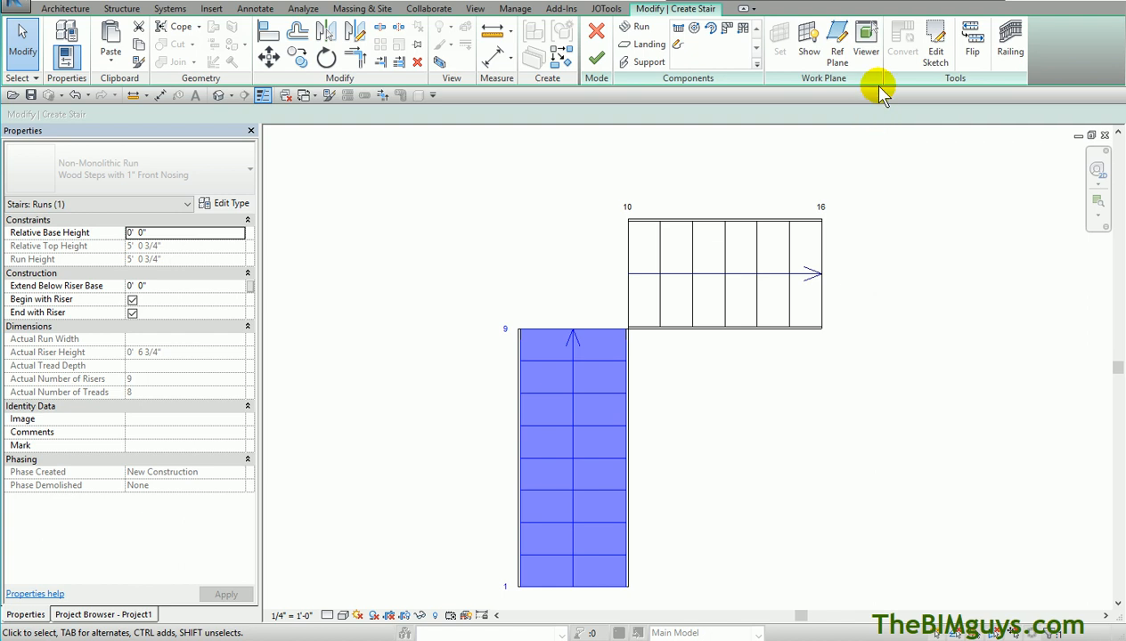
{"action": "left_click", "coordinate": [935, 39]}
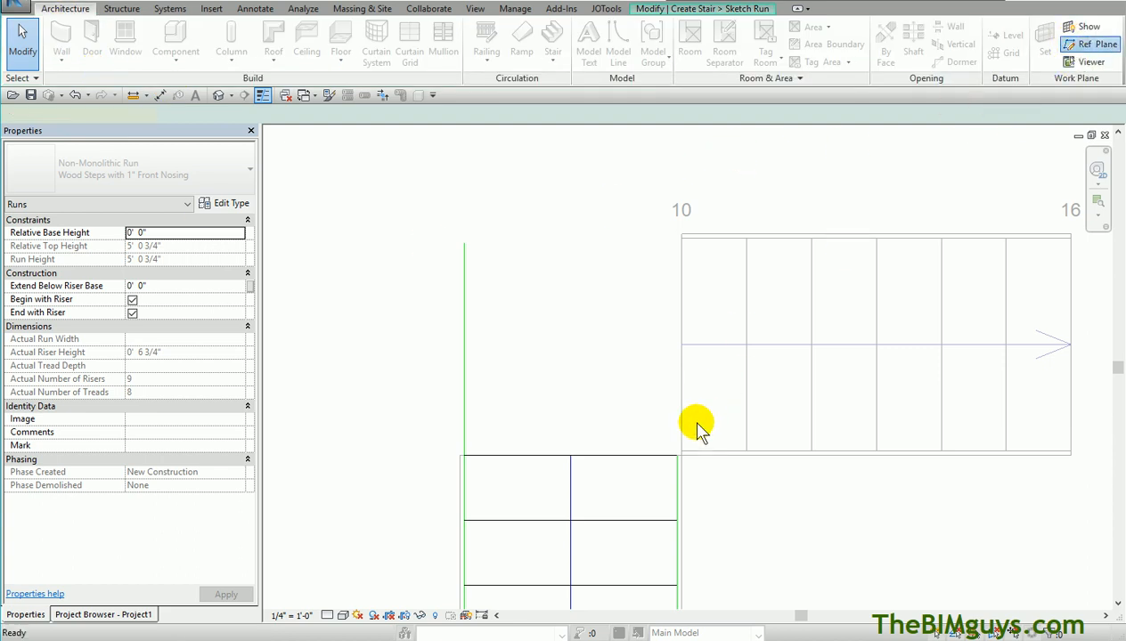
Draw a diagonal guide across the corner for the top riser and finish the sketch
{"action": "left_click", "coordinate": [1090, 42]}
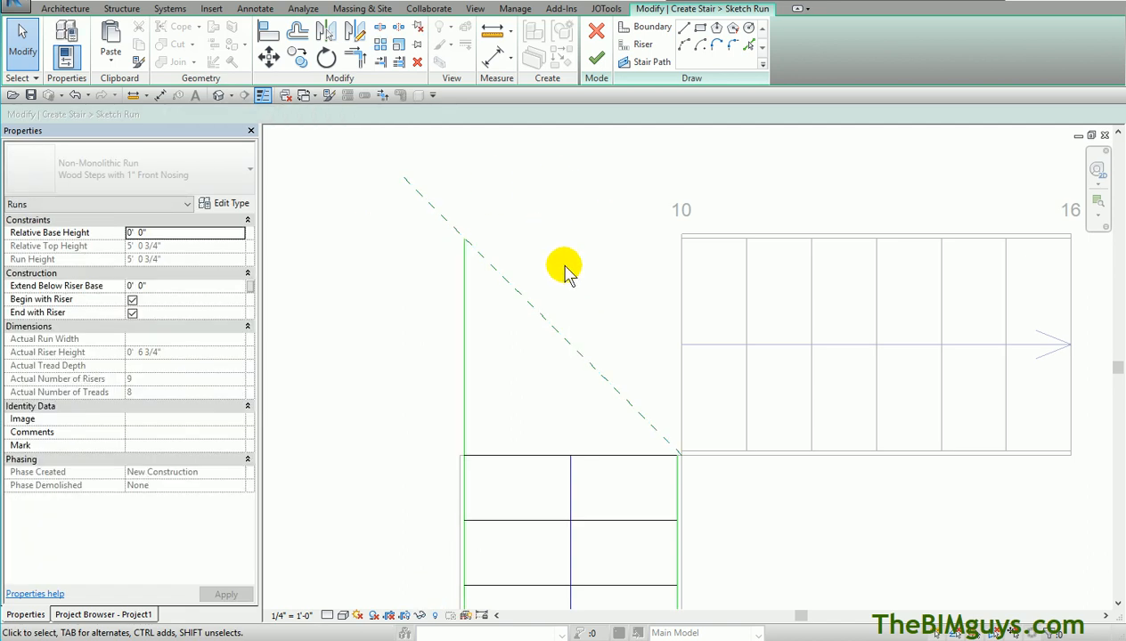
{"action": "mouse_move", "coordinate": [520, 459]}
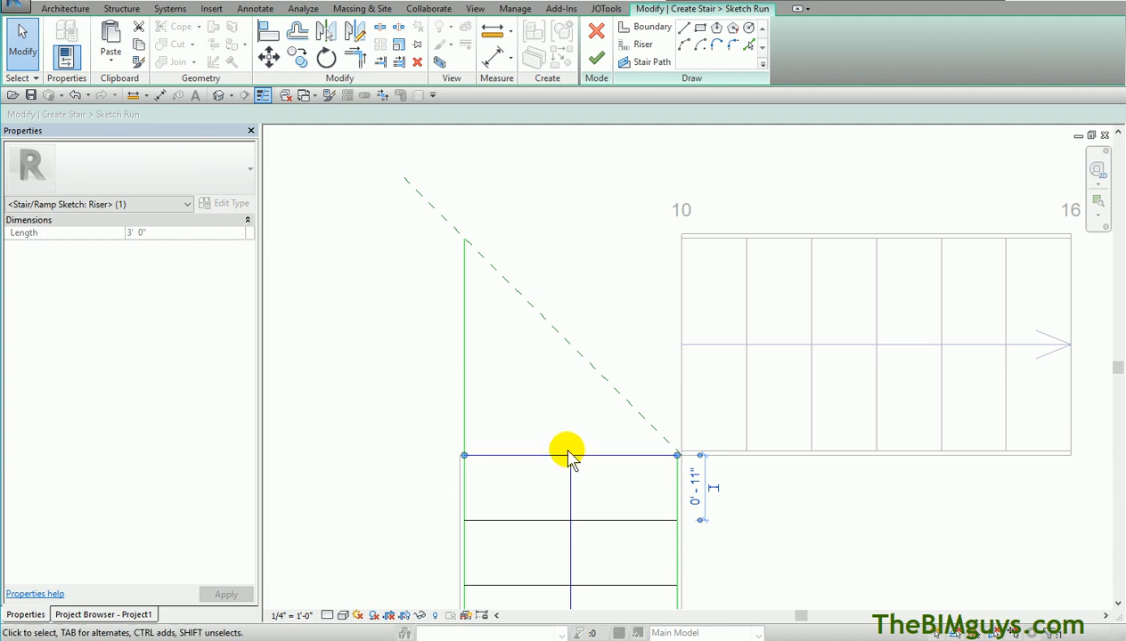
{"action": "mouse_move", "coordinate": [463, 456]}
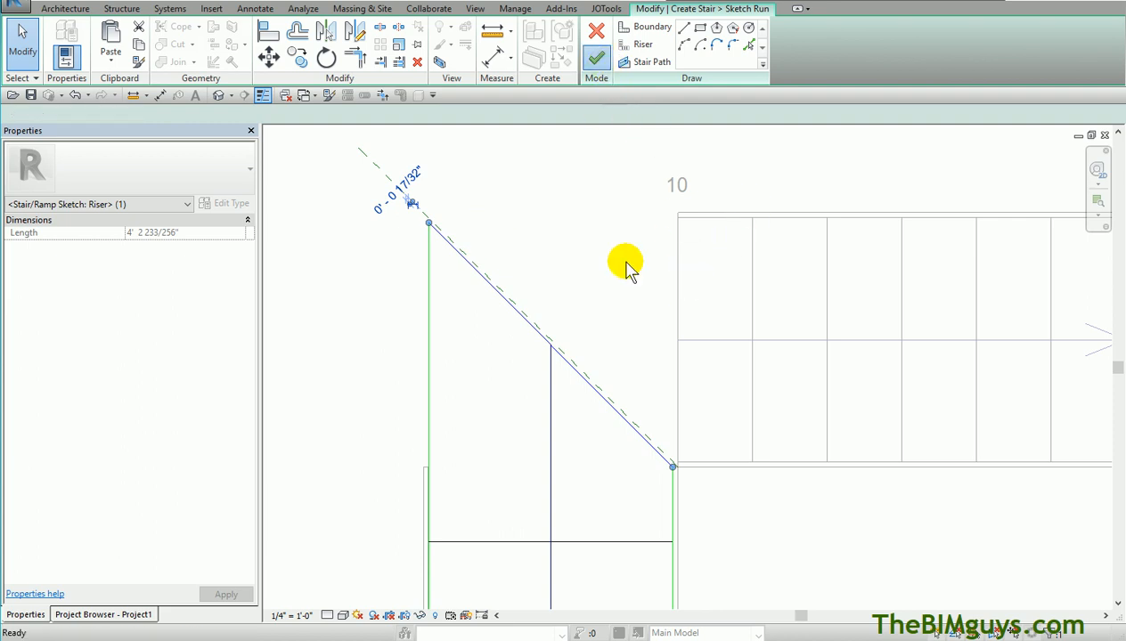
{"action": "left_click", "coordinate": [595, 55]}
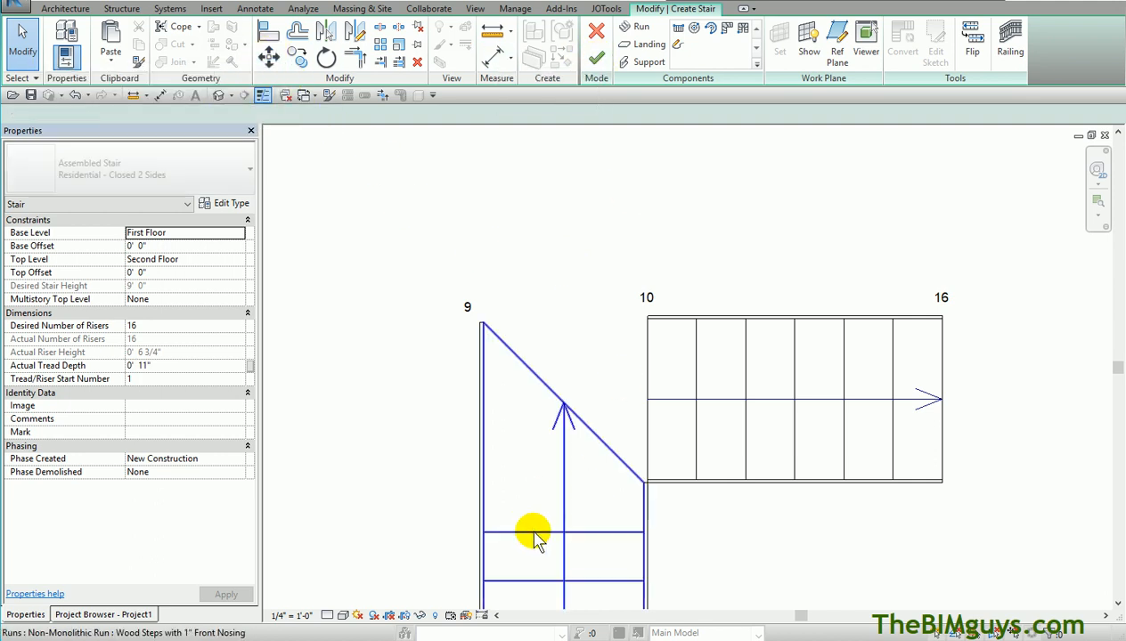
Reopen the lower run's sketch and rotate a riser toward the corner as a winder
{"action": "left_click", "coordinate": [534, 535]}
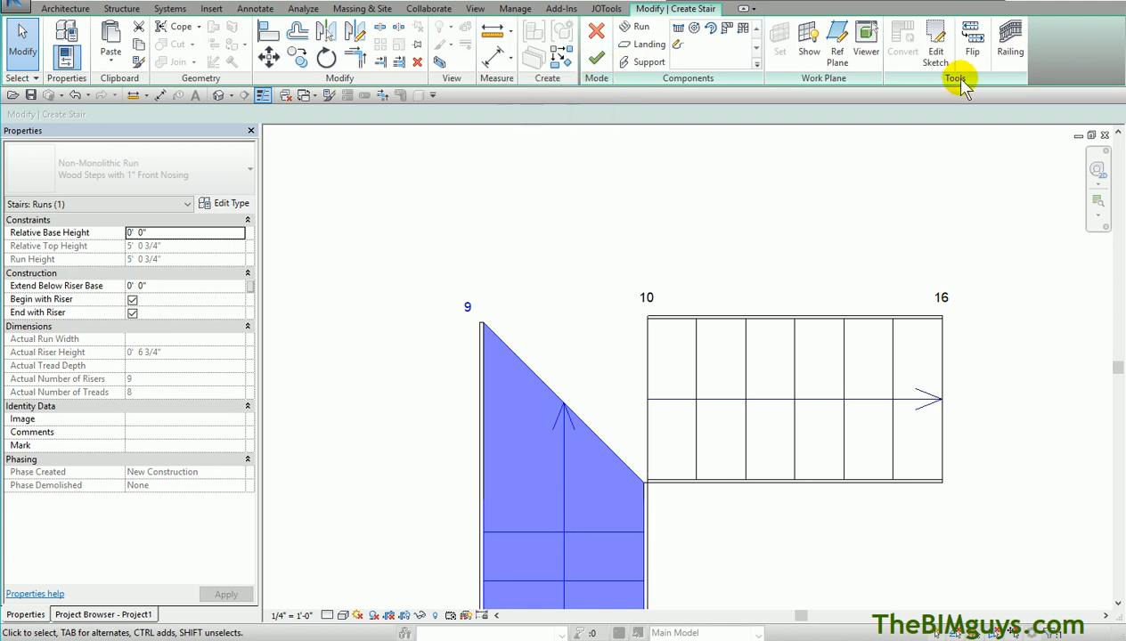
{"action": "left_click", "coordinate": [934, 39]}
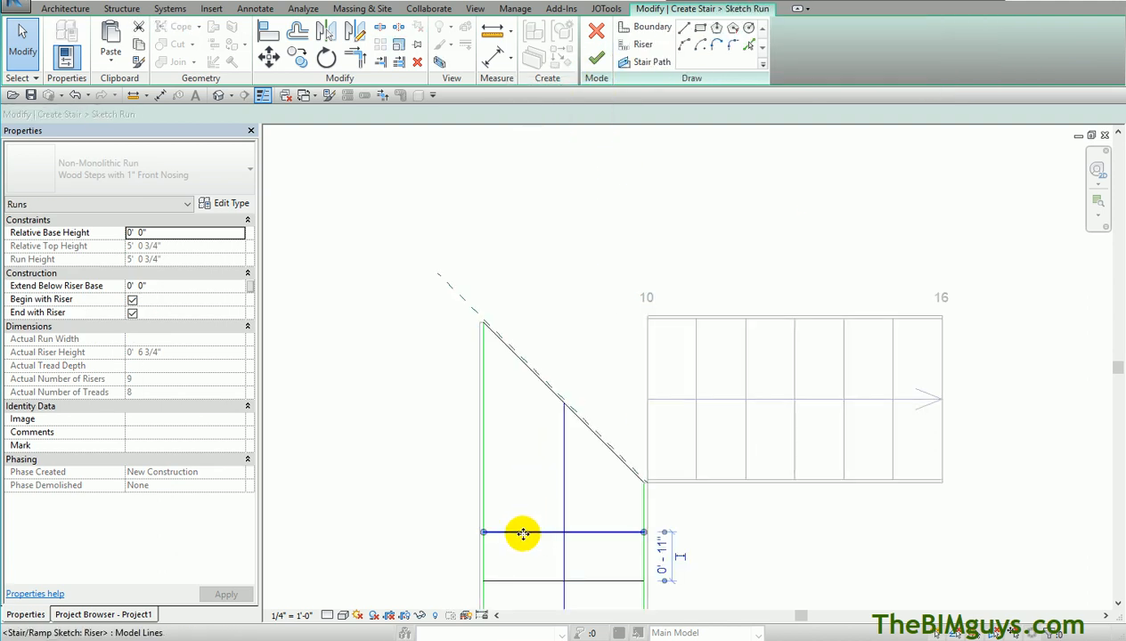
{"action": "left_click", "coordinate": [484, 495]}
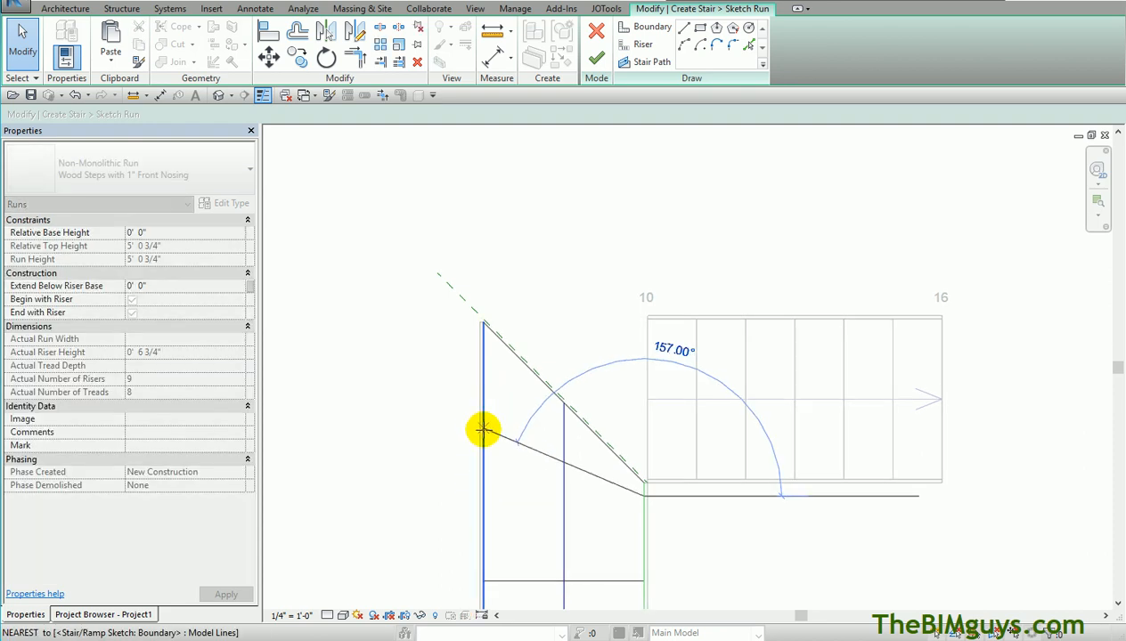
{"action": "left_click", "coordinate": [544, 584]}
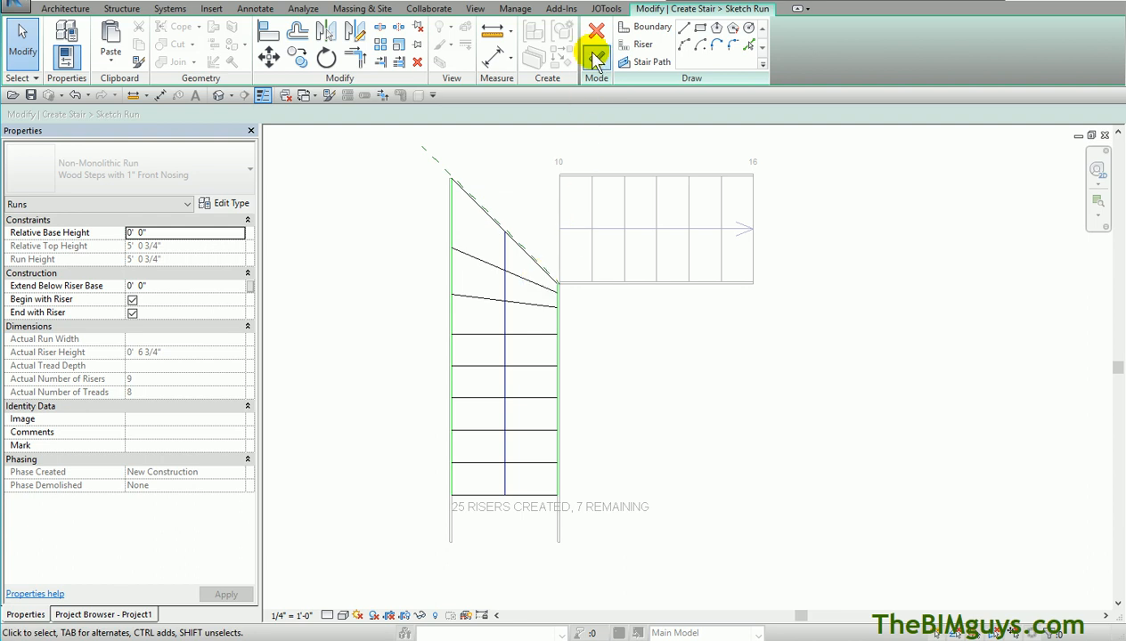
Finish the winder sketch and orbit the 3D view to inspect the corner treads
{"action": "left_click", "coordinate": [595, 57]}
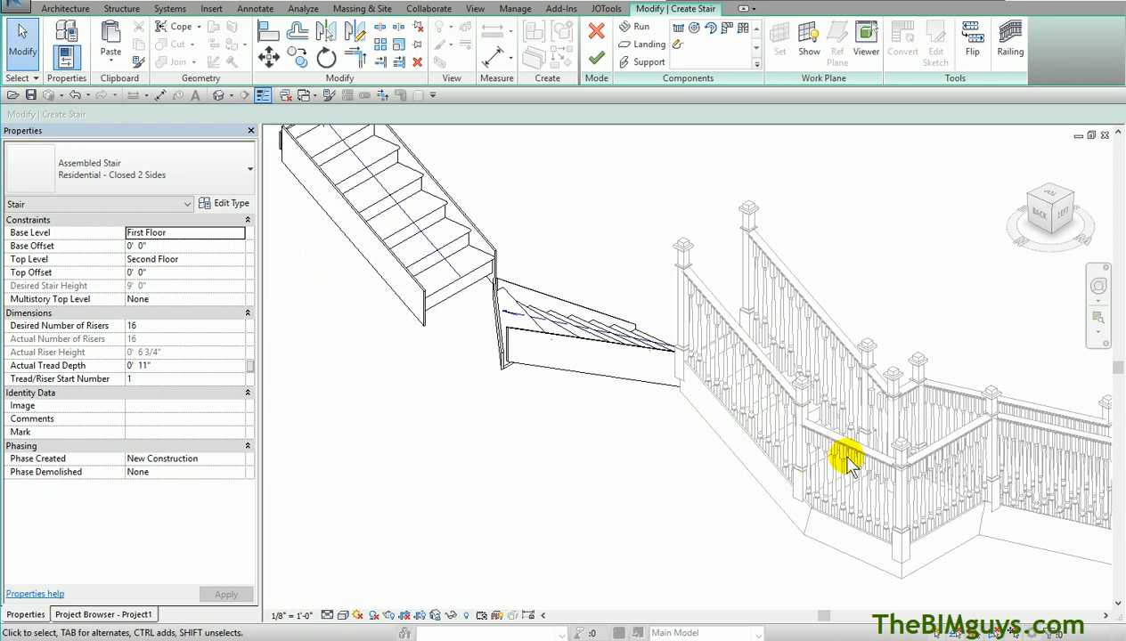
{"action": "left_click_drag", "start_coordinate": [846, 460], "coordinate": [484, 442]}
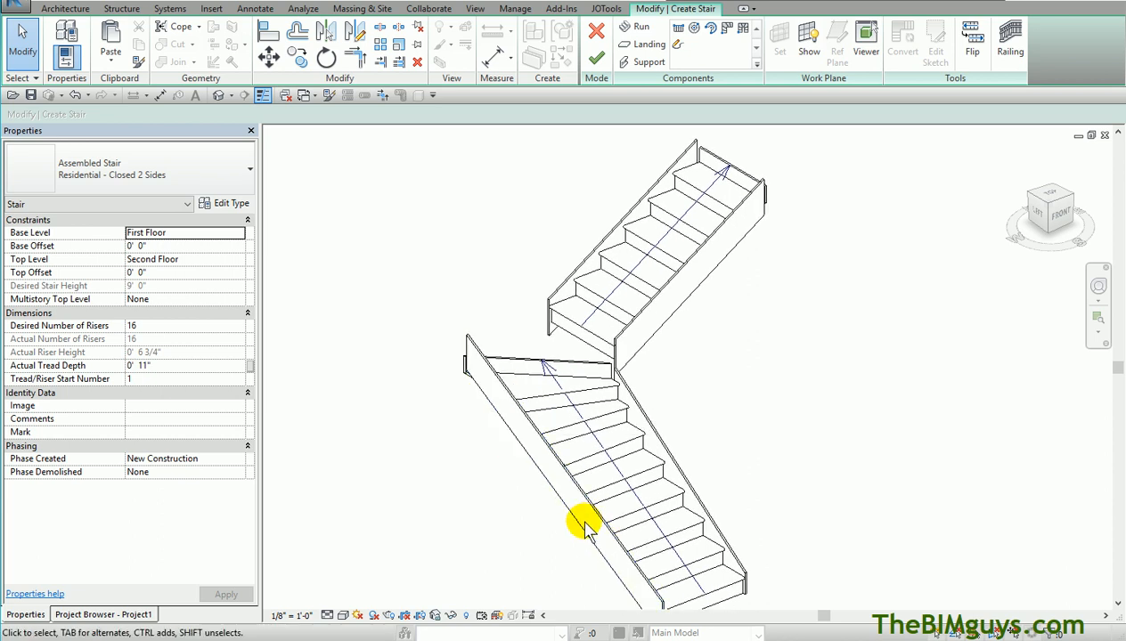
{"action": "left_click_drag", "start_coordinate": [588, 526], "coordinate": [481, 544]}
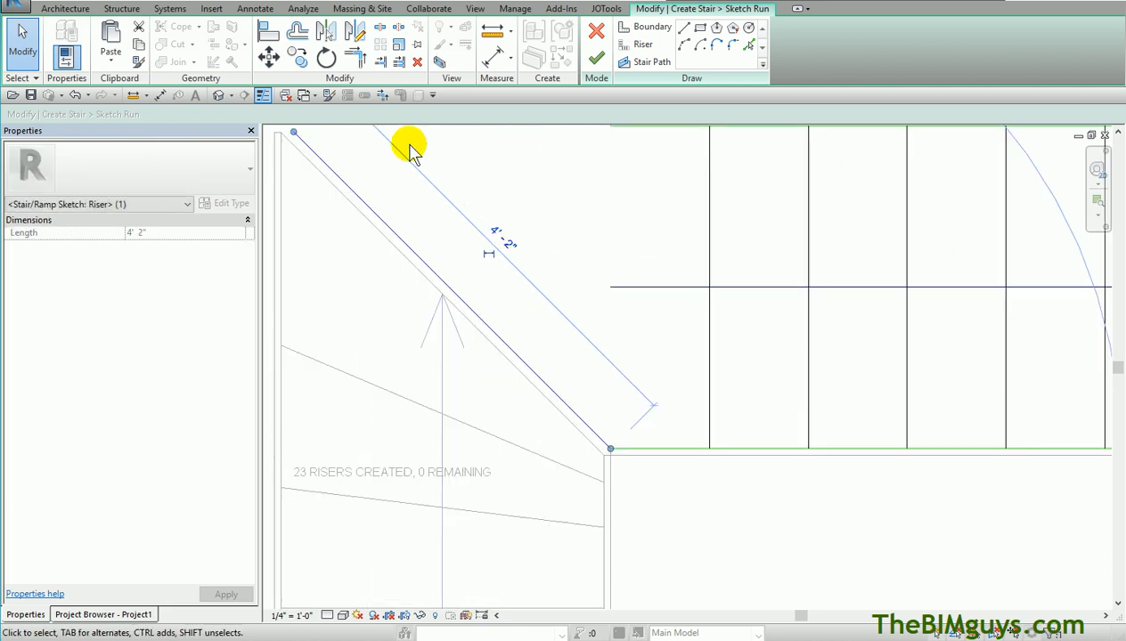
Draw the run's boundary, riser and path lines to reach 23 risers created, 0 remaining
{"action": "left_click", "coordinate": [496, 347]}
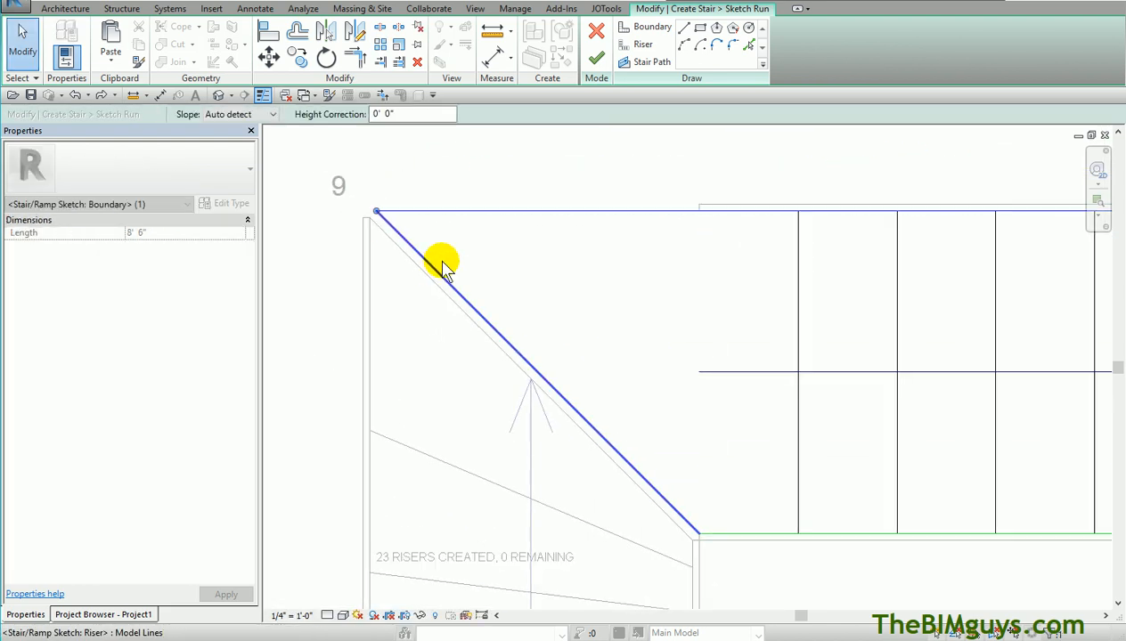
{"action": "left_click", "coordinate": [696, 372]}
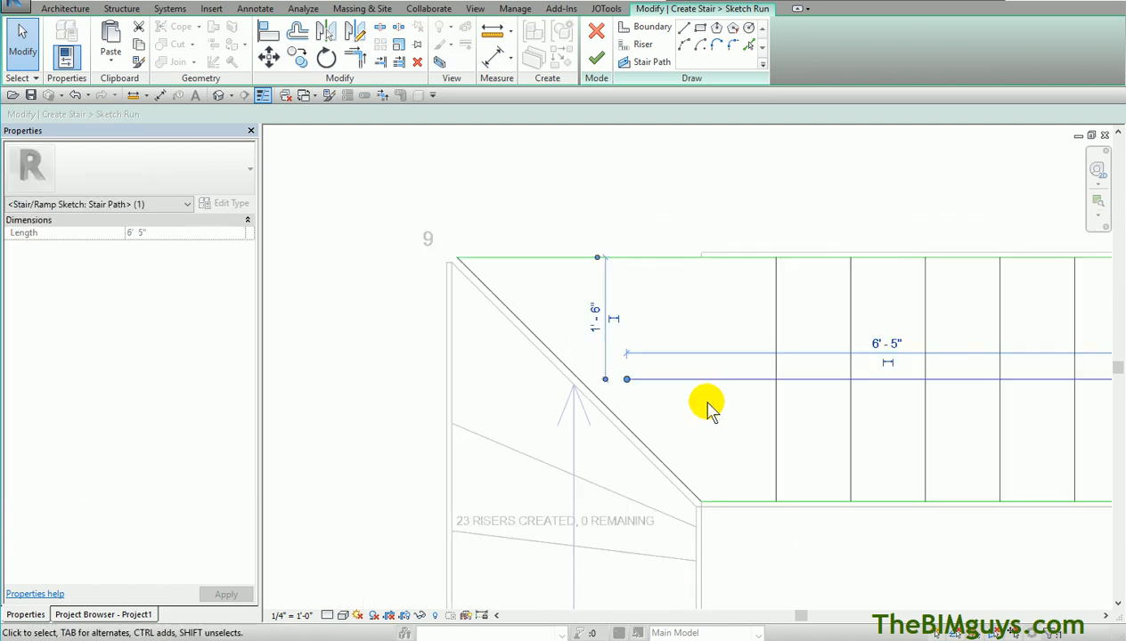
{"action": "left_click", "coordinate": [595, 57]}
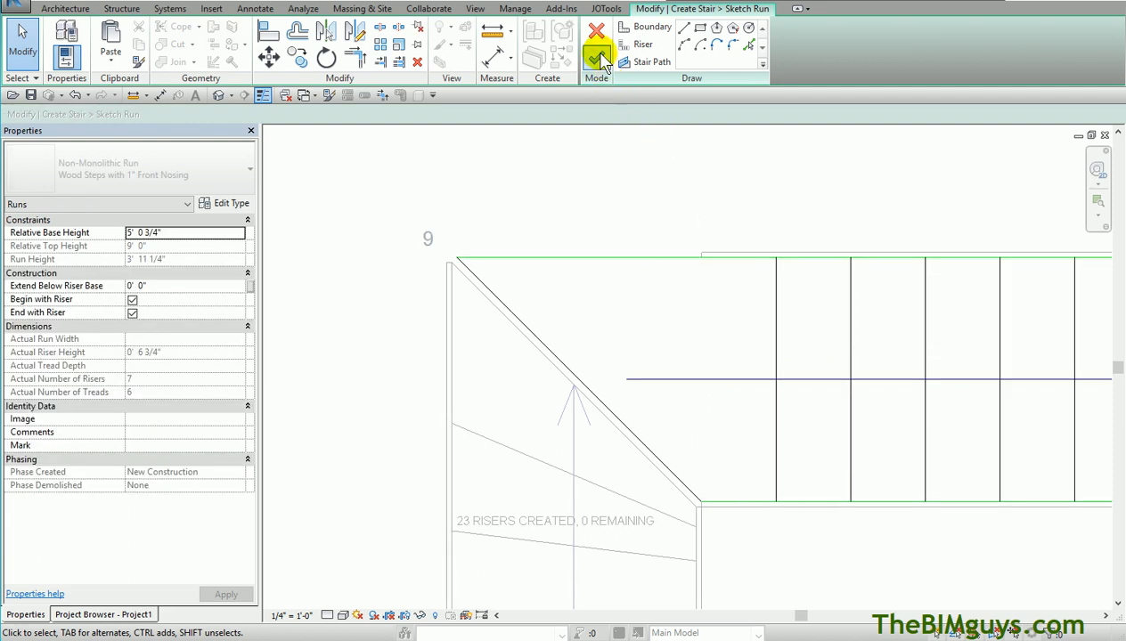
Dismiss the stair path error and drag corner riser endpoints to the inner corner as fanned winders
{"action": "left_click", "coordinate": [595, 57]}
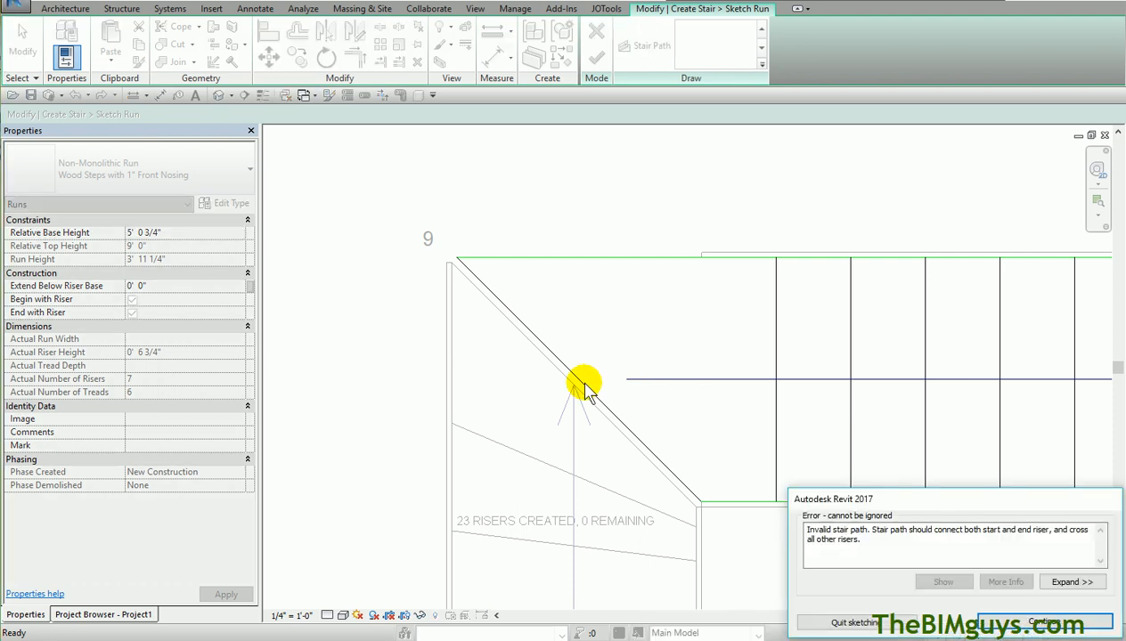
{"action": "mouse_move", "coordinate": [869, 592]}
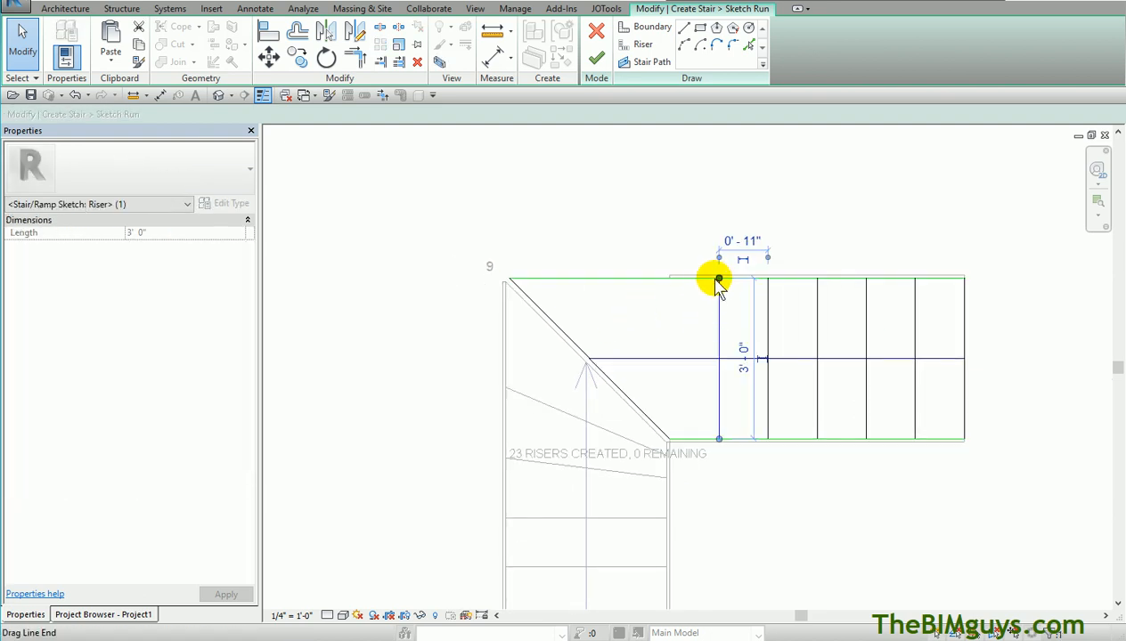
{"action": "left_click_drag", "start_coordinate": [719, 281], "coordinate": [719, 439]}
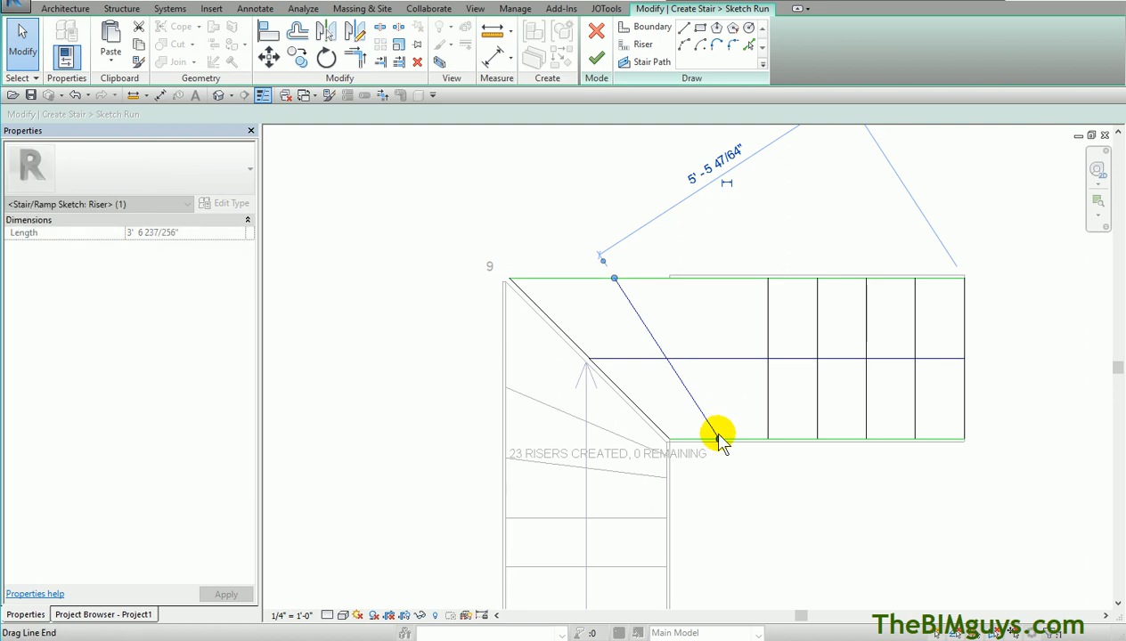
{"action": "left_click", "coordinate": [775, 342]}
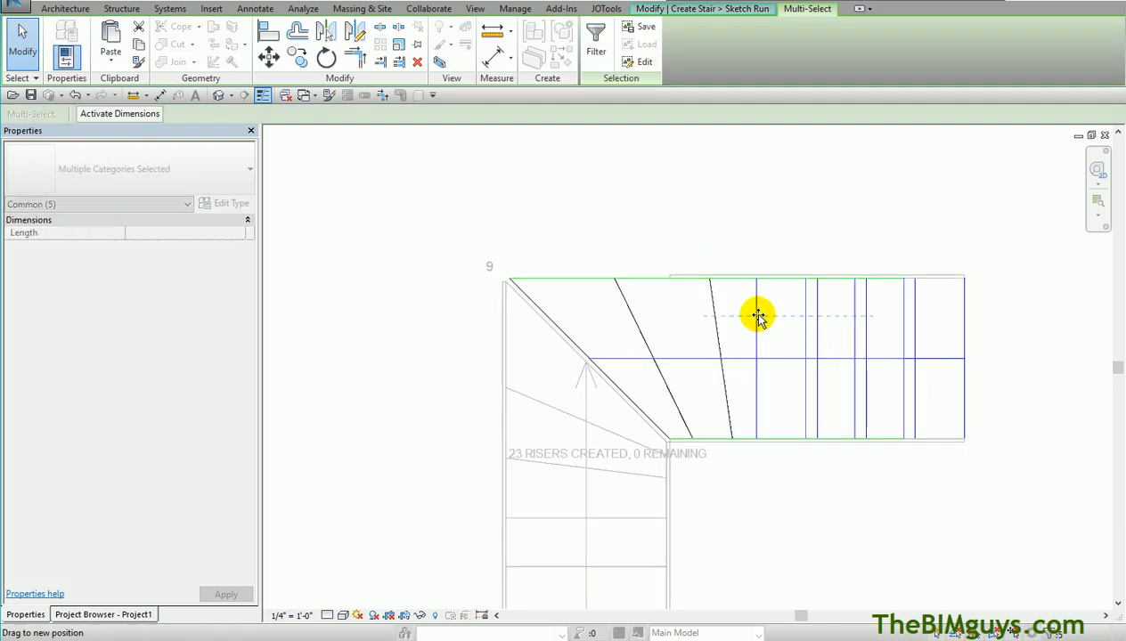
{"action": "left_click", "coordinate": [791, 187]}
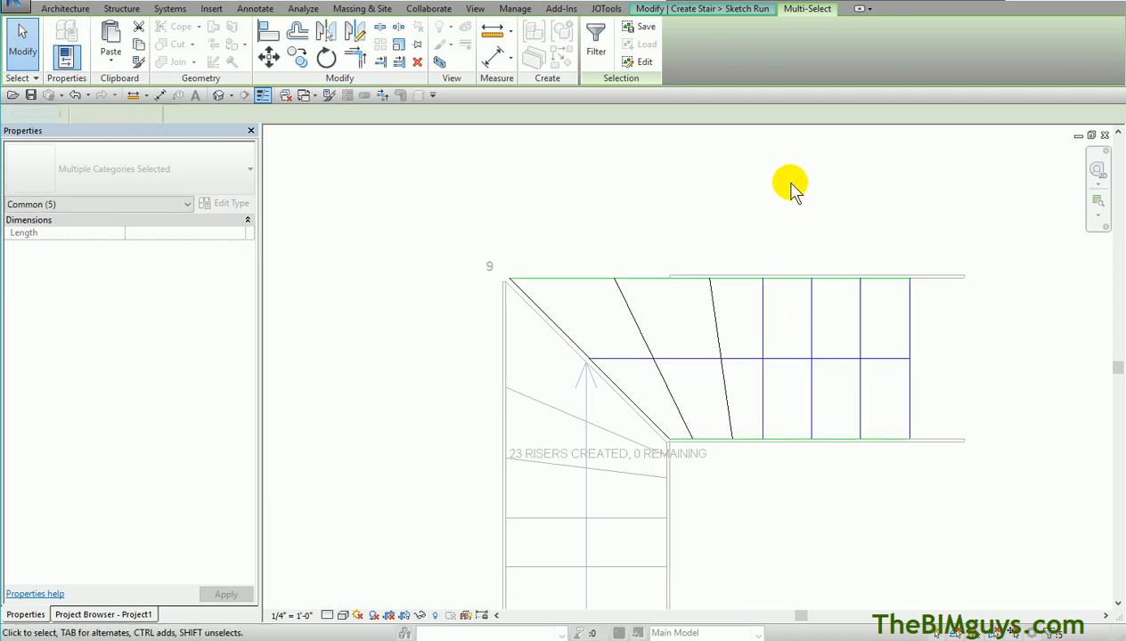
{"action": "left_click", "coordinate": [757, 357]}
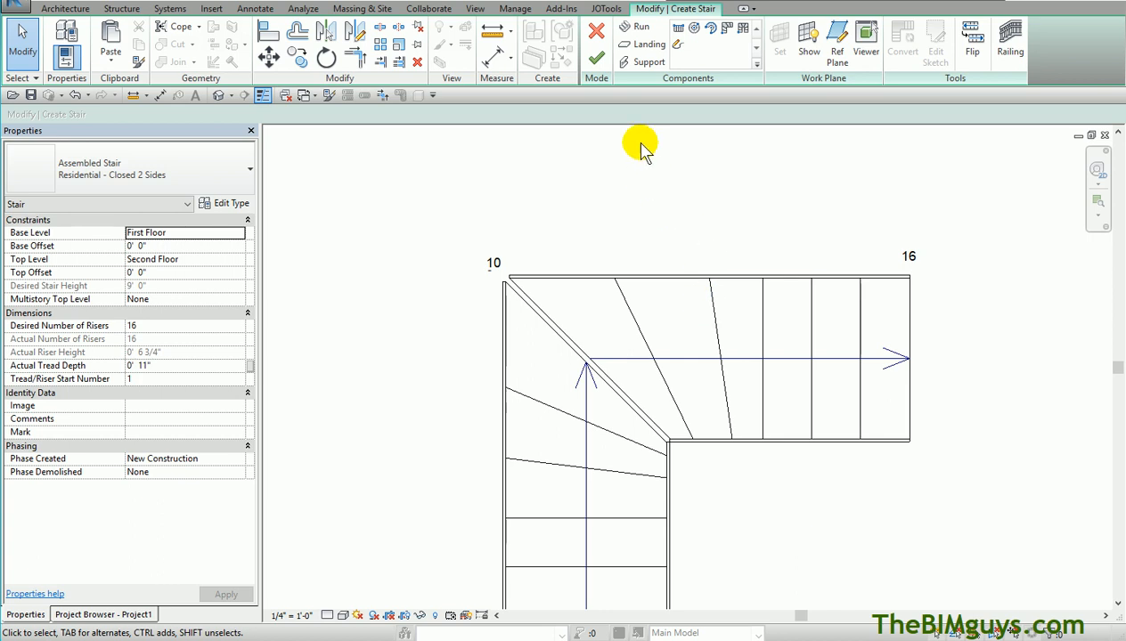
Finish the stair and orbit the 3D view to check the winder treads and railings, then return to the view list
{"action": "left_click", "coordinate": [595, 55]}
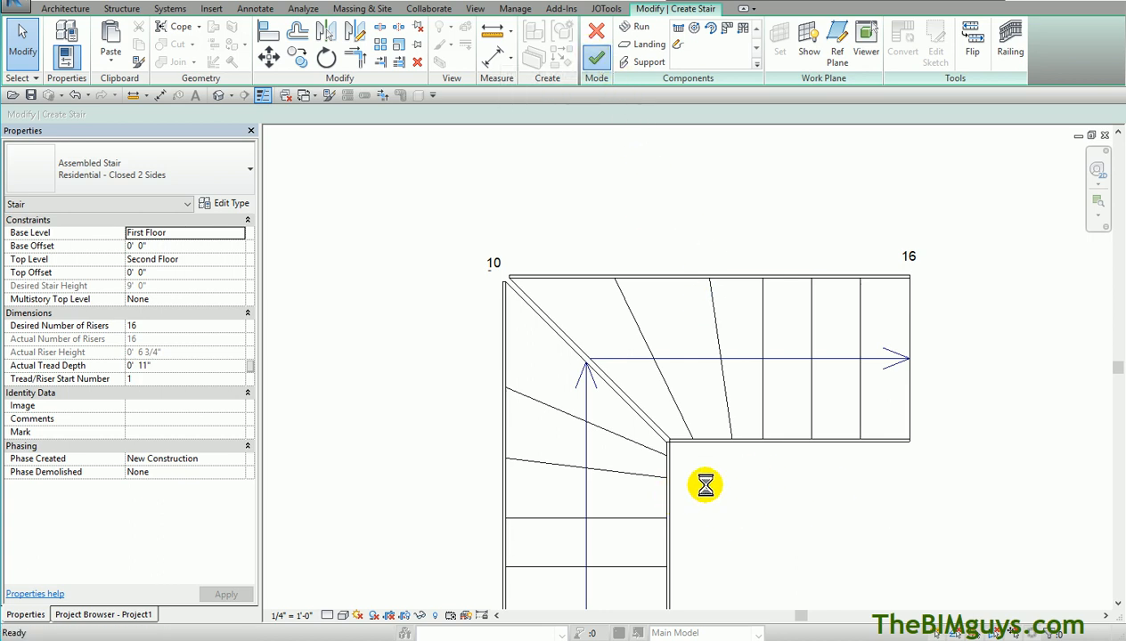
{"action": "mouse_move", "coordinate": [627, 399]}
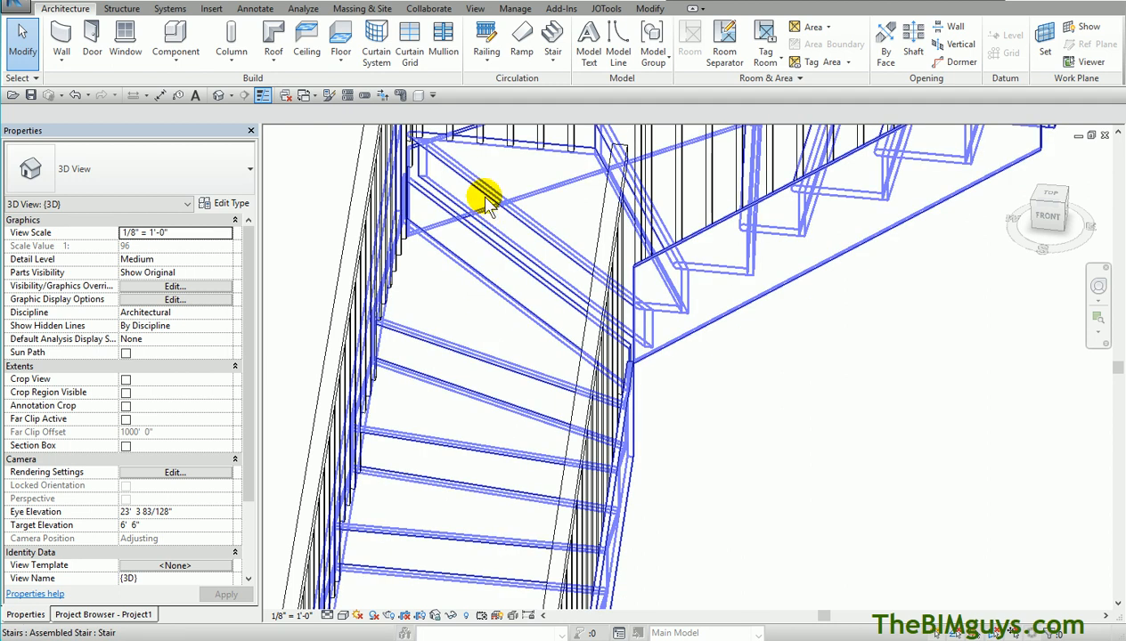
{"action": "left_click_drag", "start_coordinate": [485, 196], "coordinate": [531, 342]}
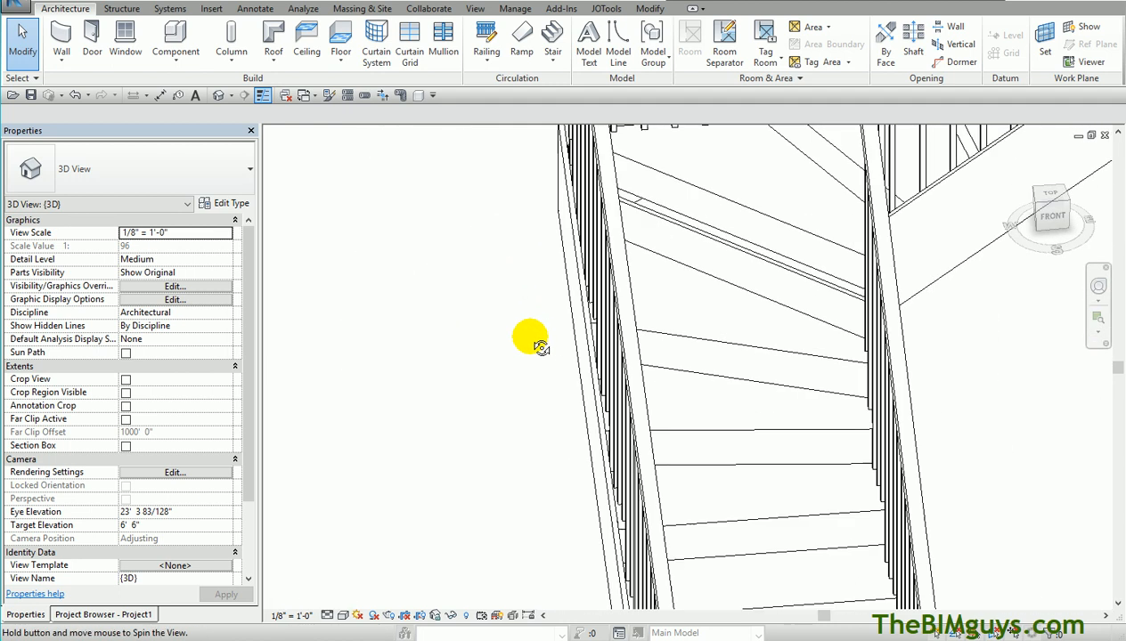
{"action": "left_click_drag", "start_coordinate": [531, 339], "coordinate": [495, 347]}
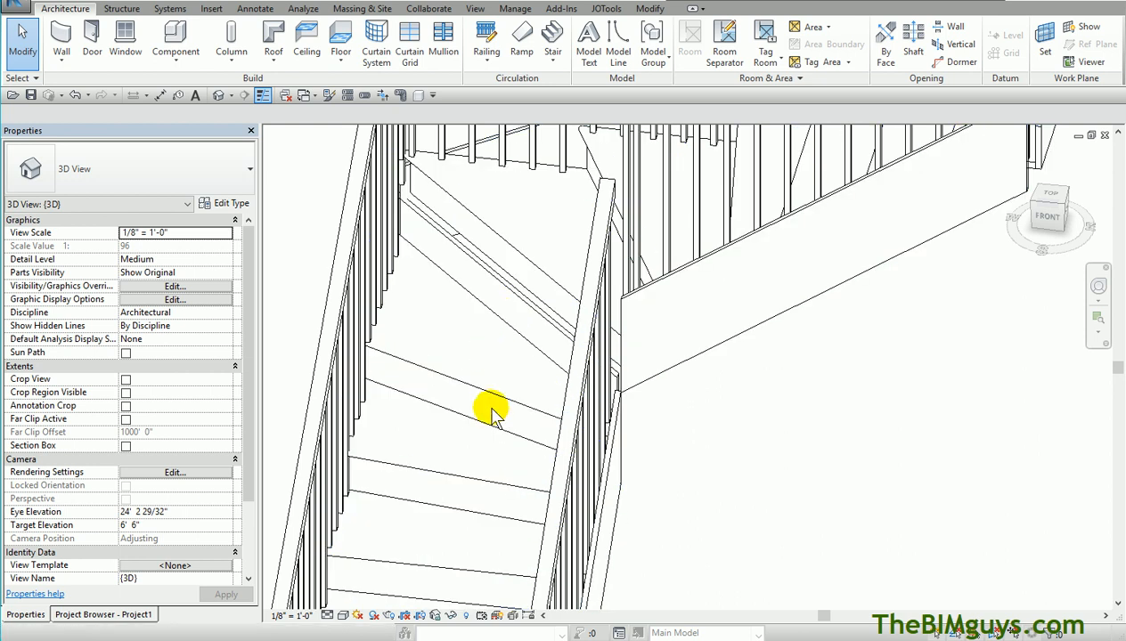
{"action": "mouse_move", "coordinate": [502, 303]}
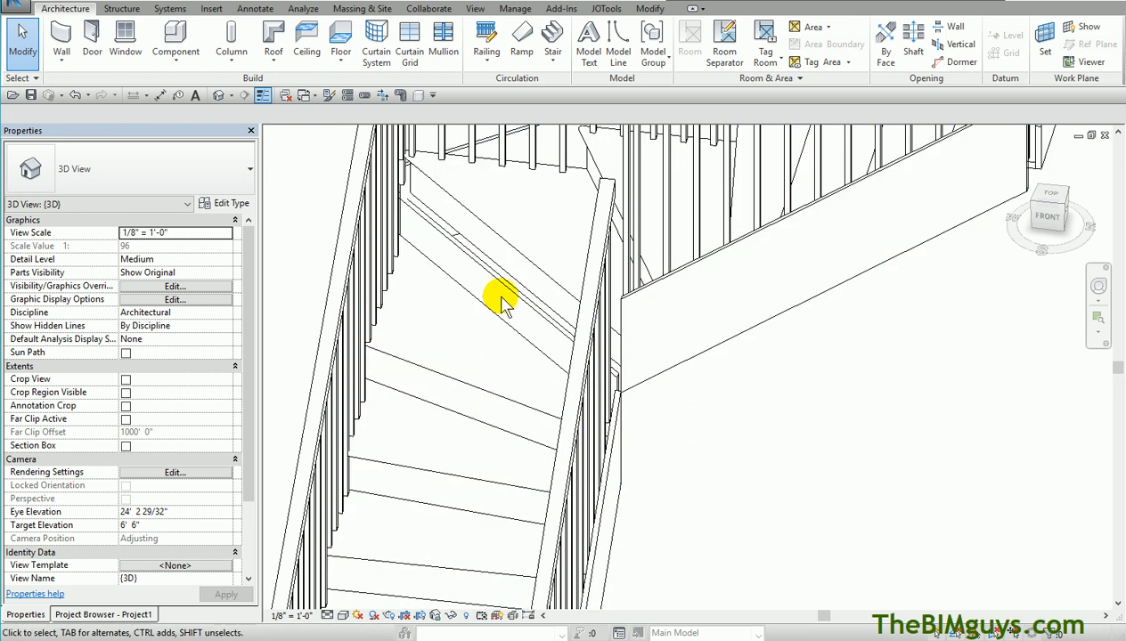
{"action": "mouse_move", "coordinate": [515, 266]}
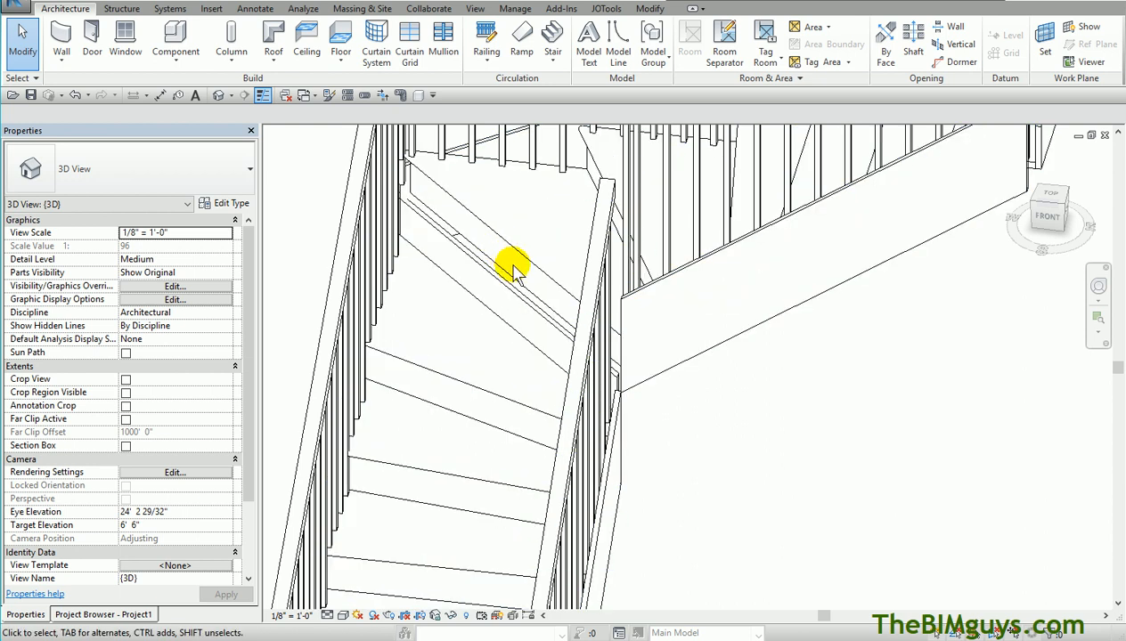
{"action": "left_click", "coordinate": [513, 276]}
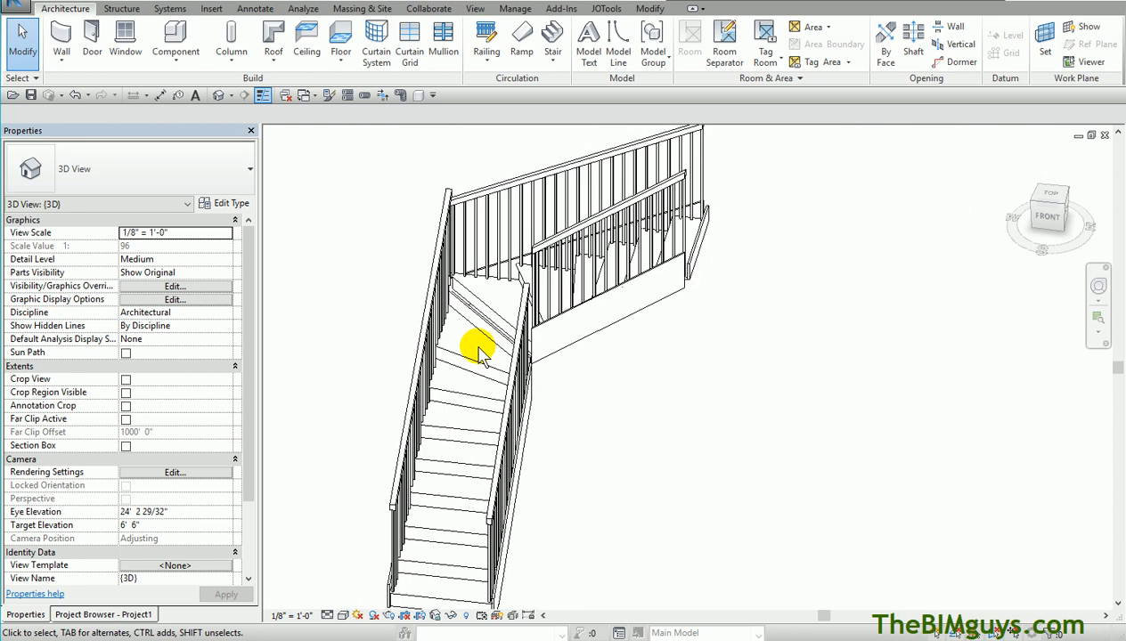
{"action": "left_click", "coordinate": [478, 347]}
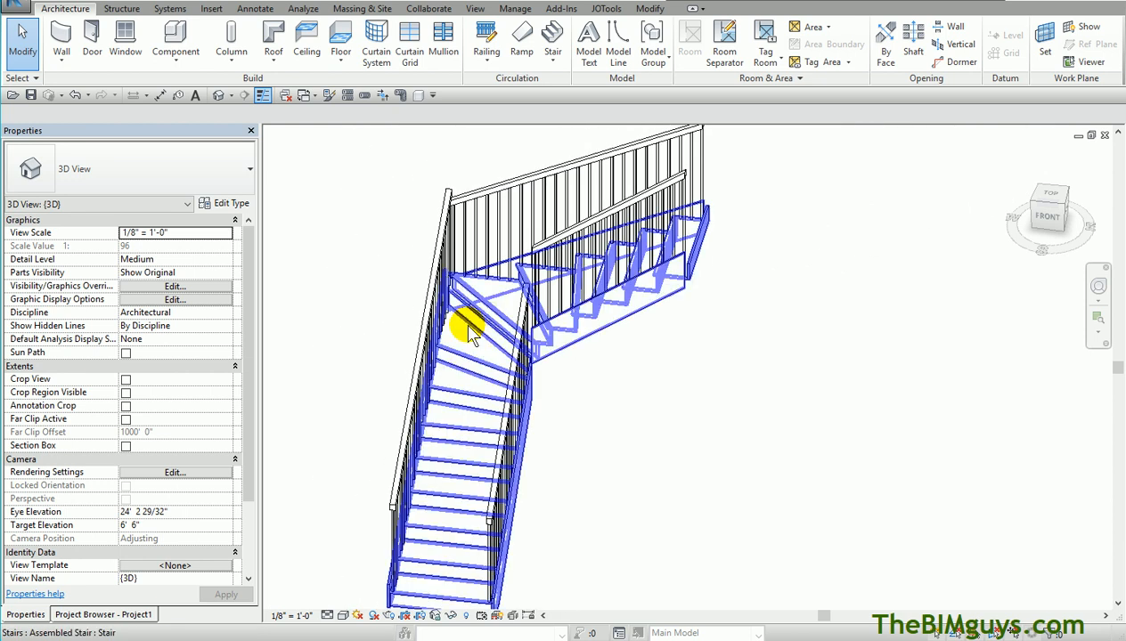
{"action": "left_click", "coordinate": [659, 205]}
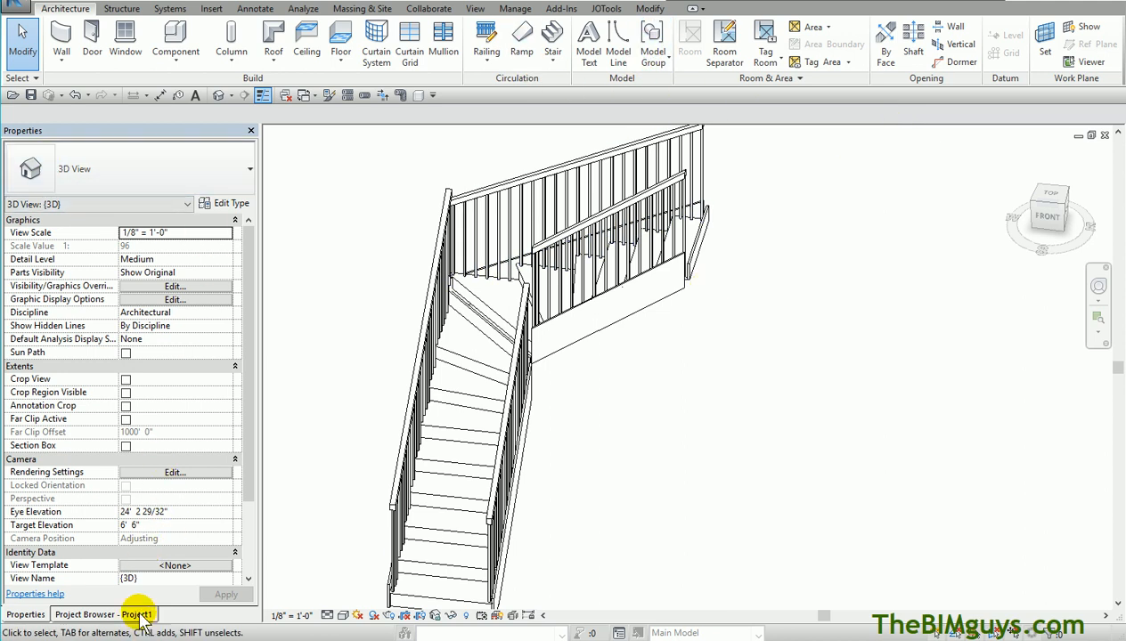
{"action": "left_click", "coordinate": [136, 613]}
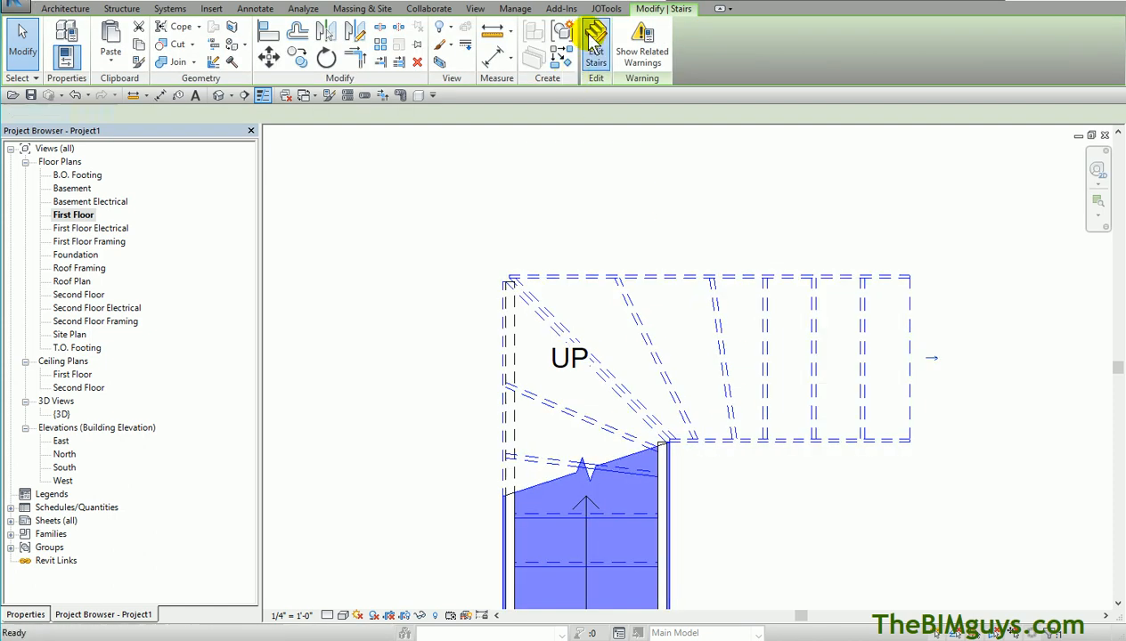
Edit the lower run's sketch and align a riser to the diagonal winder reference line with Align (AL)
{"action": "left_click", "coordinate": [595, 35]}
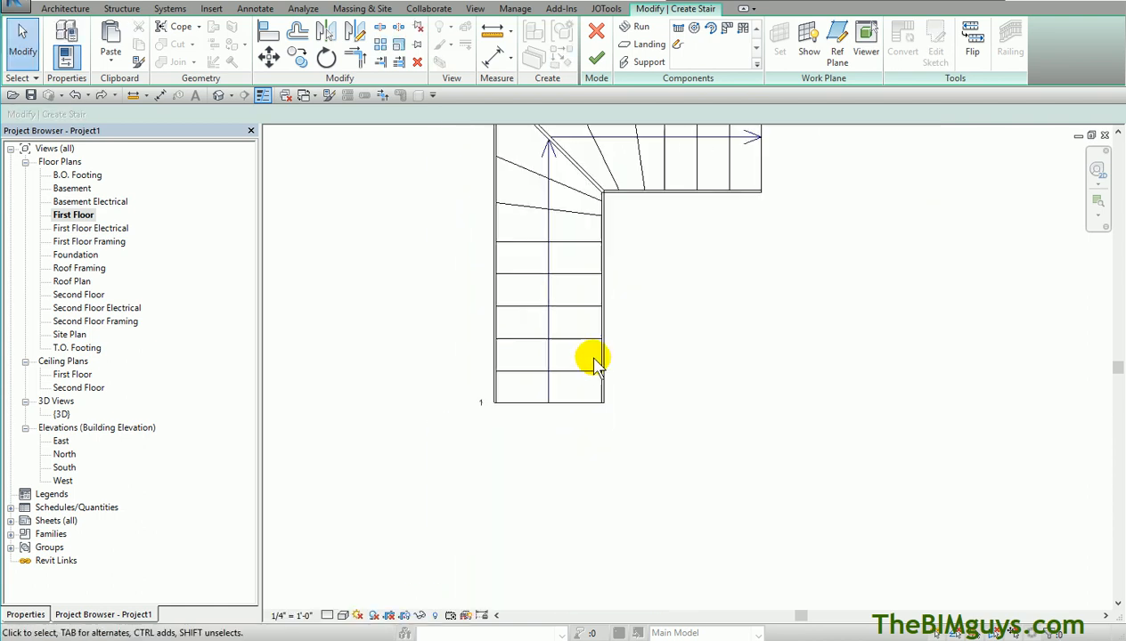
{"action": "left_click", "coordinate": [597, 365]}
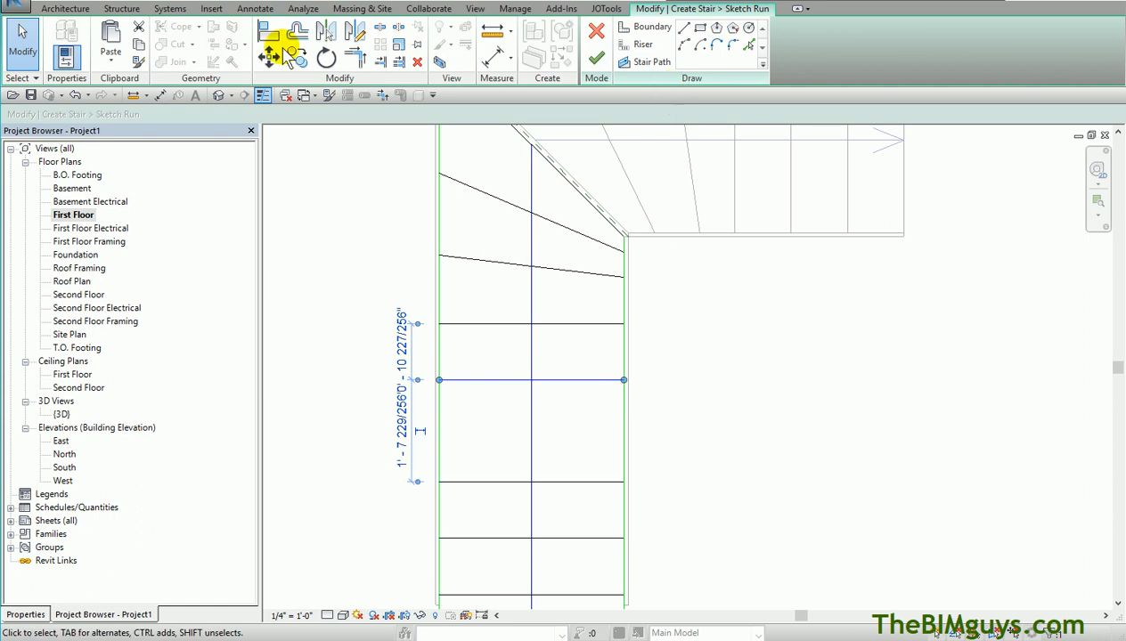
{"action": "left_click", "coordinate": [269, 57]}
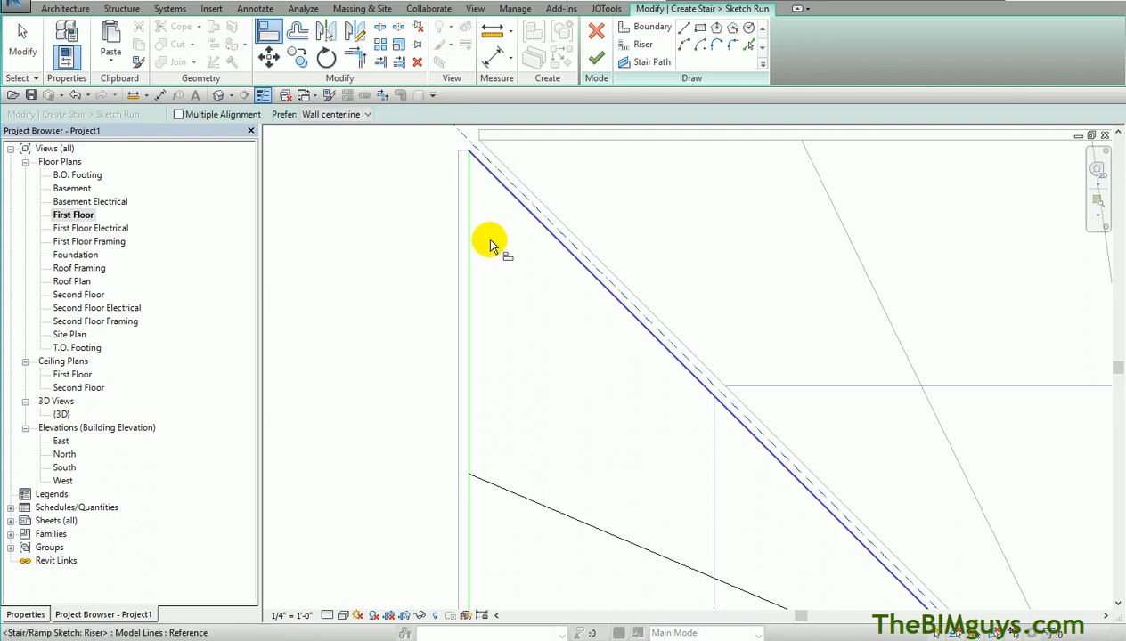
{"action": "left_click", "coordinate": [595, 55]}
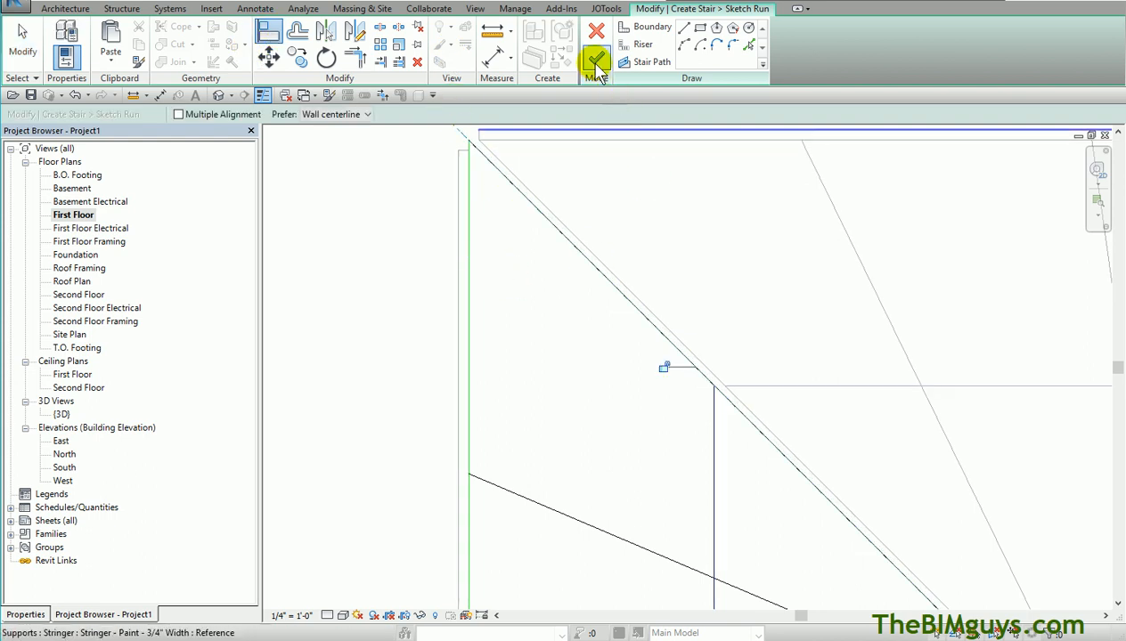
{"action": "left_click", "coordinate": [595, 60]}
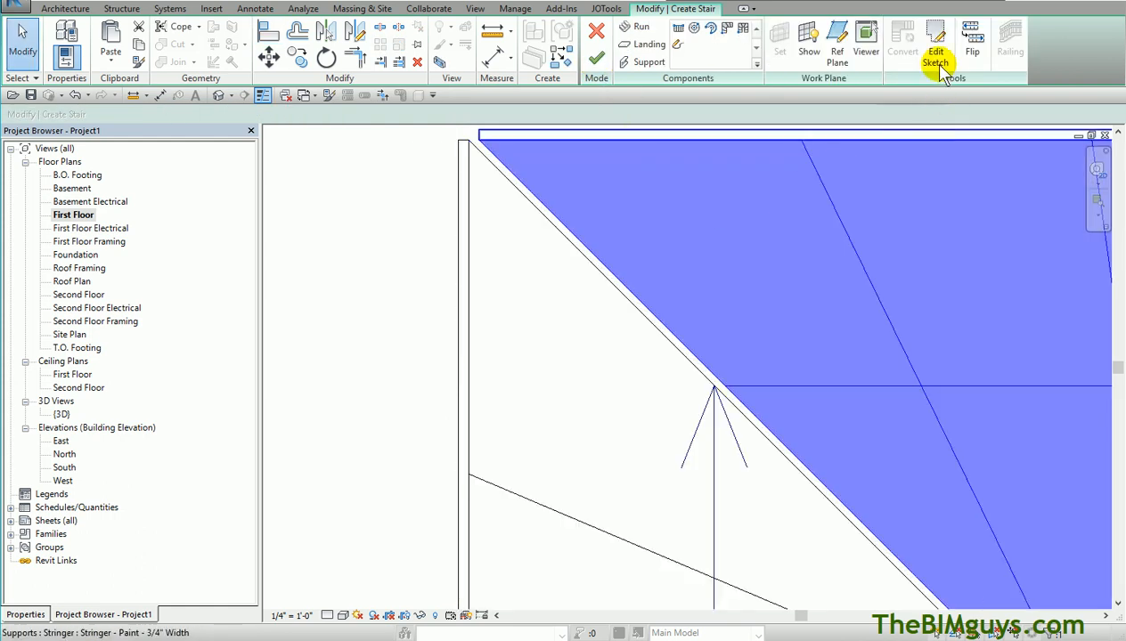
{"action": "left_click", "coordinate": [935, 37]}
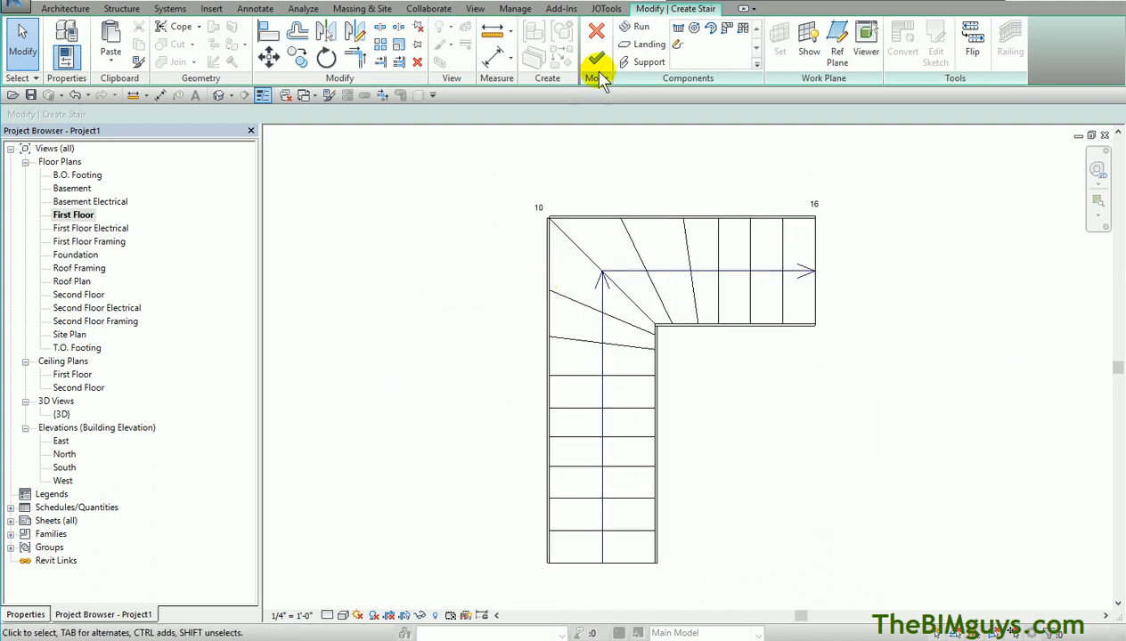
Finish the stair, orbit to its back and open side in 3D, then return to the First Floor plan
{"action": "left_click", "coordinate": [595, 57]}
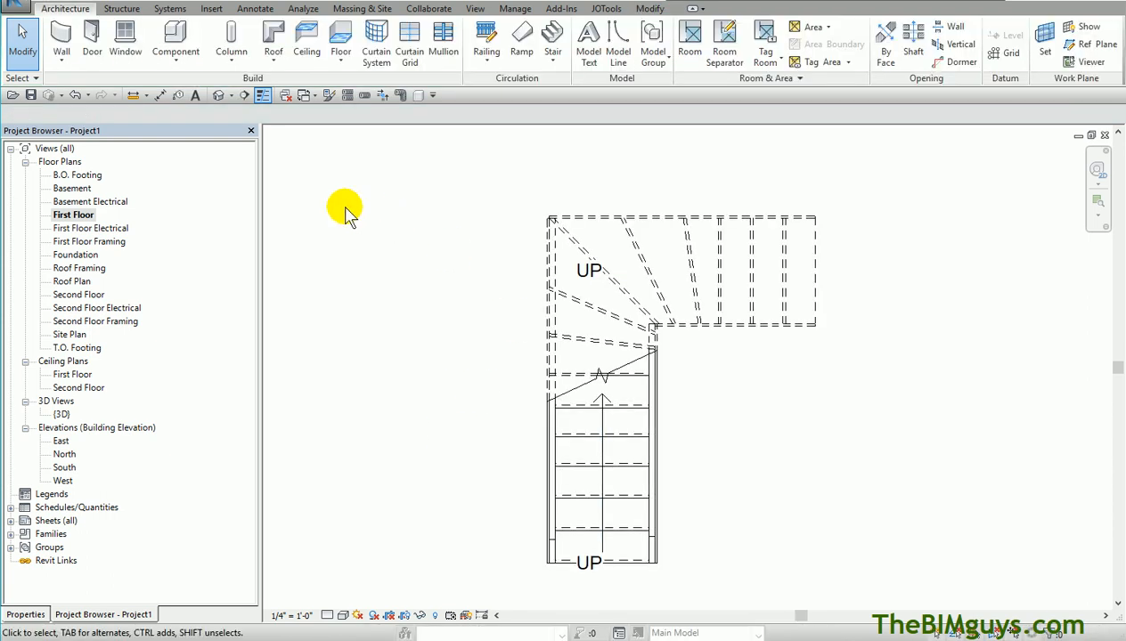
{"action": "left_click", "coordinate": [218, 96]}
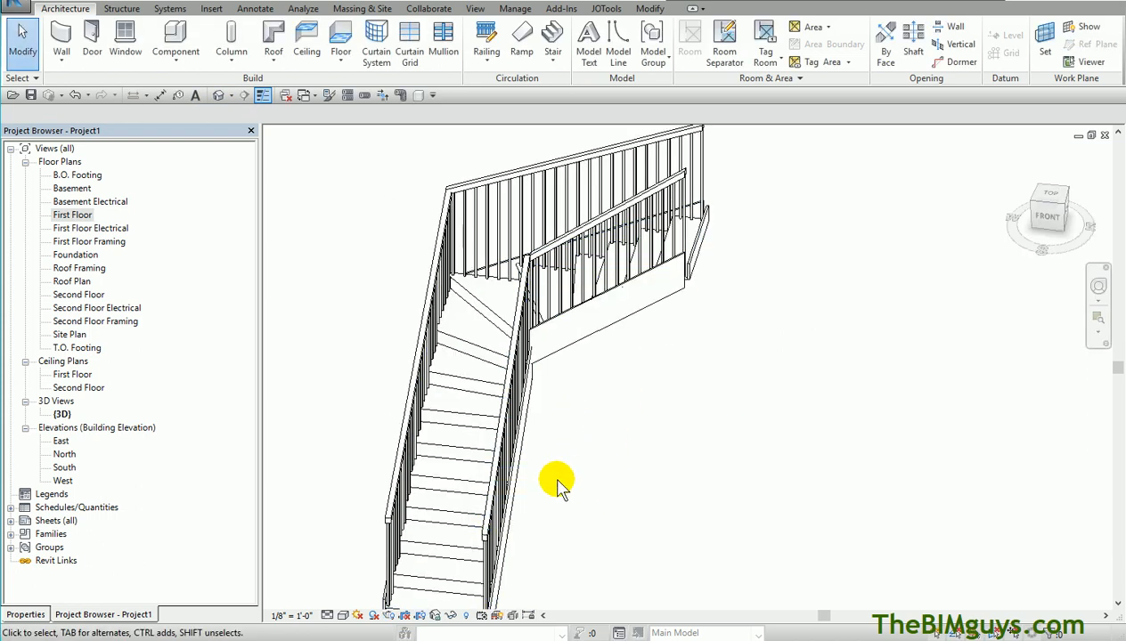
{"action": "left_click_drag", "start_coordinate": [556, 481], "coordinate": [449, 437]}
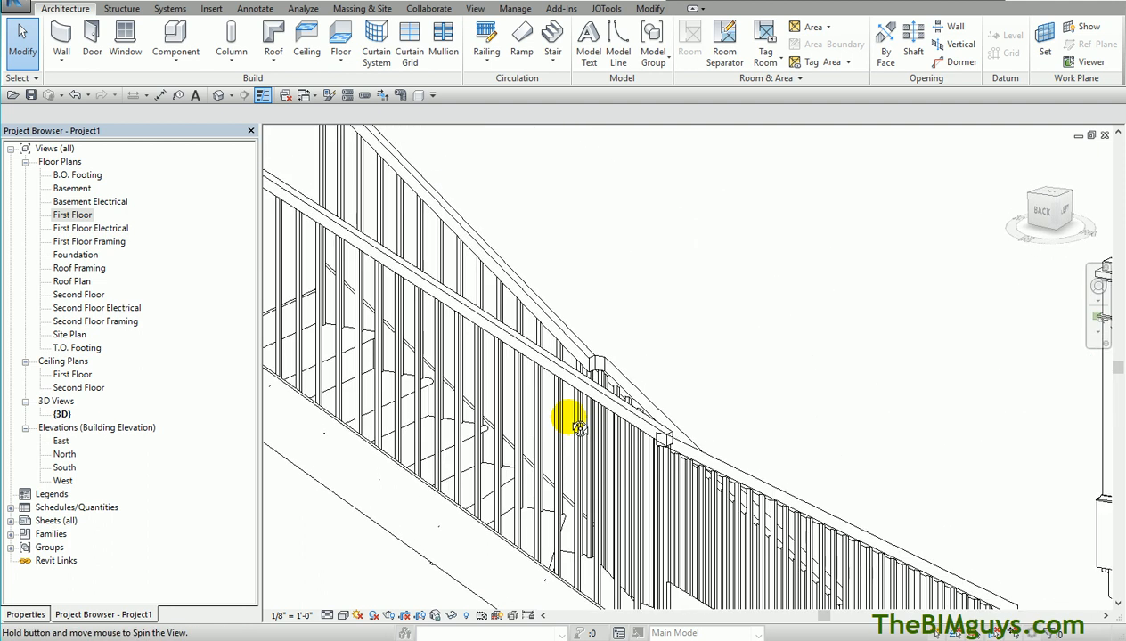
{"action": "left_click_drag", "start_coordinate": [579, 428], "coordinate": [587, 531]}
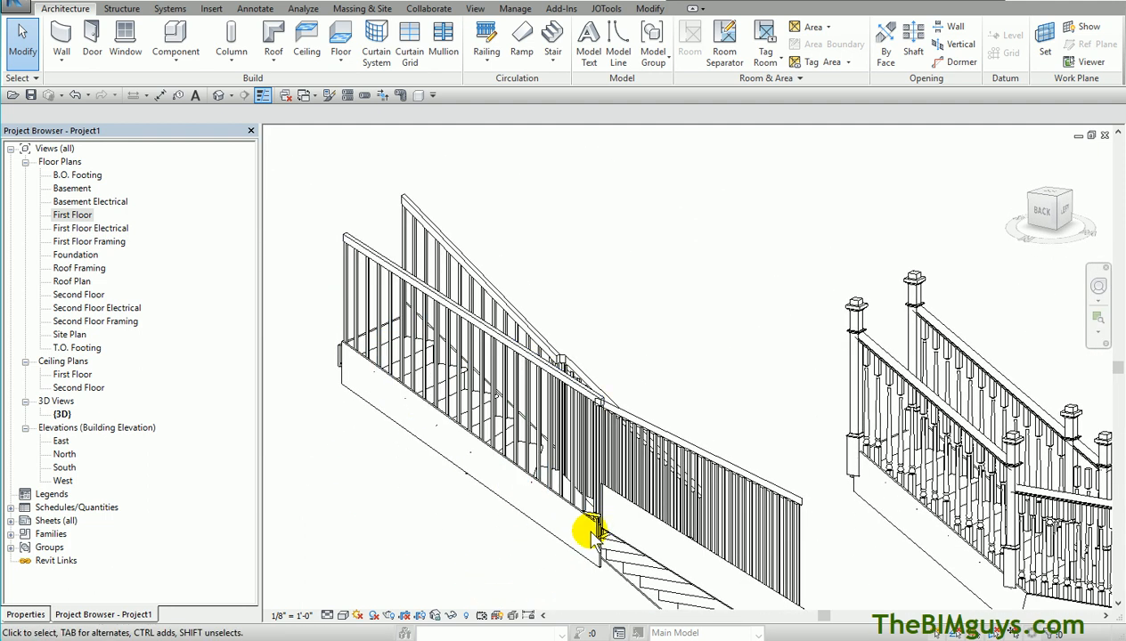
{"action": "left_click", "coordinate": [591, 531]}
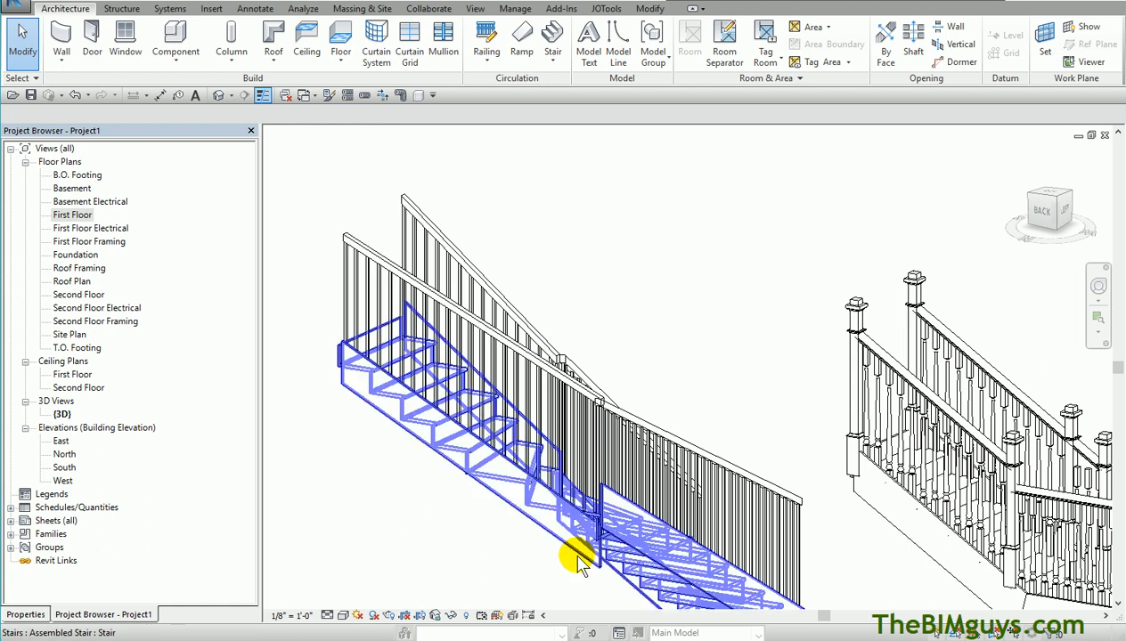
{"action": "left_click", "coordinate": [579, 556]}
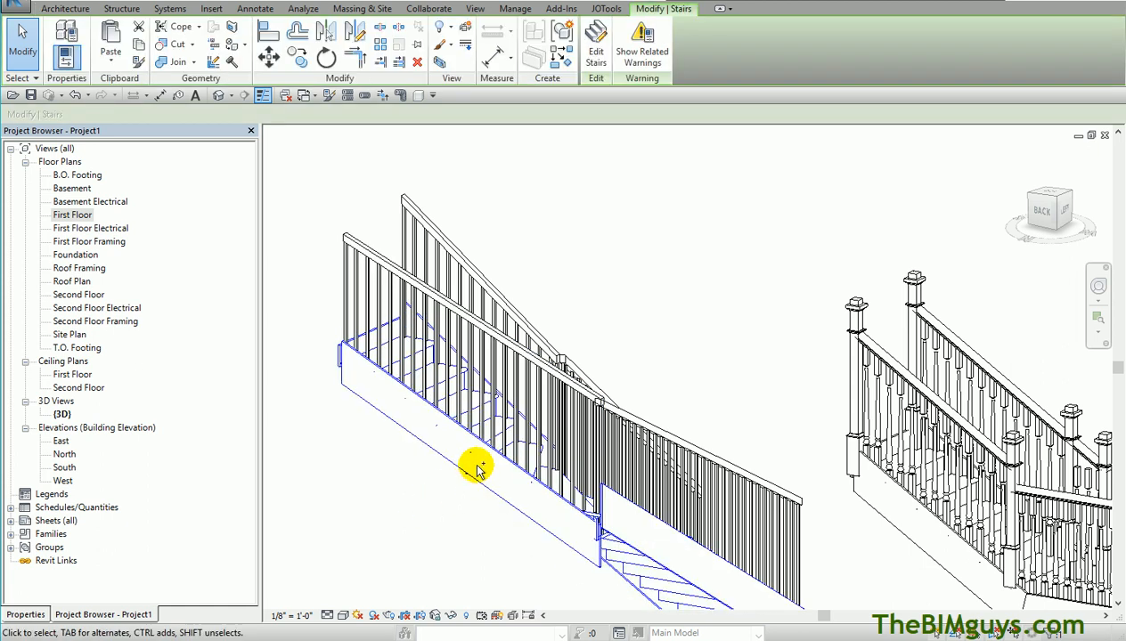
{"action": "double_click", "coordinate": [73, 213]}
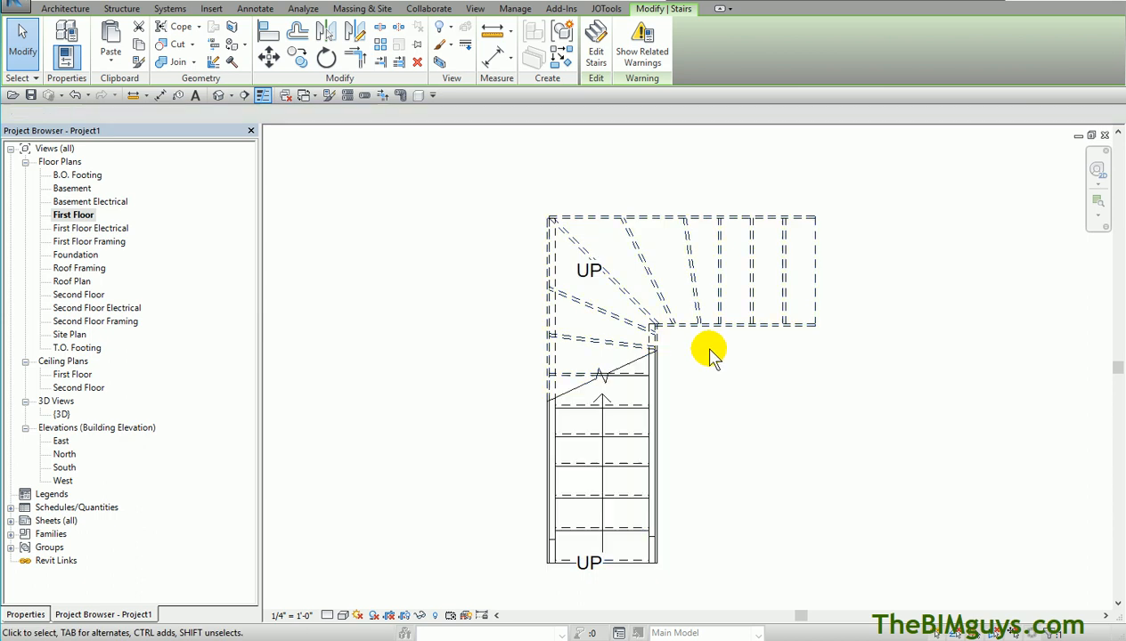
Split the run boundary at the top-left corner in the stair sketch and finish editing
{"action": "left_click", "coordinate": [638, 259]}
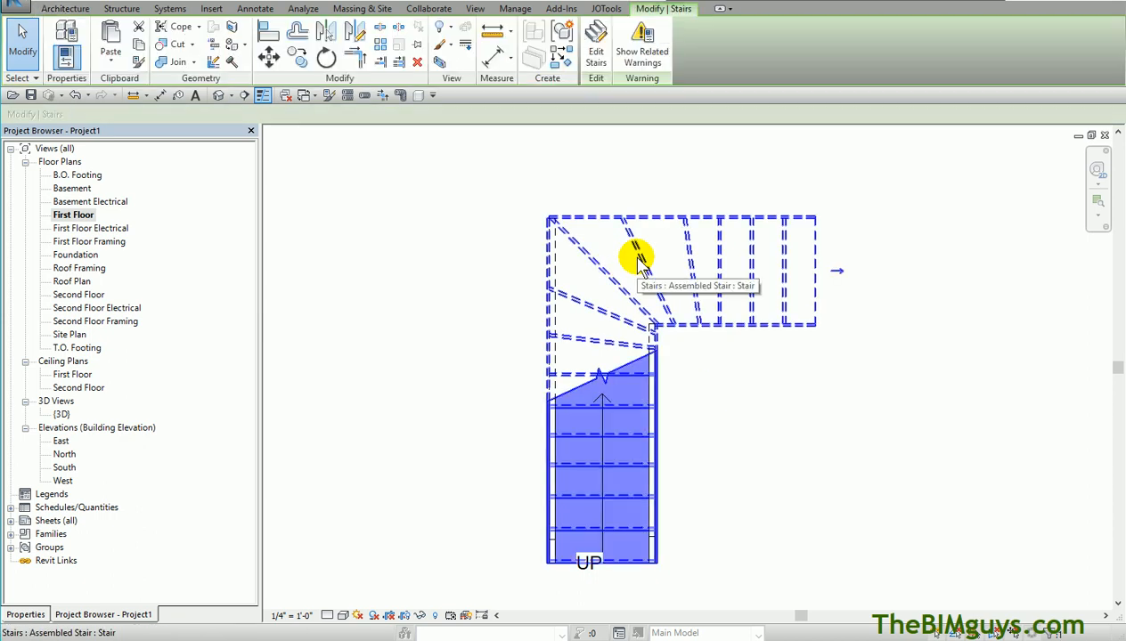
{"action": "left_click", "coordinate": [595, 42]}
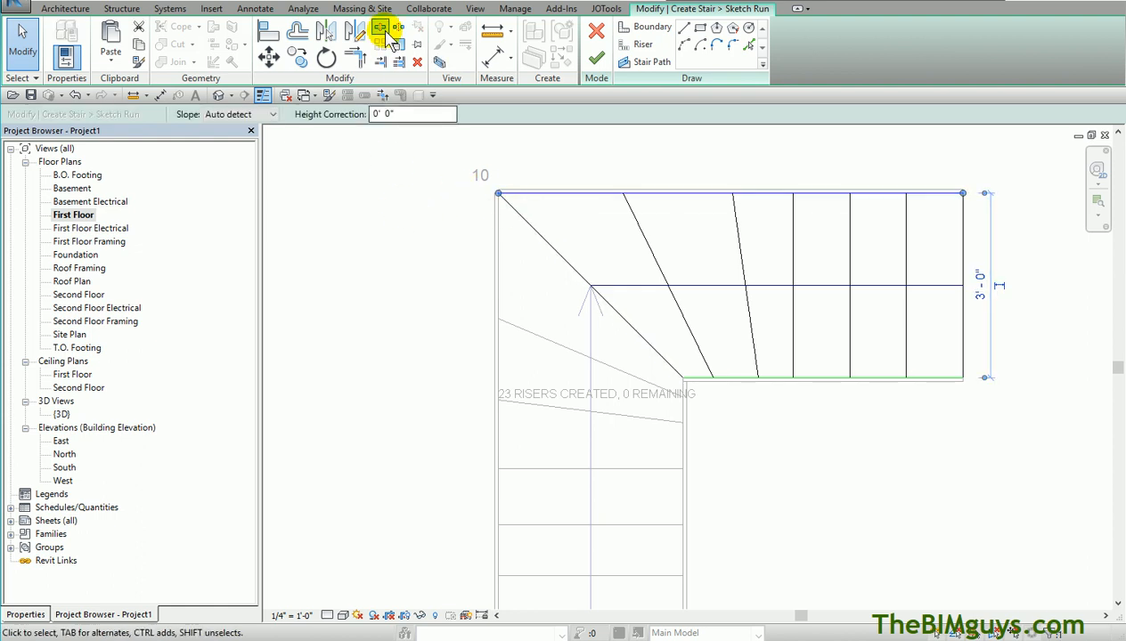
{"action": "left_click", "coordinate": [382, 28]}
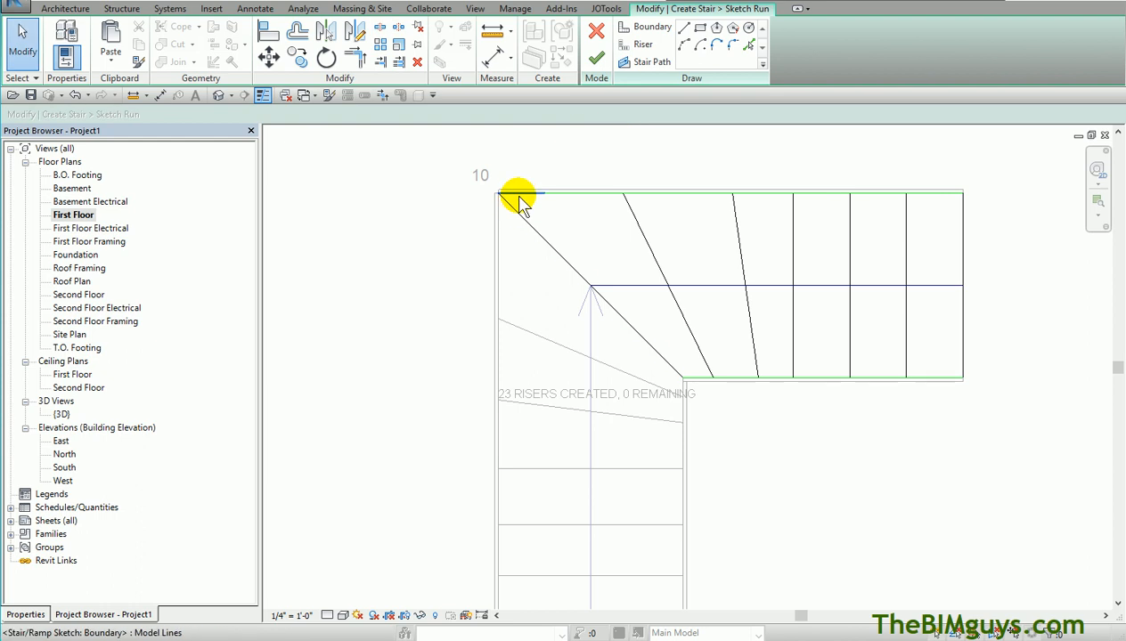
{"action": "left_click", "coordinate": [520, 194]}
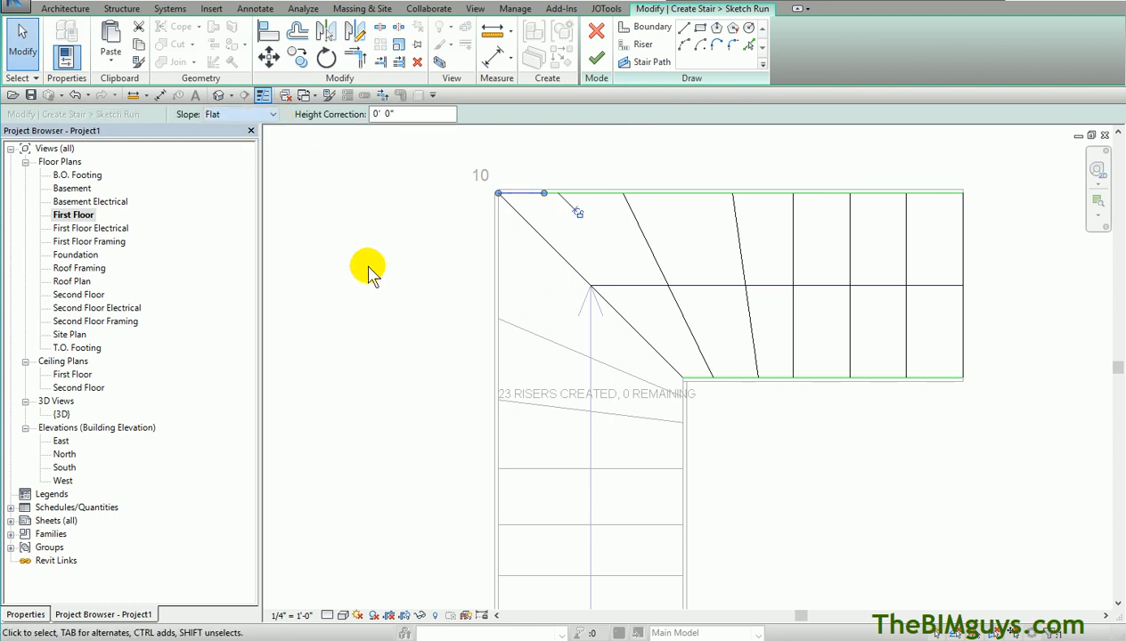
{"action": "left_click", "coordinate": [595, 55]}
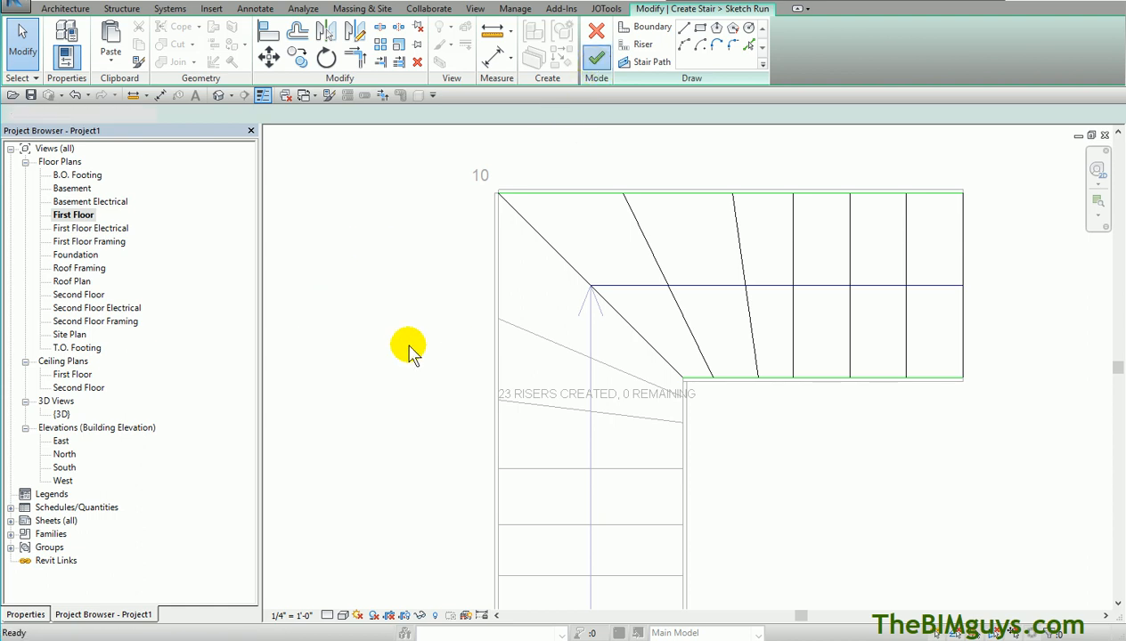
{"action": "left_click", "coordinate": [595, 55]}
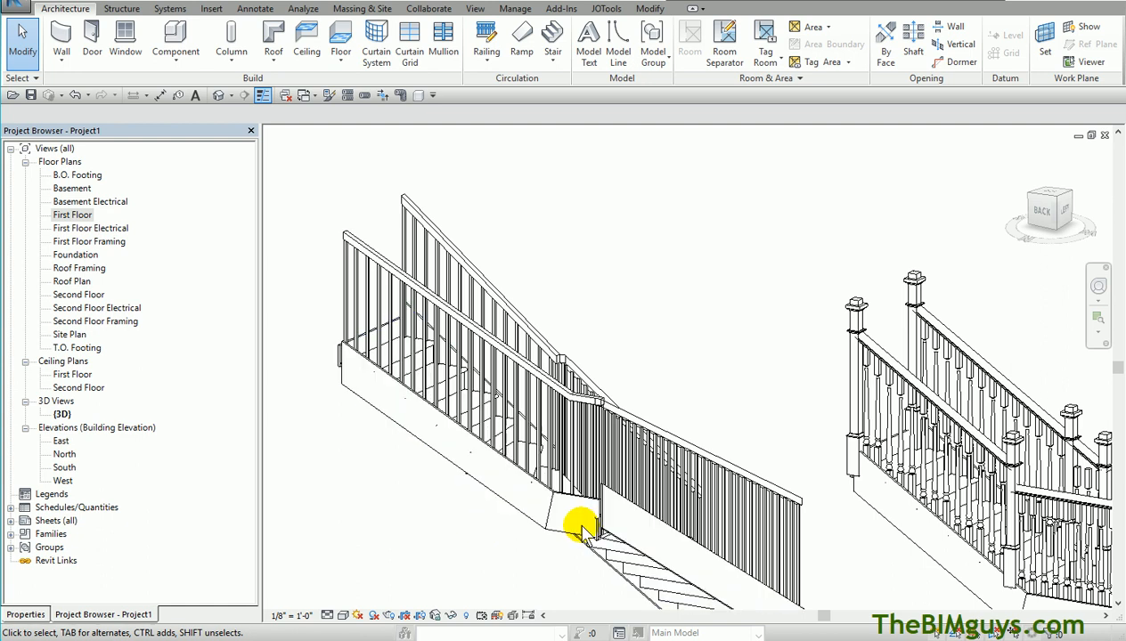
{"action": "left_click_drag", "start_coordinate": [579, 525], "coordinate": [556, 520]}
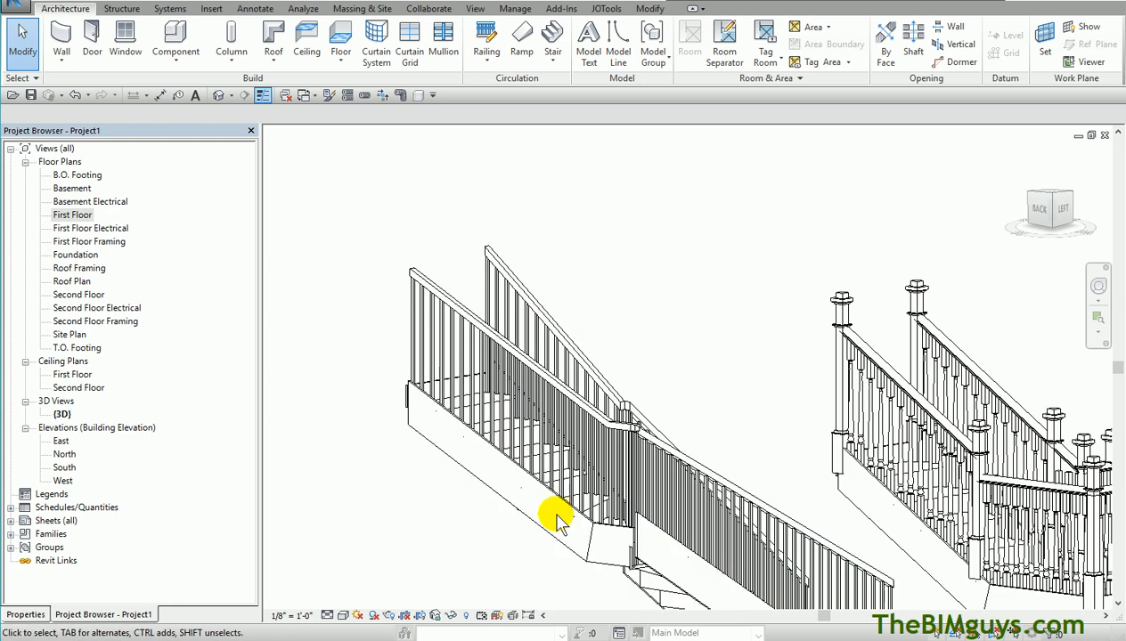
{"action": "left_click_drag", "start_coordinate": [556, 521], "coordinate": [490, 433]}
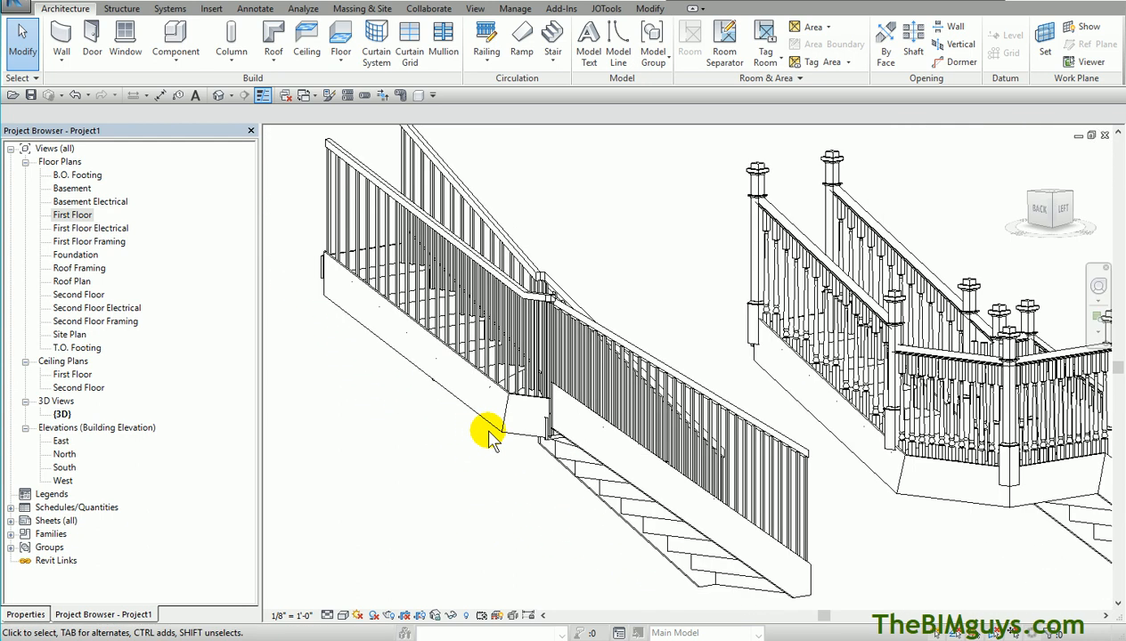
{"action": "left_click", "coordinate": [811, 561]}
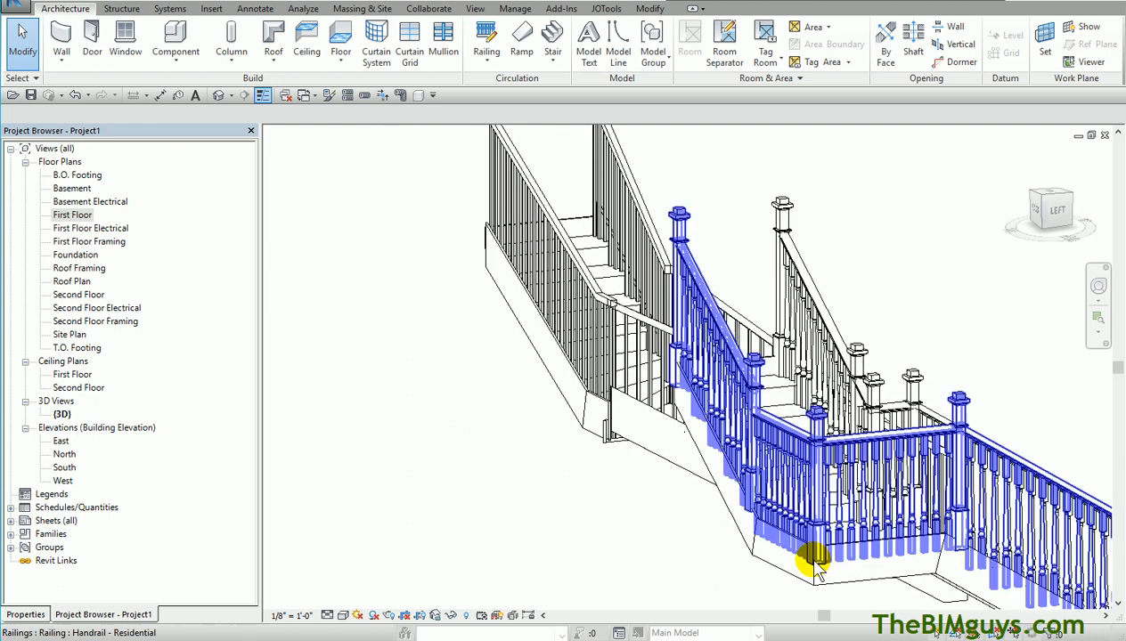
{"action": "left_click", "coordinate": [784, 407]}
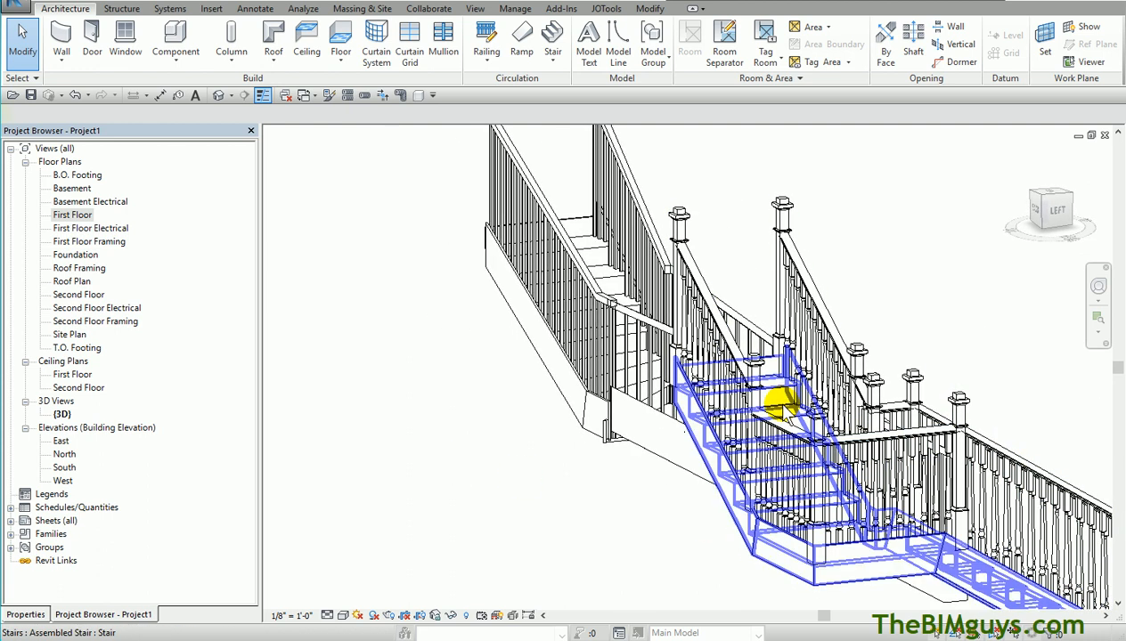
{"action": "left_click_drag", "start_coordinate": [775, 406], "coordinate": [659, 570]}
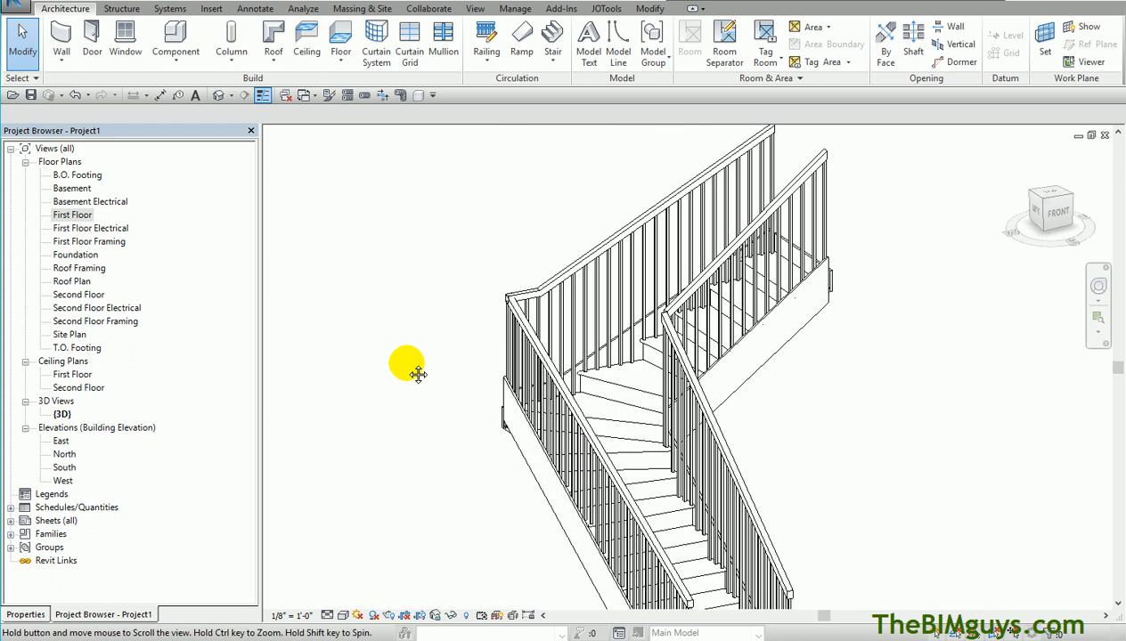
{"action": "left_click_drag", "start_coordinate": [404, 368], "coordinate": [353, 495]}
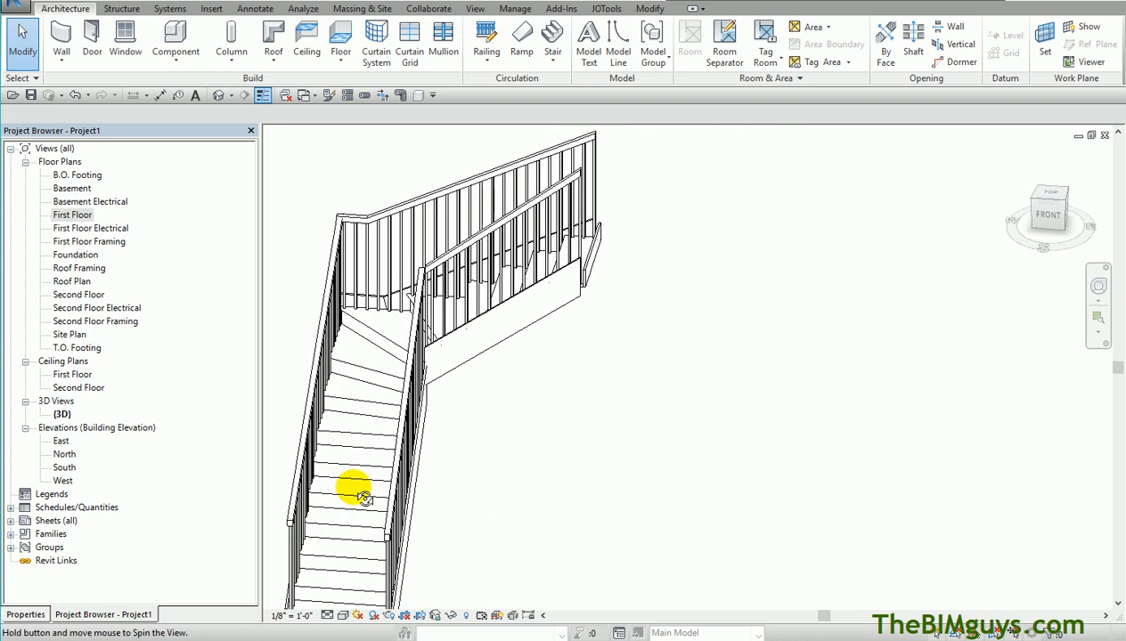
{"action": "left_click_drag", "start_coordinate": [364, 495], "coordinate": [499, 392]}
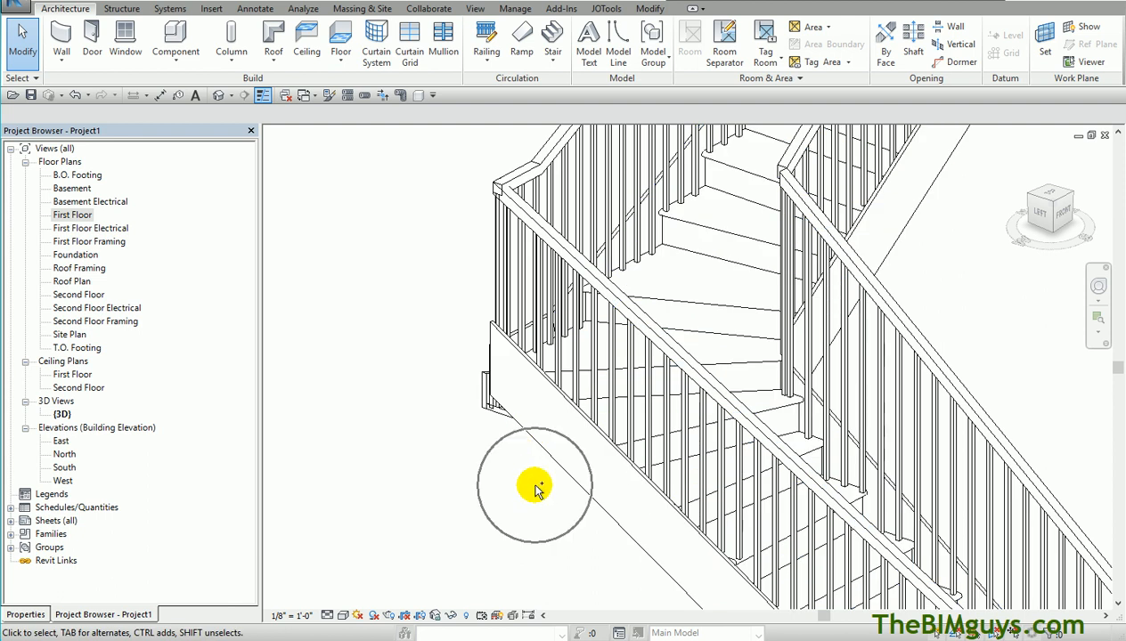
Split the left boundary near the top corner, set the short upper piece's Slope to Flat, and finish the stair
{"action": "double_click", "coordinate": [73, 214]}
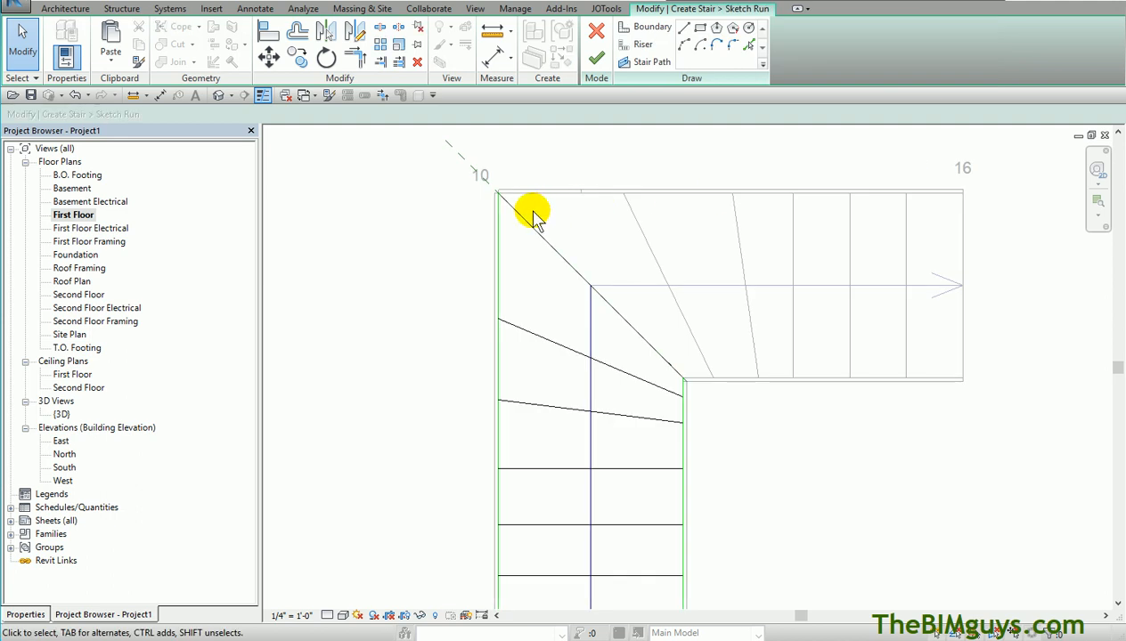
{"action": "mouse_move", "coordinate": [499, 258]}
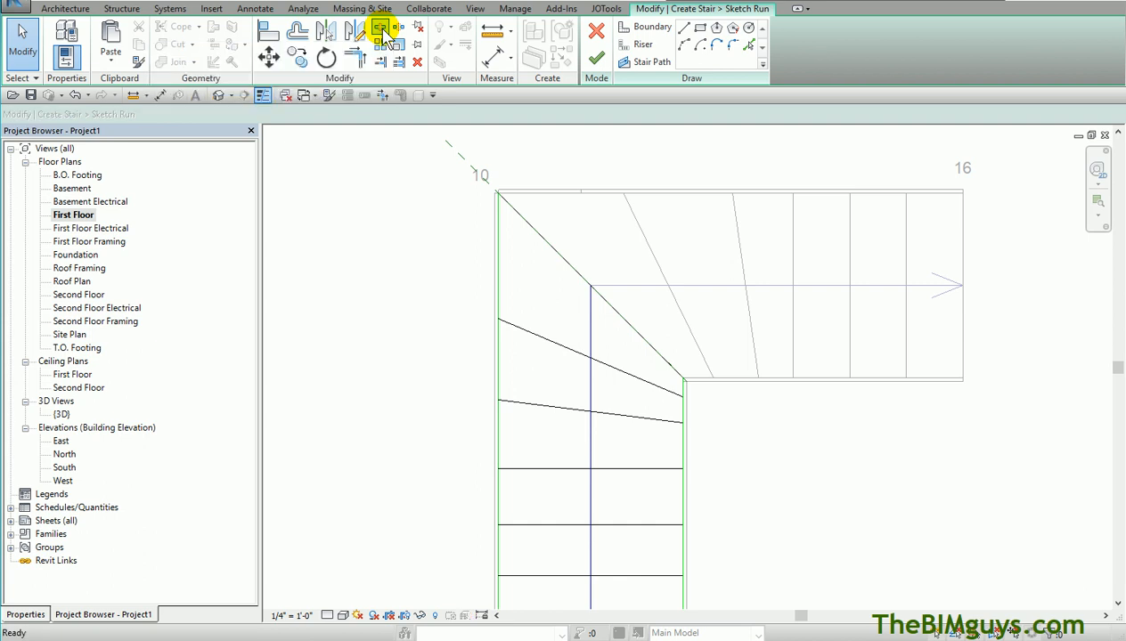
{"action": "left_click", "coordinate": [499, 249]}
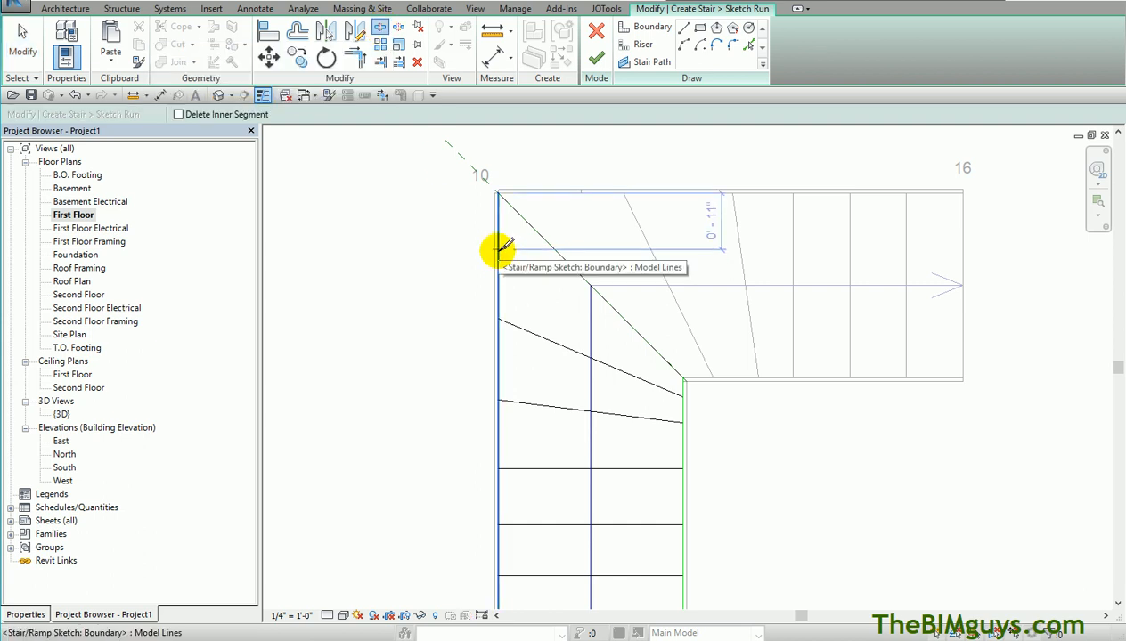
{"action": "left_click", "coordinate": [499, 246]}
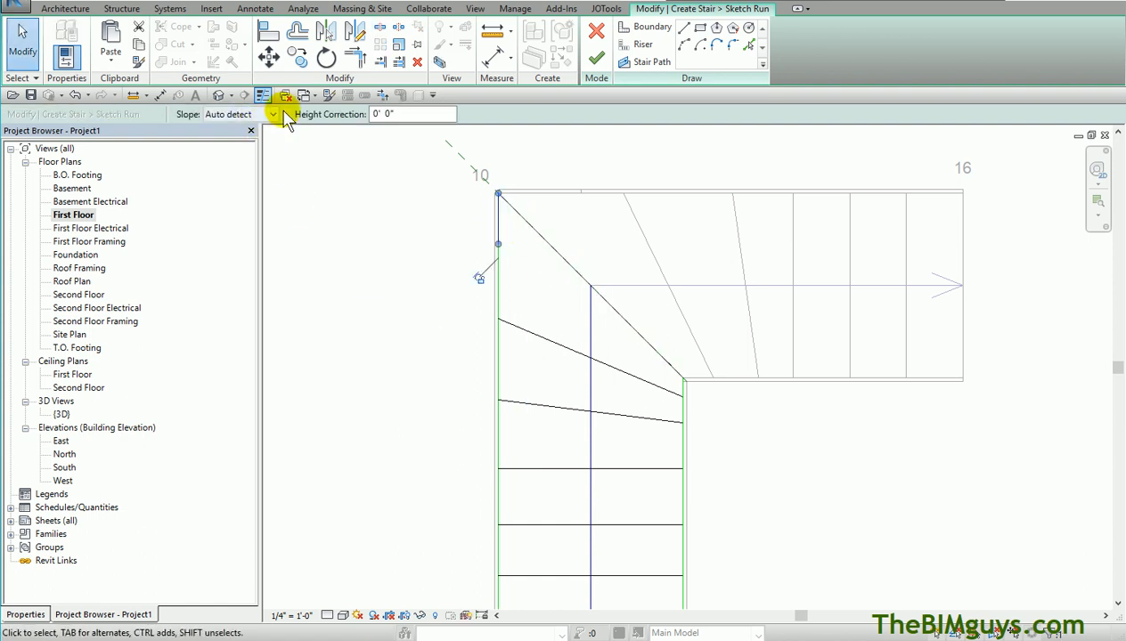
{"action": "left_click", "coordinate": [271, 114]}
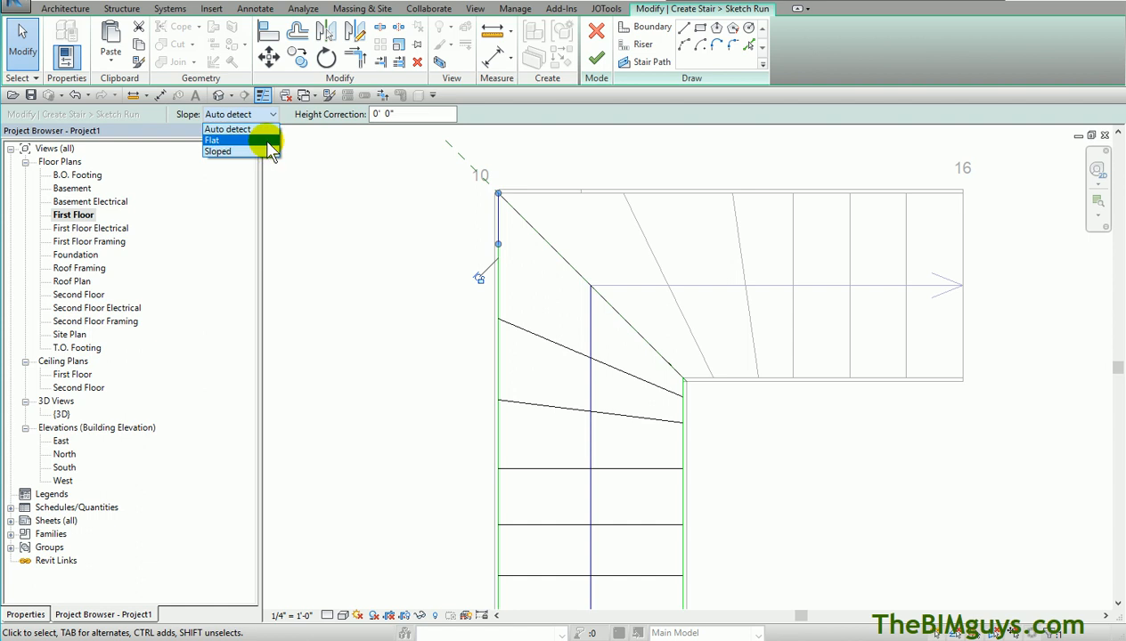
{"action": "left_click", "coordinate": [214, 139]}
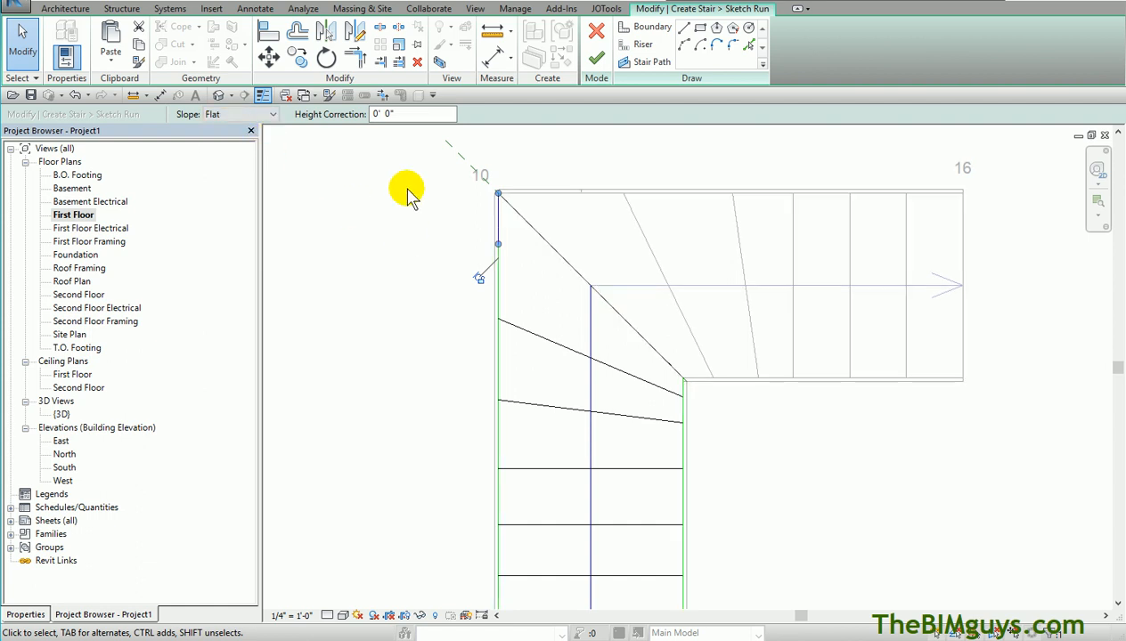
{"action": "left_click", "coordinate": [410, 114]}
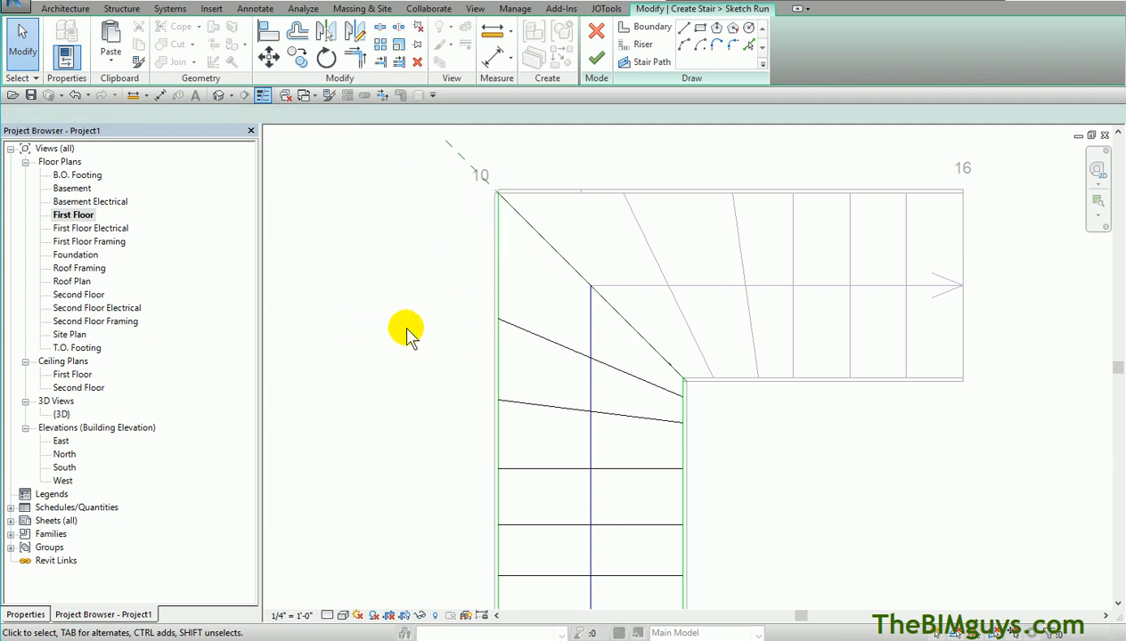
{"action": "left_click", "coordinate": [591, 401]}
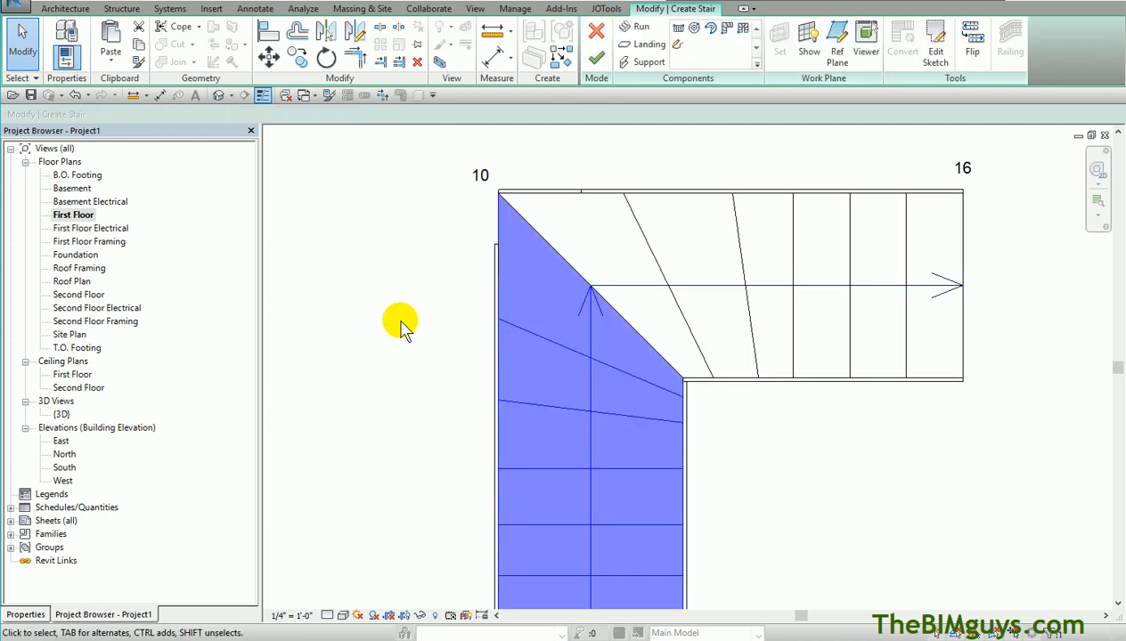
{"action": "mouse_move", "coordinate": [586, 93]}
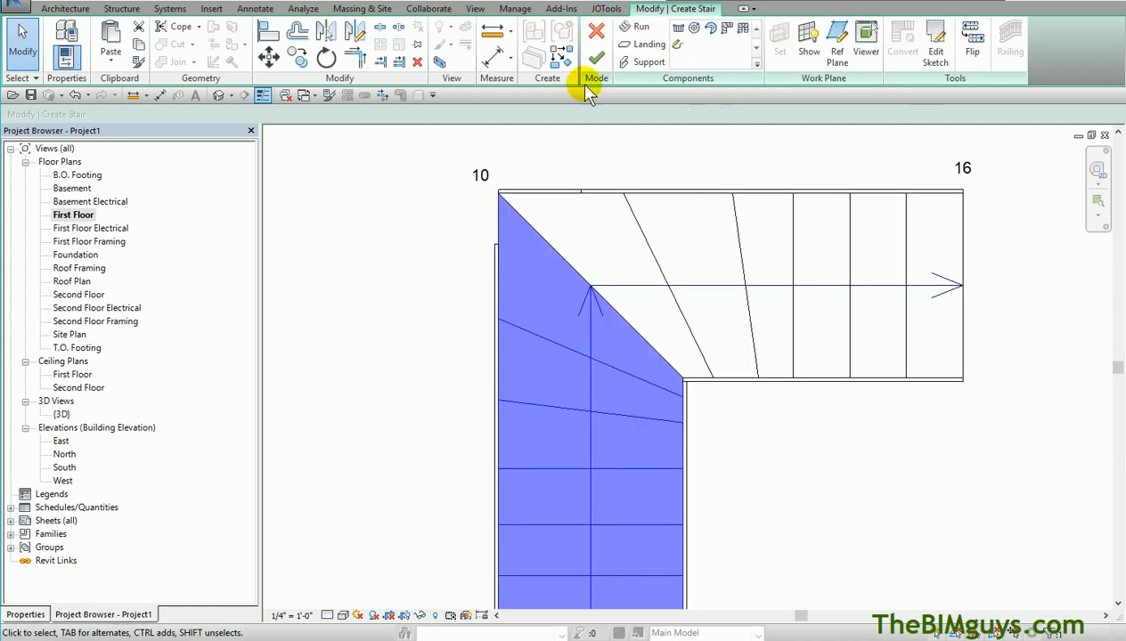
{"action": "left_click", "coordinate": [595, 57]}
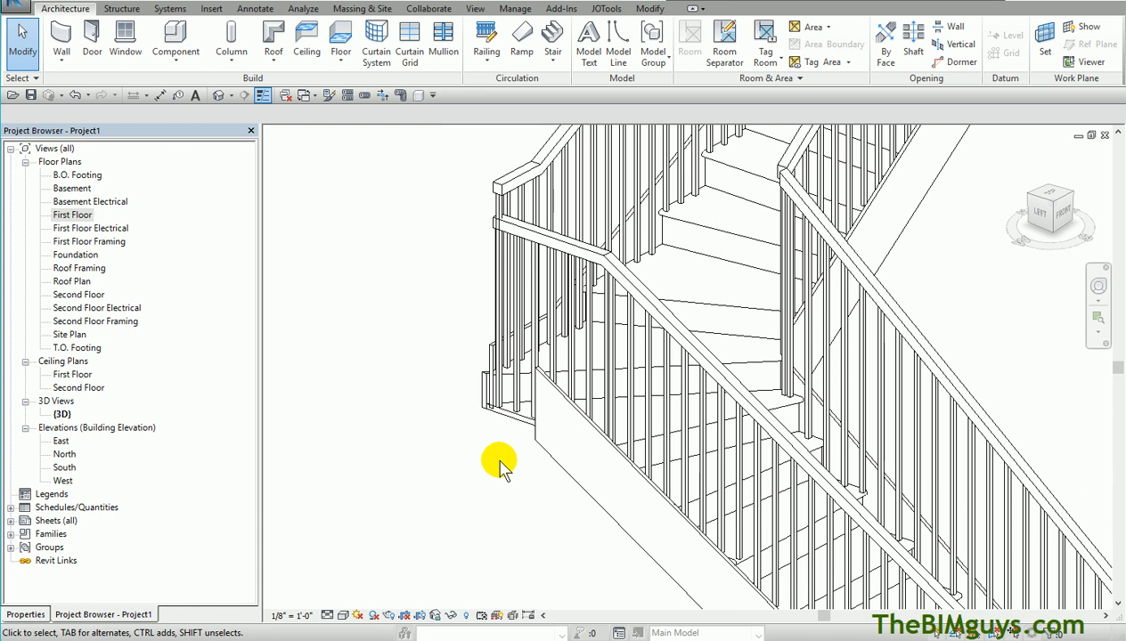
{"action": "left_click_drag", "start_coordinate": [498, 463], "coordinate": [595, 390]}
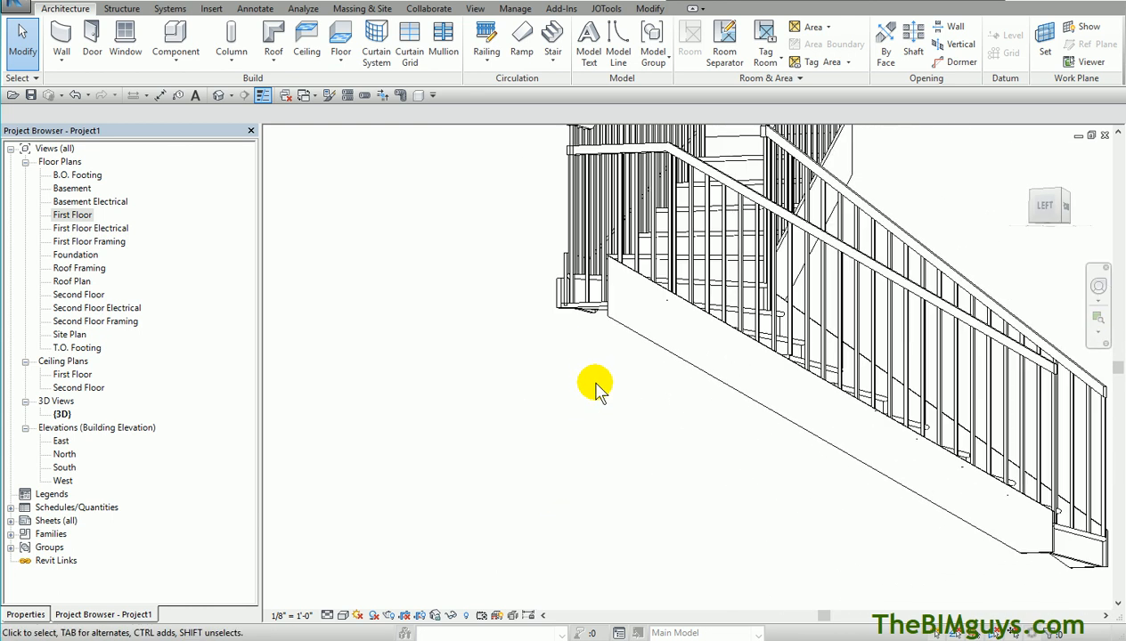
{"action": "left_click_drag", "start_coordinate": [597, 388], "coordinate": [694, 495]}
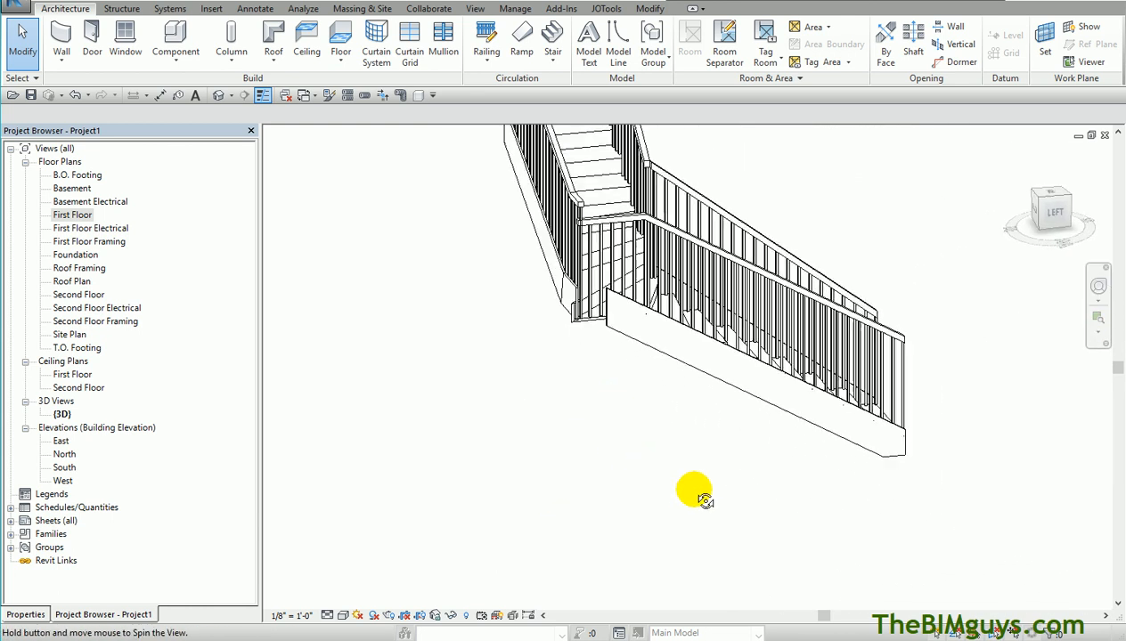
{"action": "left_click_drag", "start_coordinate": [695, 495], "coordinate": [526, 339]}
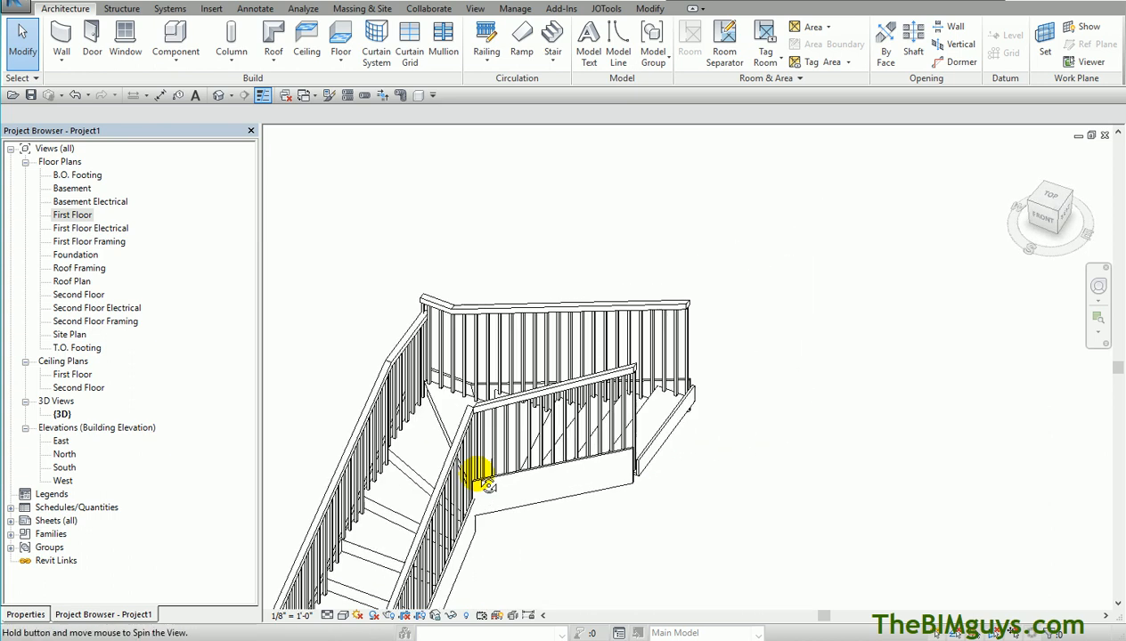
{"action": "left_click_drag", "start_coordinate": [481, 477], "coordinate": [627, 456]}
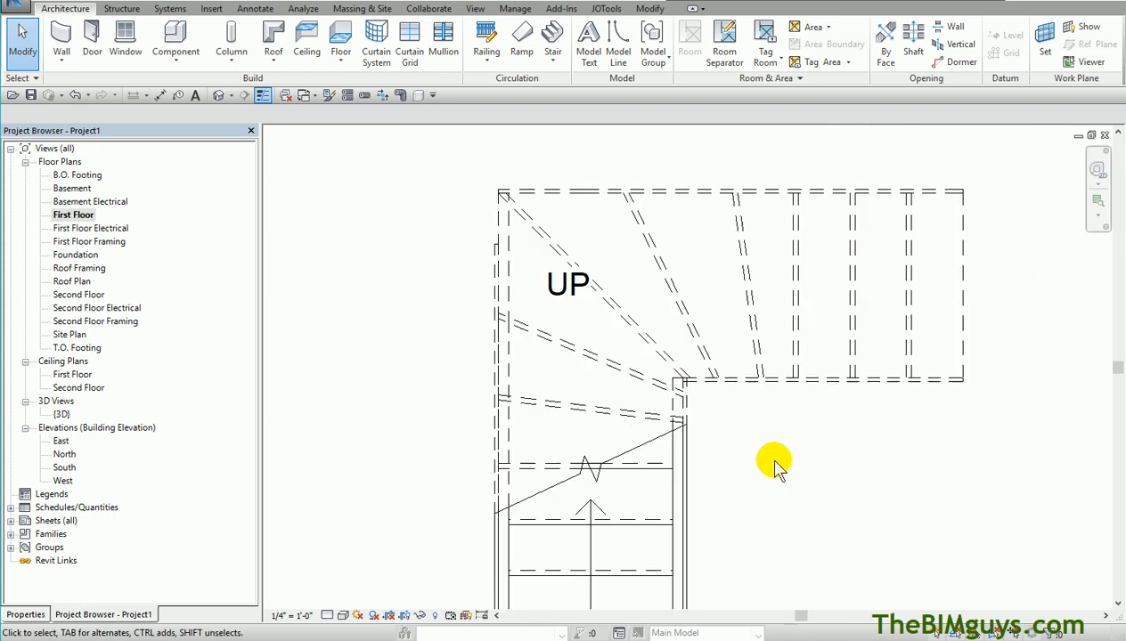
{"action": "left_click", "coordinate": [592, 499]}
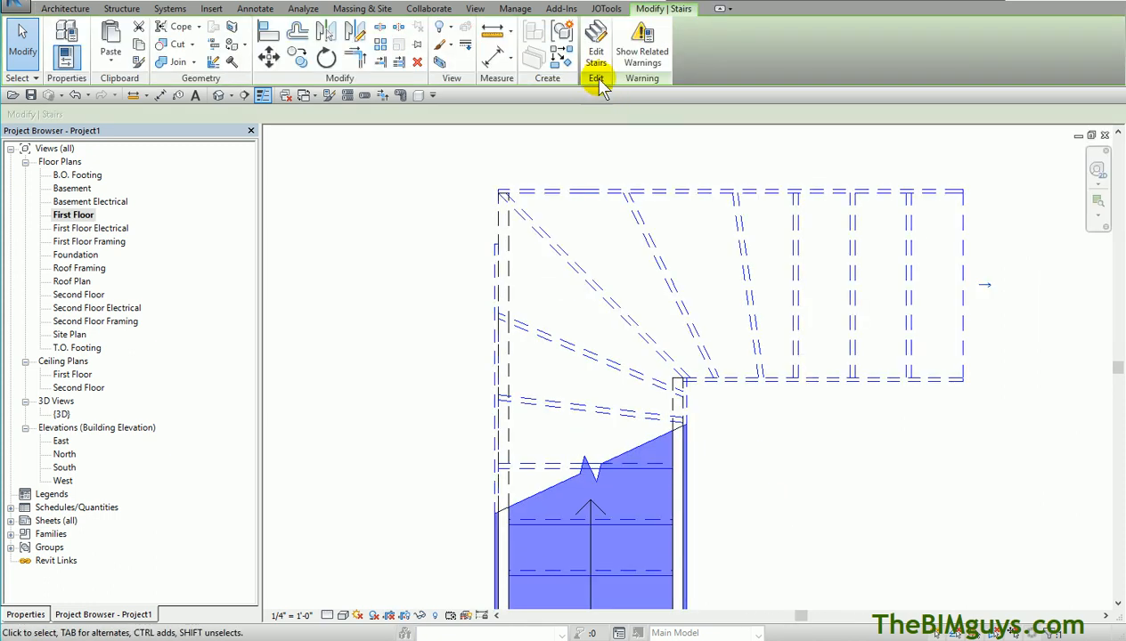
{"action": "left_click", "coordinate": [595, 45]}
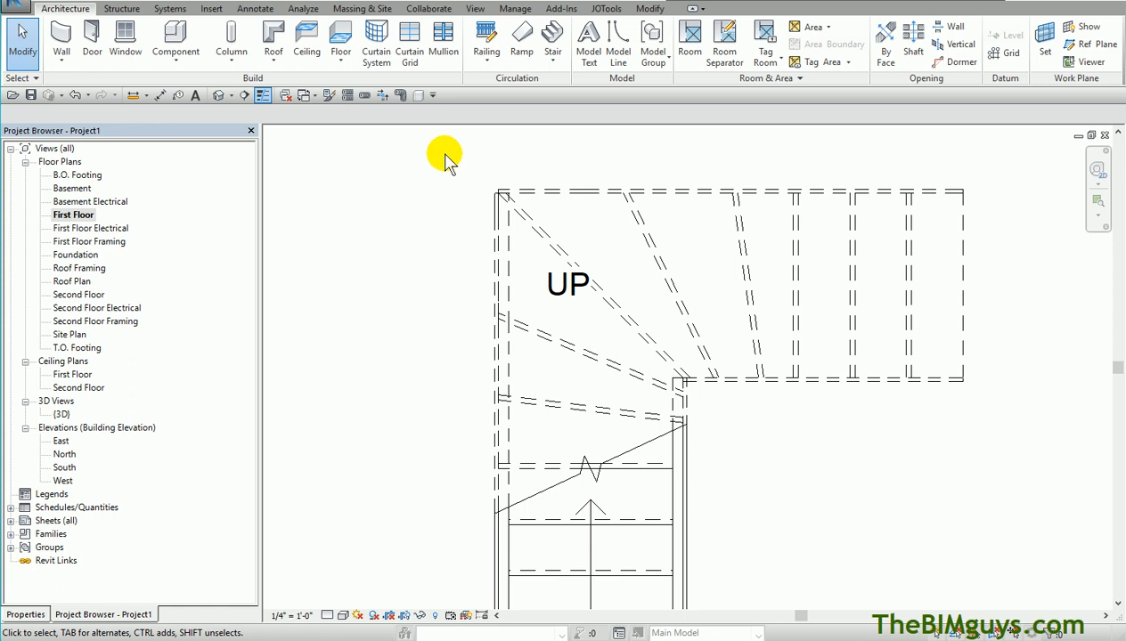
Orbit around the stair in 3D to inspect railings, stringers, underside and winder treads from several sides
{"action": "double_click", "coordinate": [61, 413]}
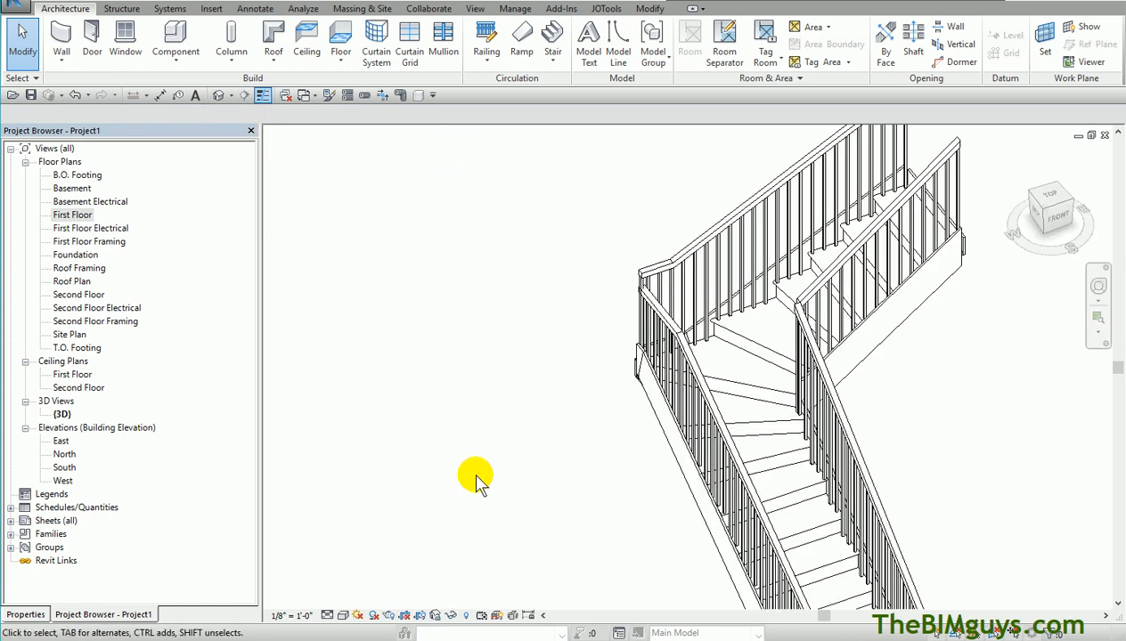
{"action": "left_click_drag", "start_coordinate": [478, 478], "coordinate": [692, 490]}
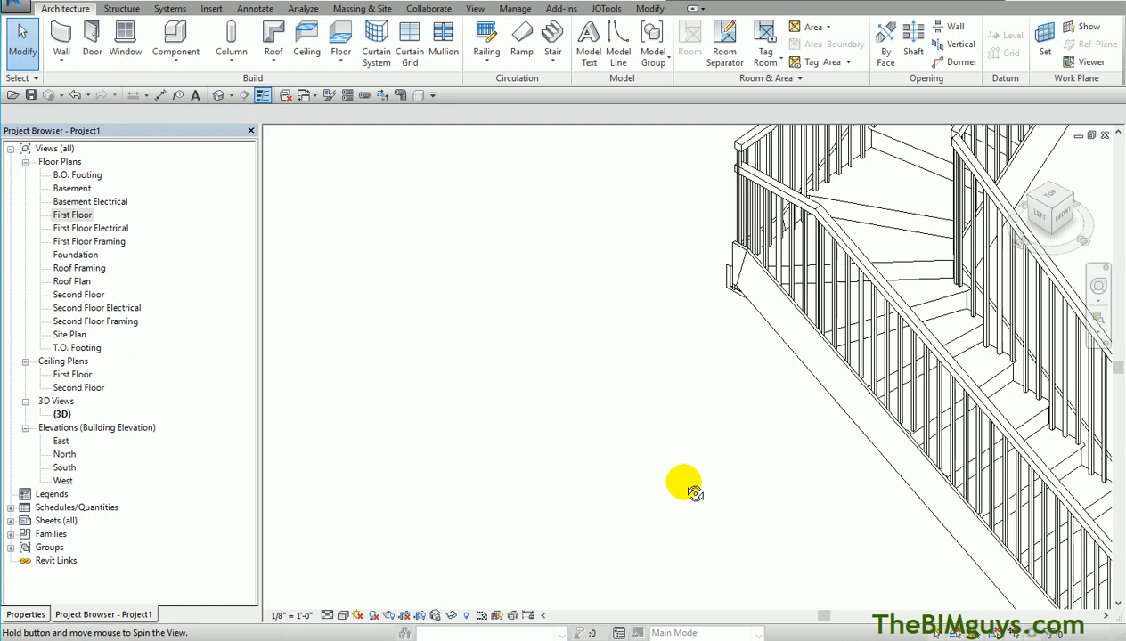
{"action": "left_click_drag", "start_coordinate": [686, 492], "coordinate": [609, 467]}
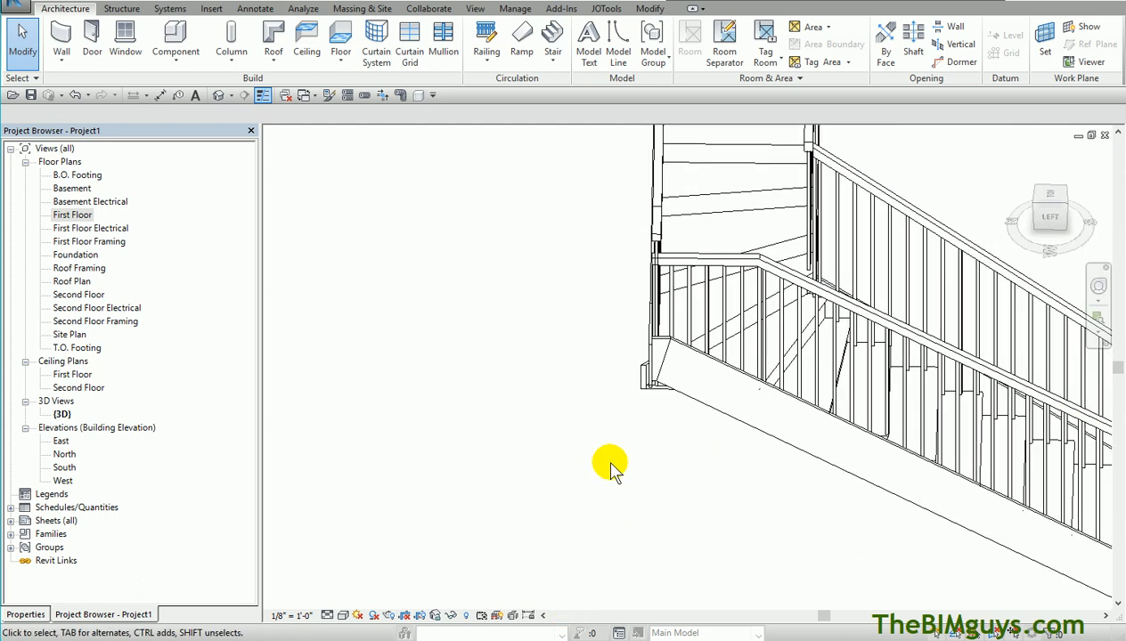
{"action": "left_click_drag", "start_coordinate": [609, 467], "coordinate": [552, 320]}
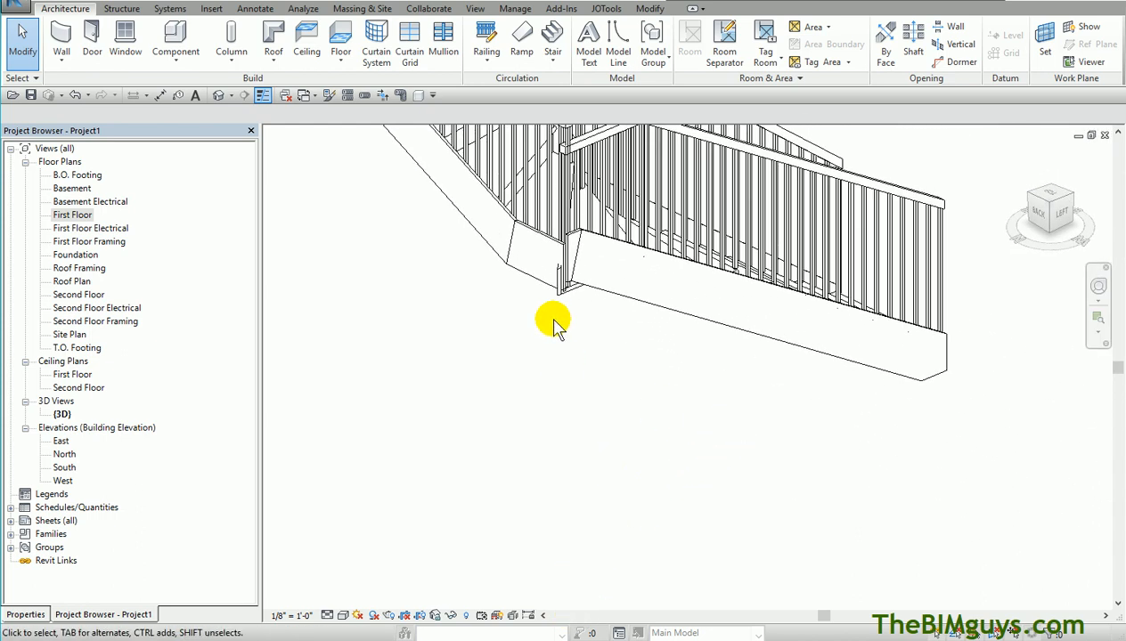
{"action": "left_click_drag", "start_coordinate": [552, 321], "coordinate": [579, 427]}
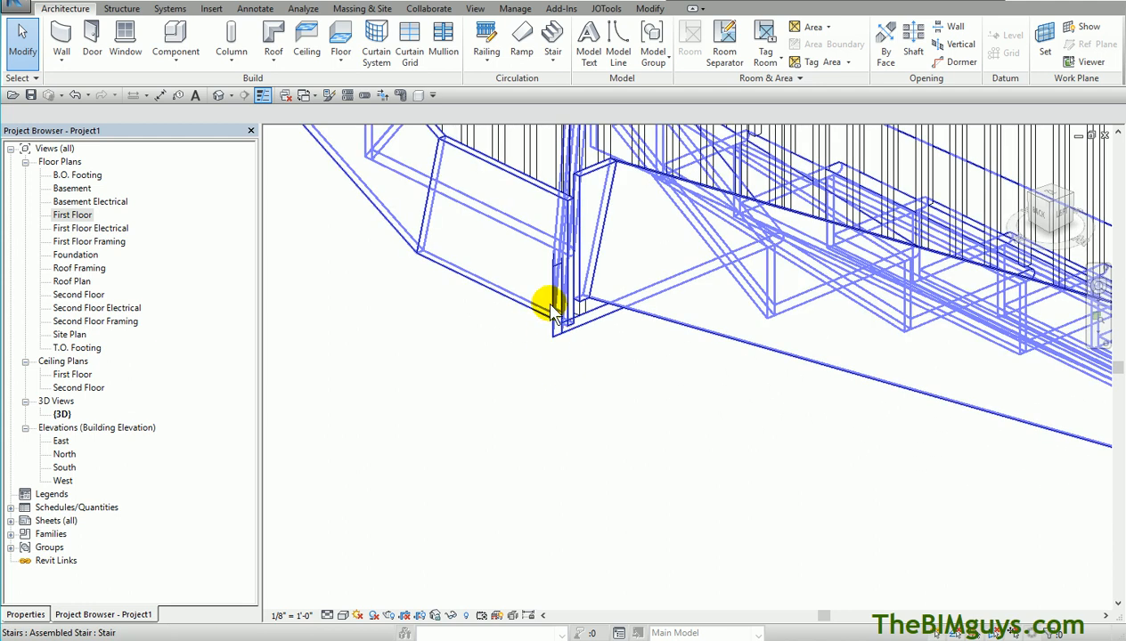
{"action": "left_click_drag", "start_coordinate": [549, 303], "coordinate": [571, 481]}
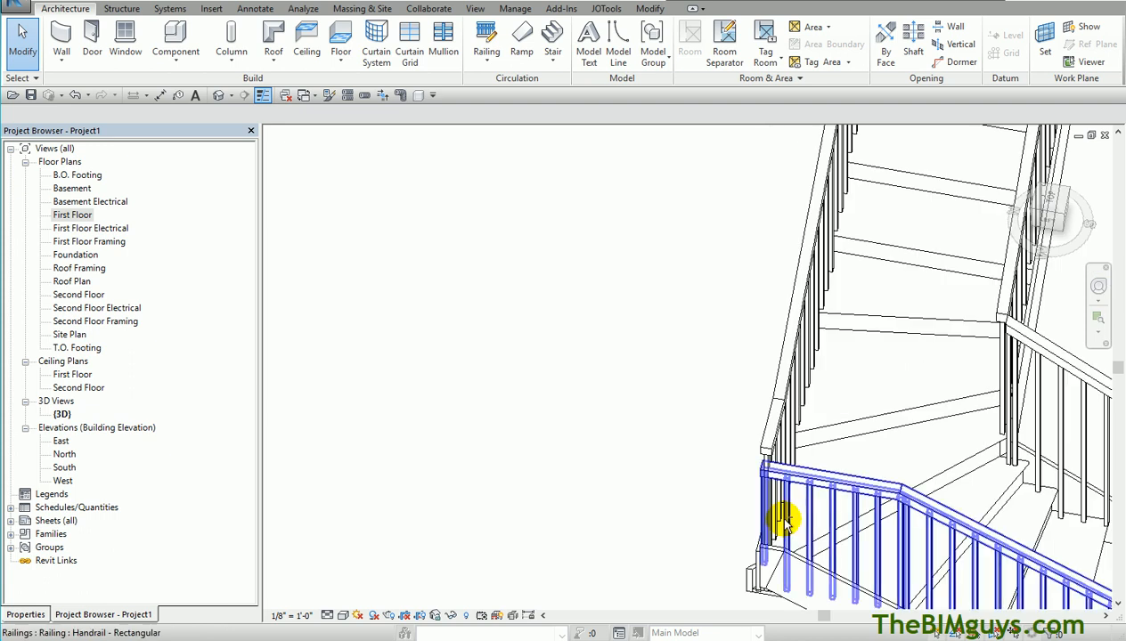
{"action": "left_click_drag", "start_coordinate": [784, 520], "coordinate": [454, 320]}
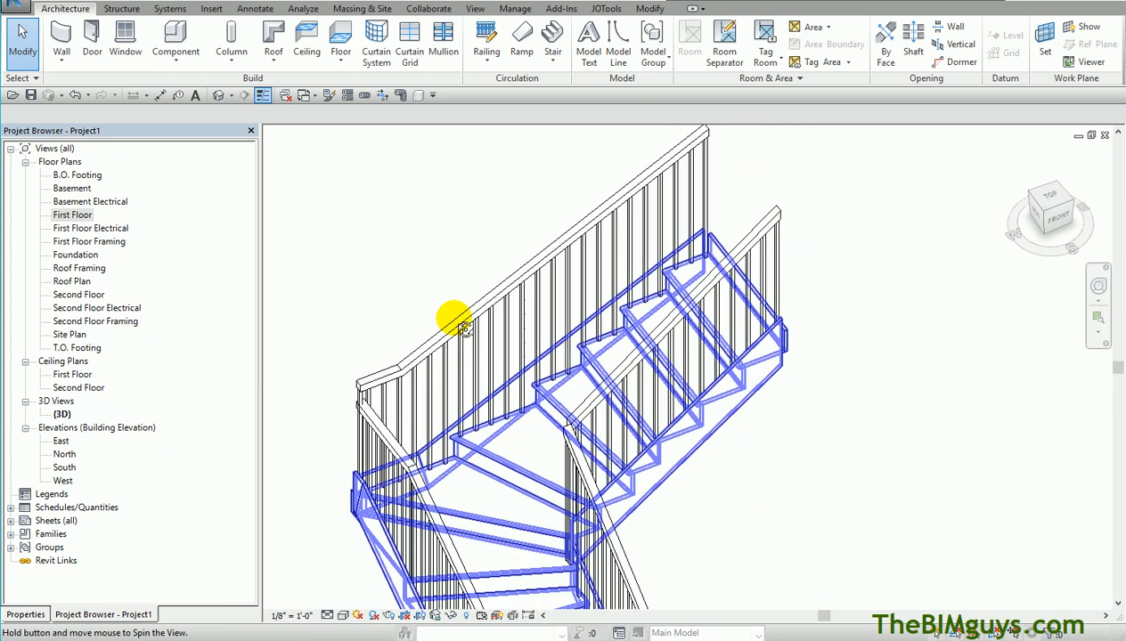
{"action": "left_click_drag", "start_coordinate": [455, 318], "coordinate": [570, 531]}
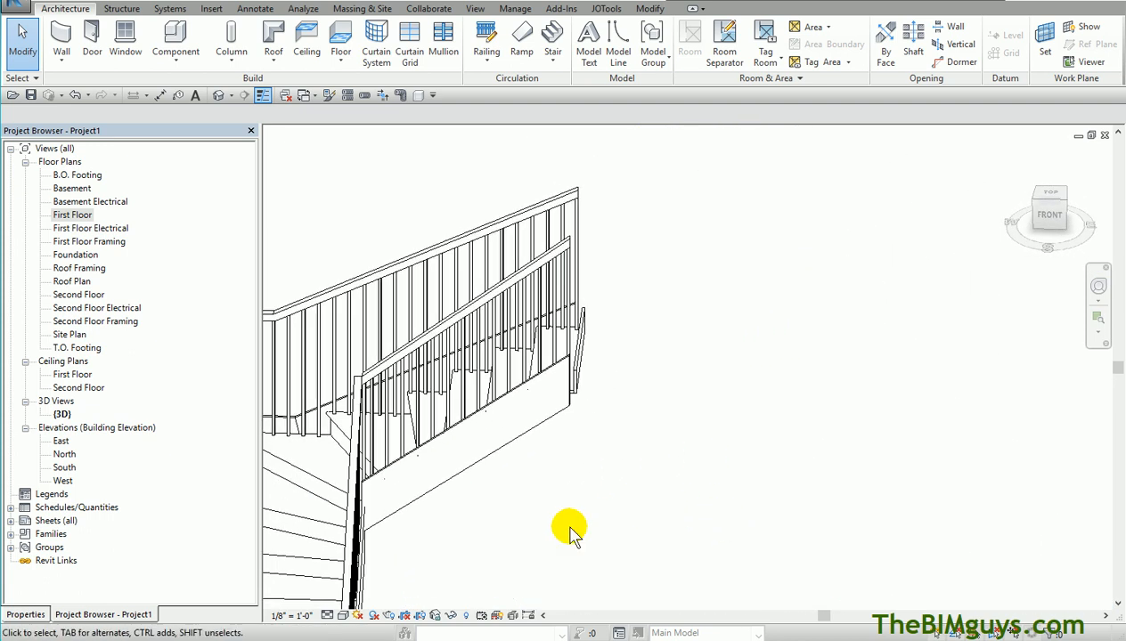
{"action": "left_click_drag", "start_coordinate": [570, 531], "coordinate": [728, 495]}
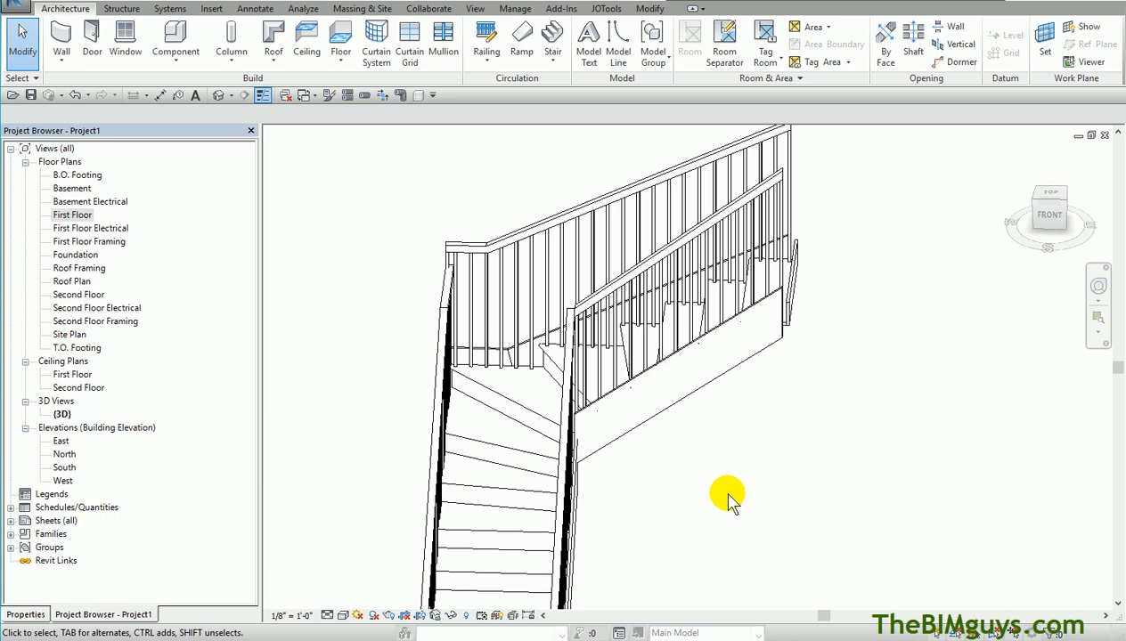
Switch the stair type to Residential - Open 2 Sides and orbit to review the open-sided flights
{"action": "left_click", "coordinate": [534, 410]}
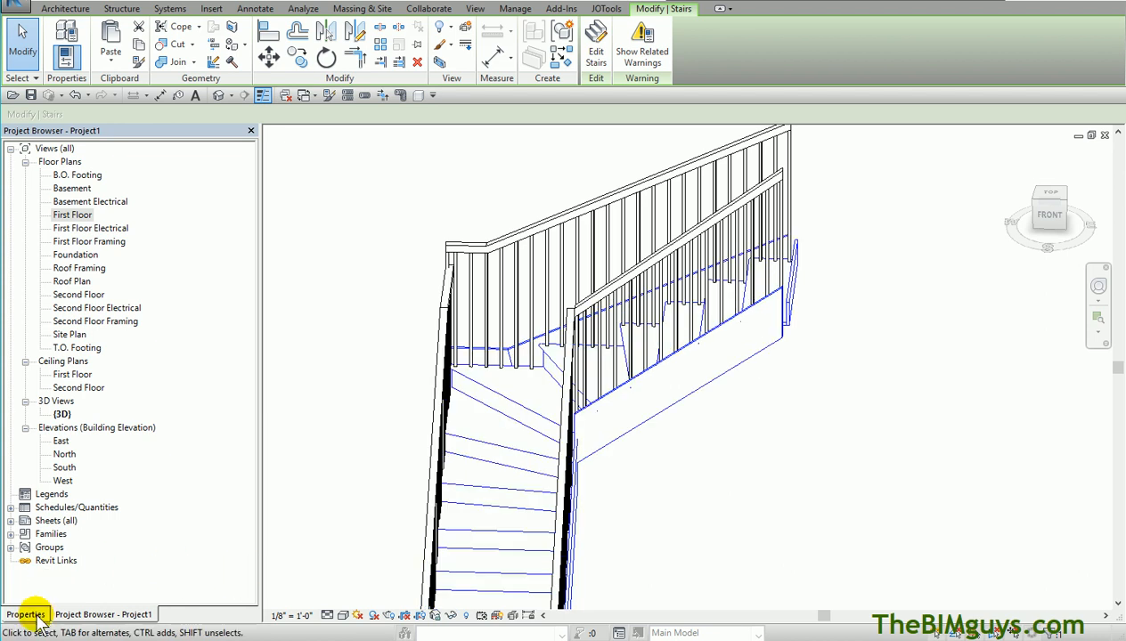
{"action": "left_click", "coordinate": [25, 615]}
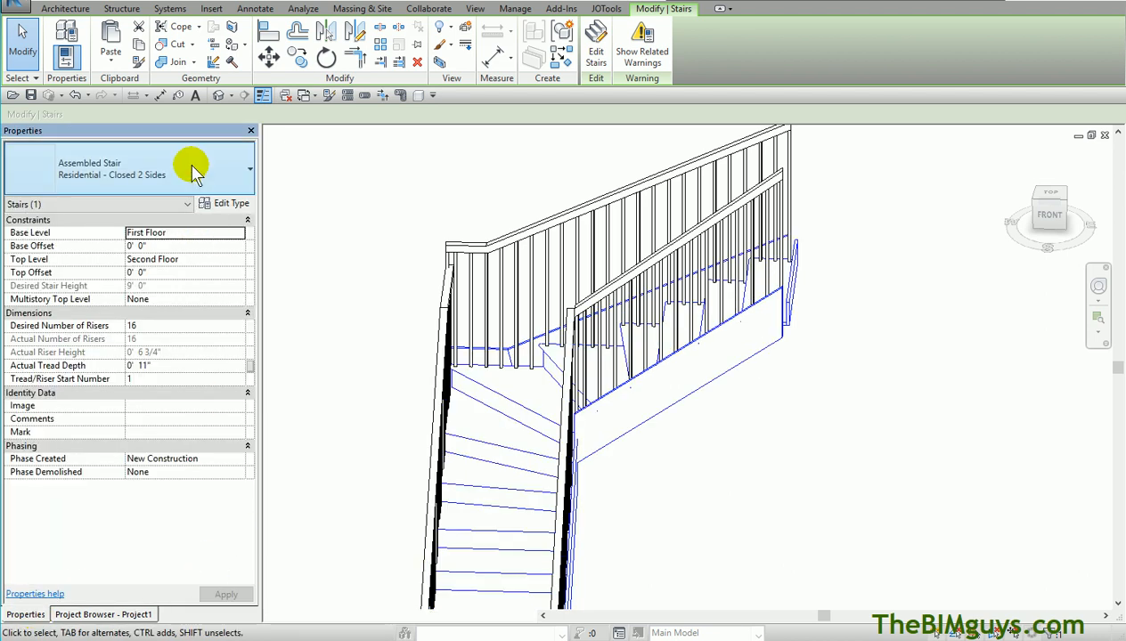
{"action": "left_click", "coordinate": [249, 168]}
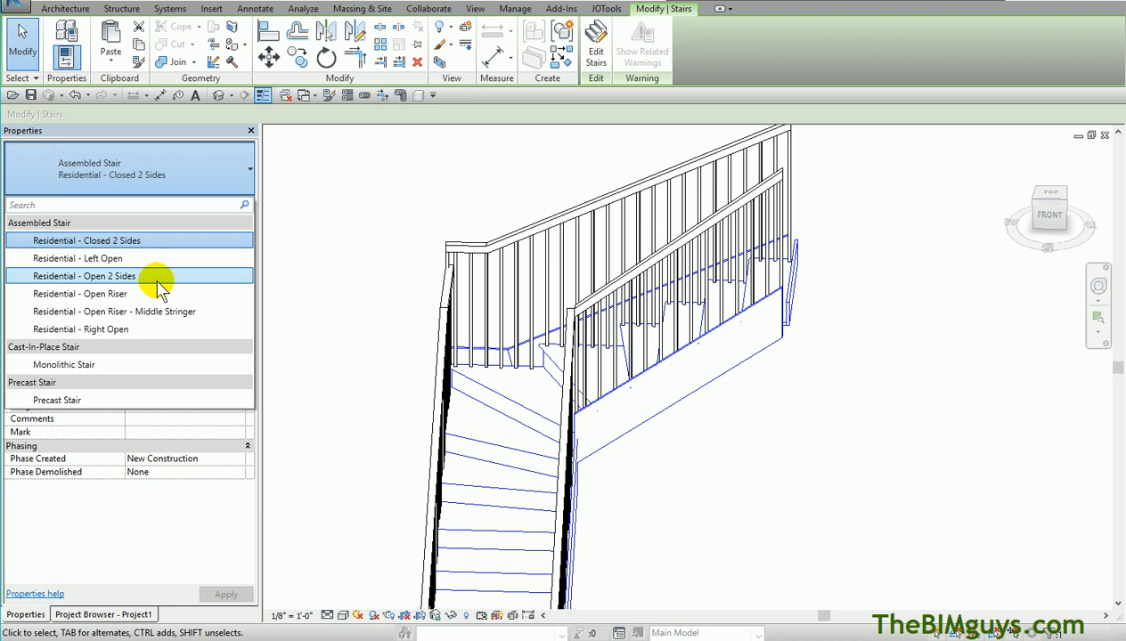
{"action": "left_click", "coordinate": [691, 481]}
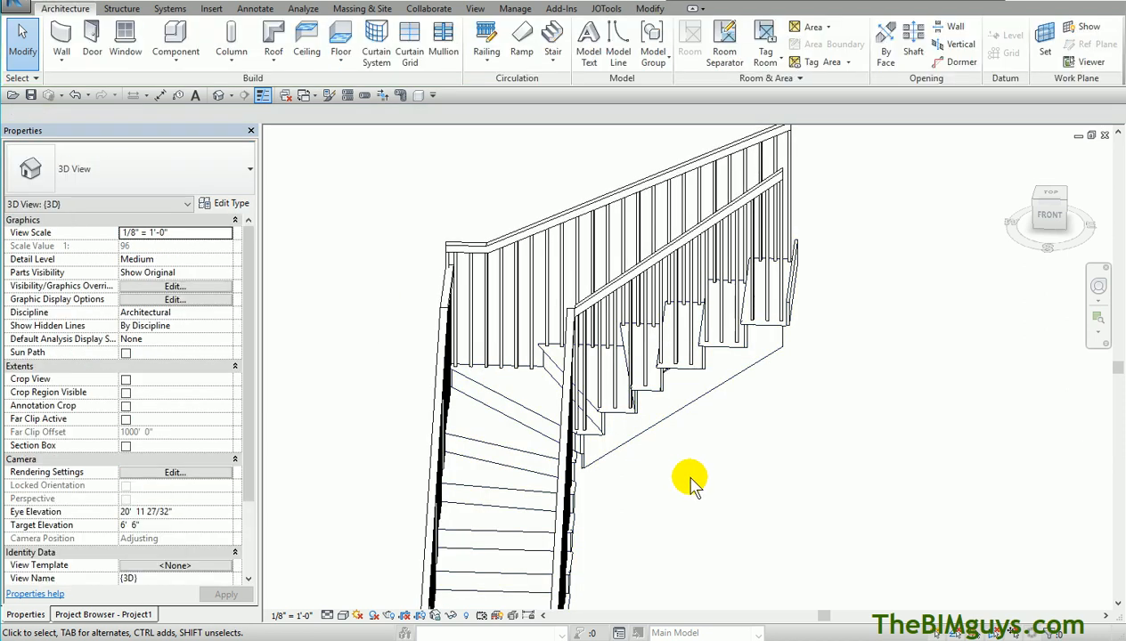
{"action": "left_click_drag", "start_coordinate": [692, 481], "coordinate": [609, 534]}
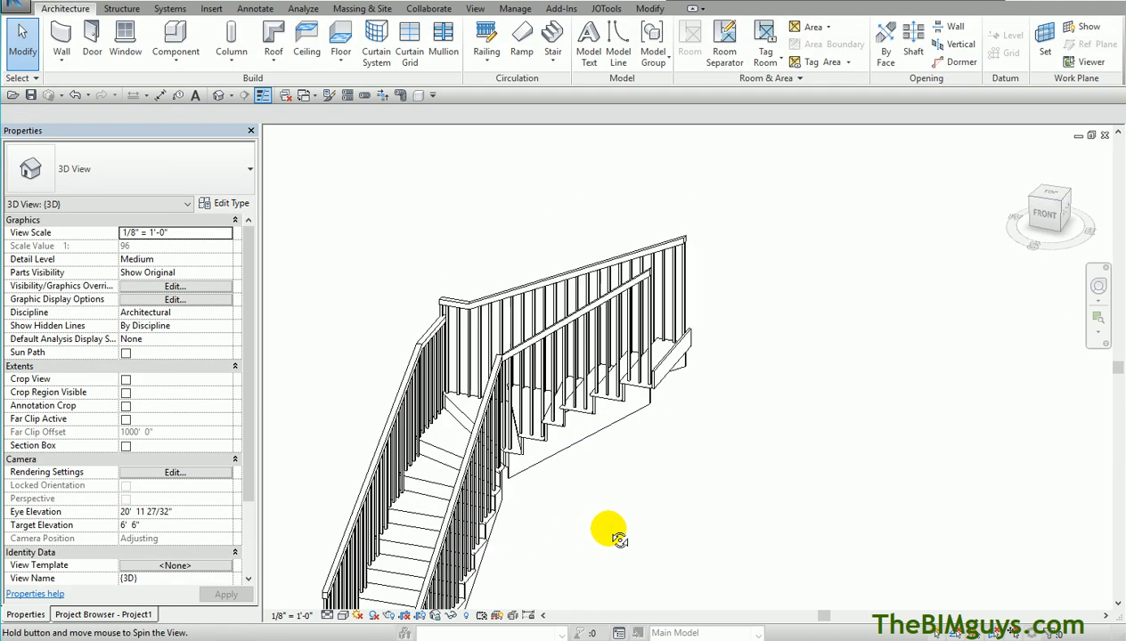
{"action": "left_click_drag", "start_coordinate": [609, 531], "coordinate": [634, 520]}
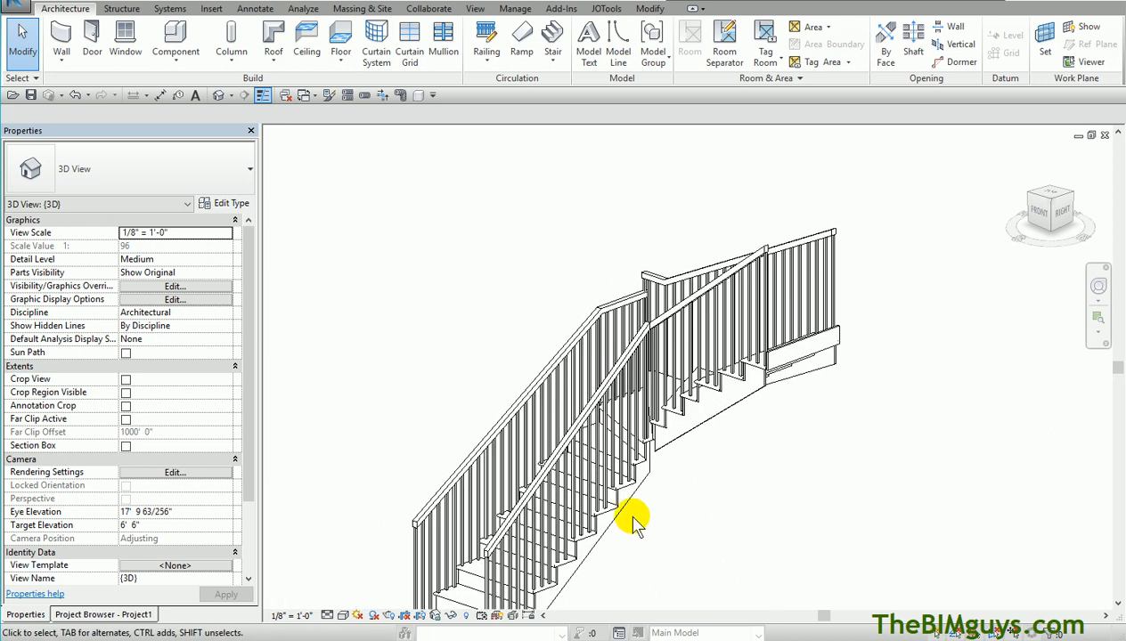
{"action": "left_click_drag", "start_coordinate": [632, 521], "coordinate": [727, 517]}
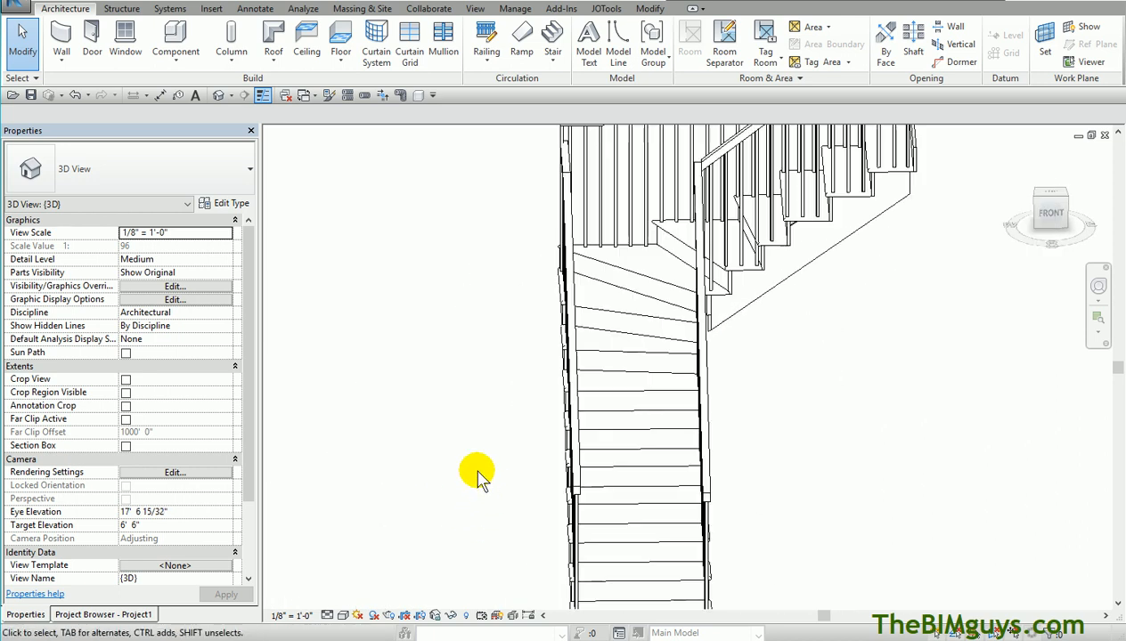
{"action": "left_click_drag", "start_coordinate": [477, 473], "coordinate": [463, 459]}
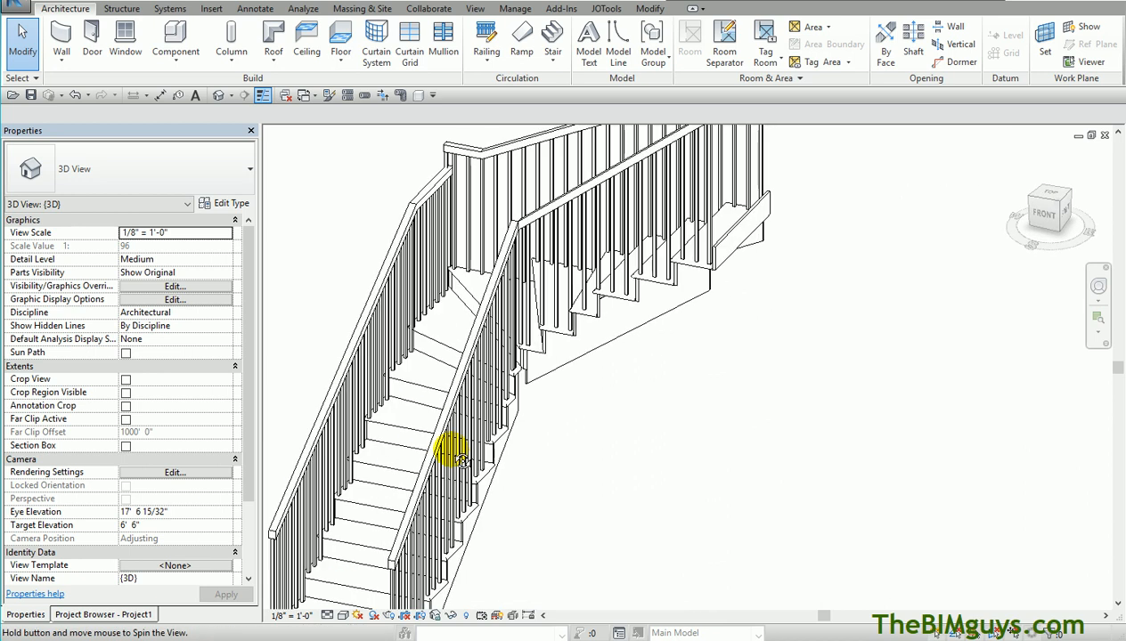
{"action": "left_click", "coordinate": [481, 445]}
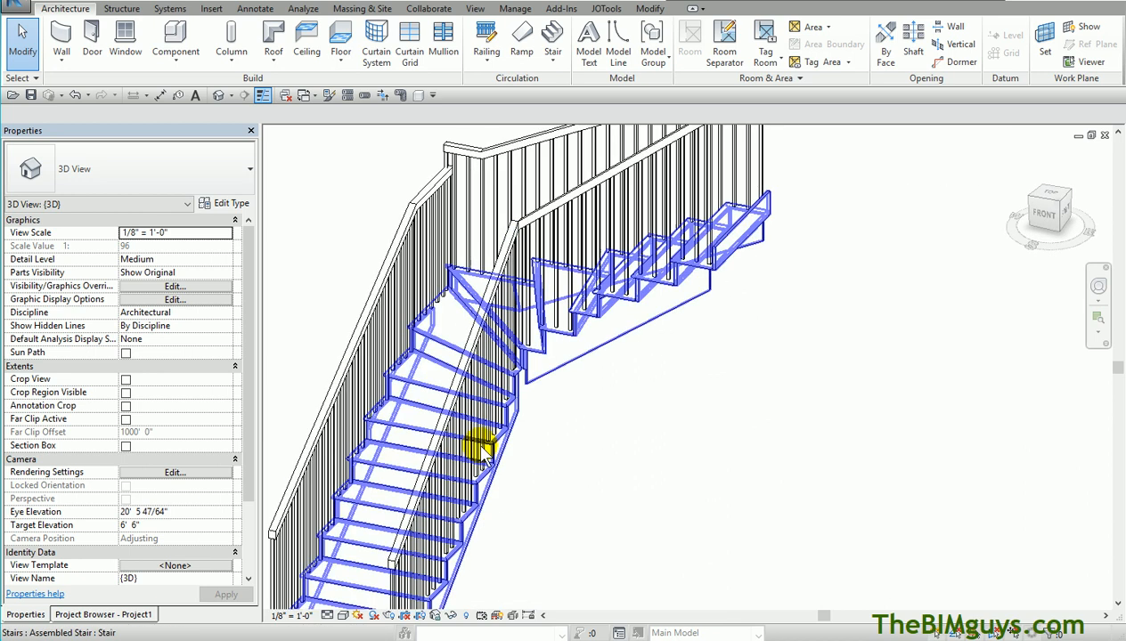
{"action": "mouse_move", "coordinate": [431, 409]}
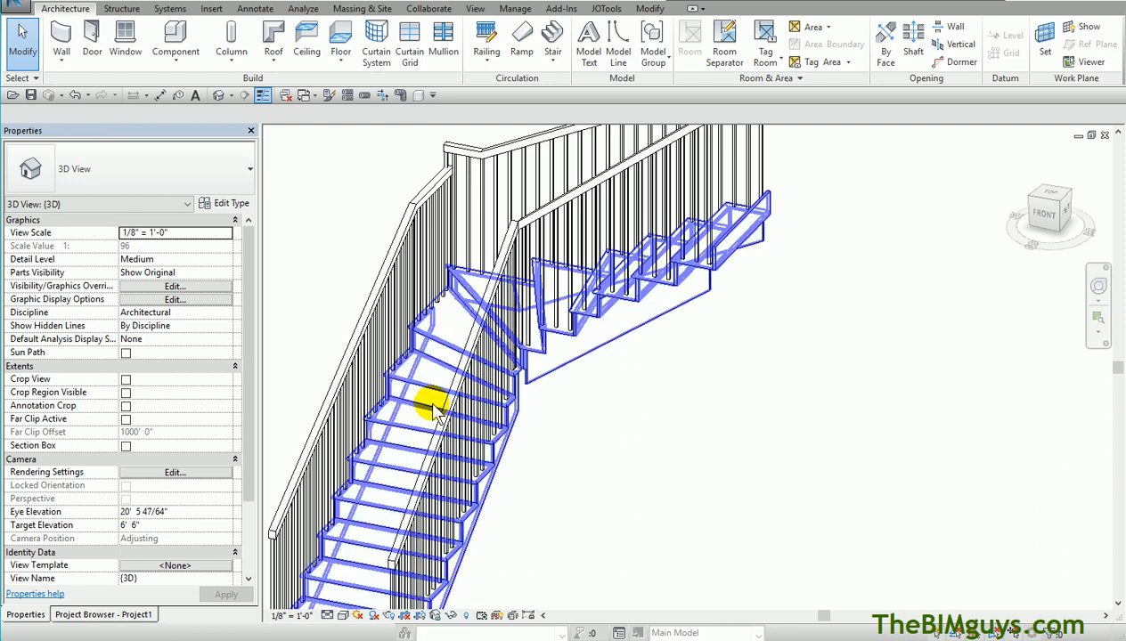
{"action": "mouse_move", "coordinate": [472, 307]}
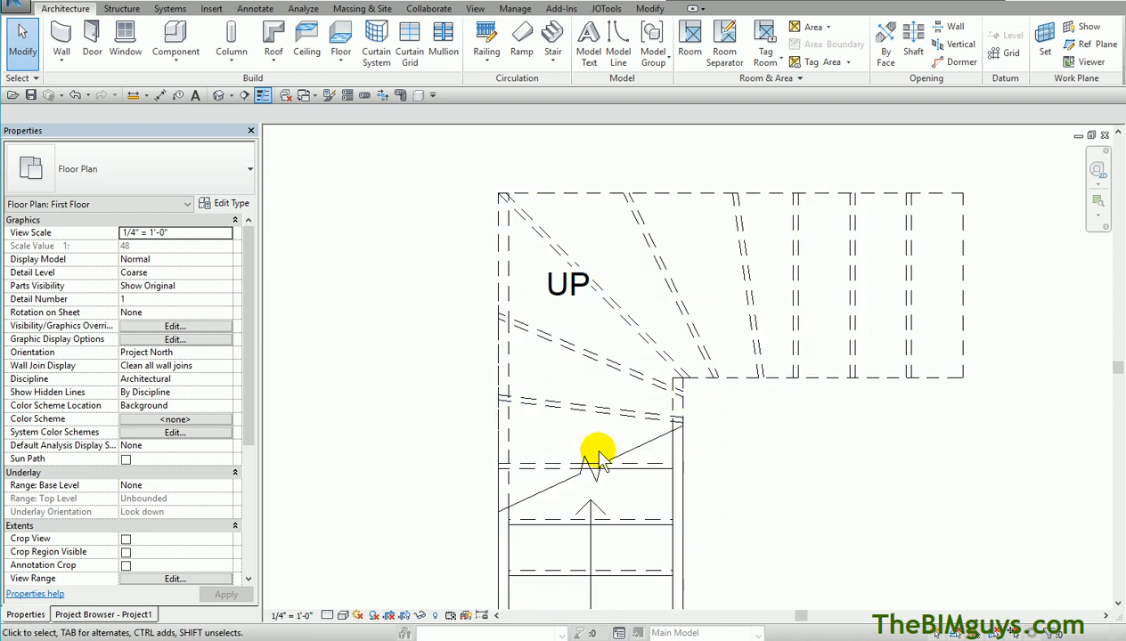
{"action": "mouse_move", "coordinate": [752, 442]}
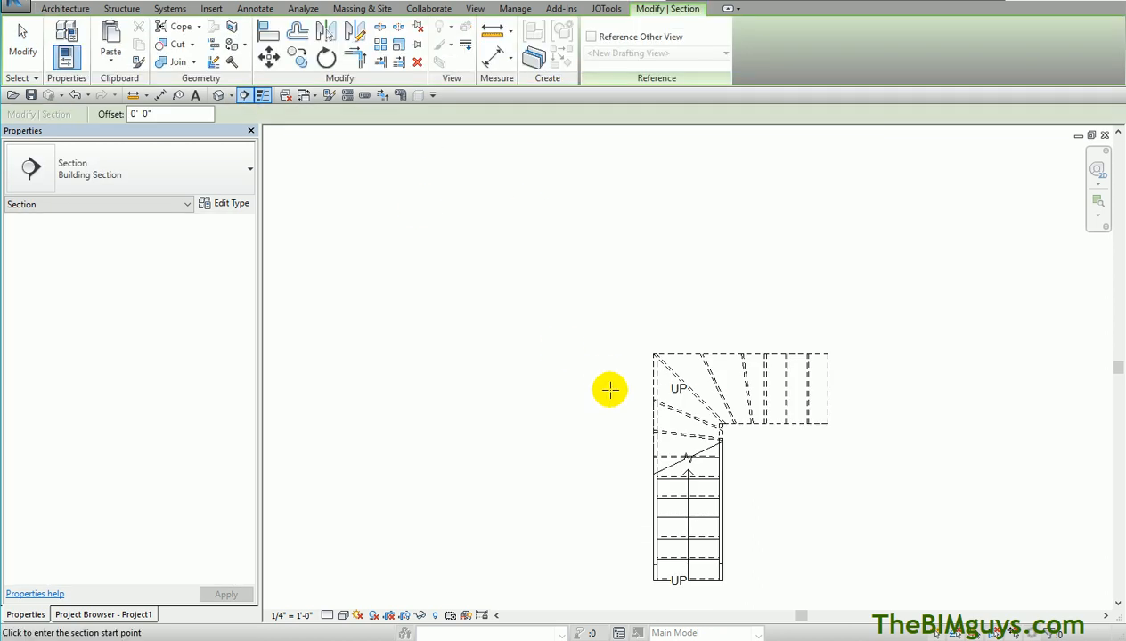
Draw a section line across the stair in plan and open Section 1 showing the flight to Second Floor
{"action": "left_click", "coordinate": [588, 388]}
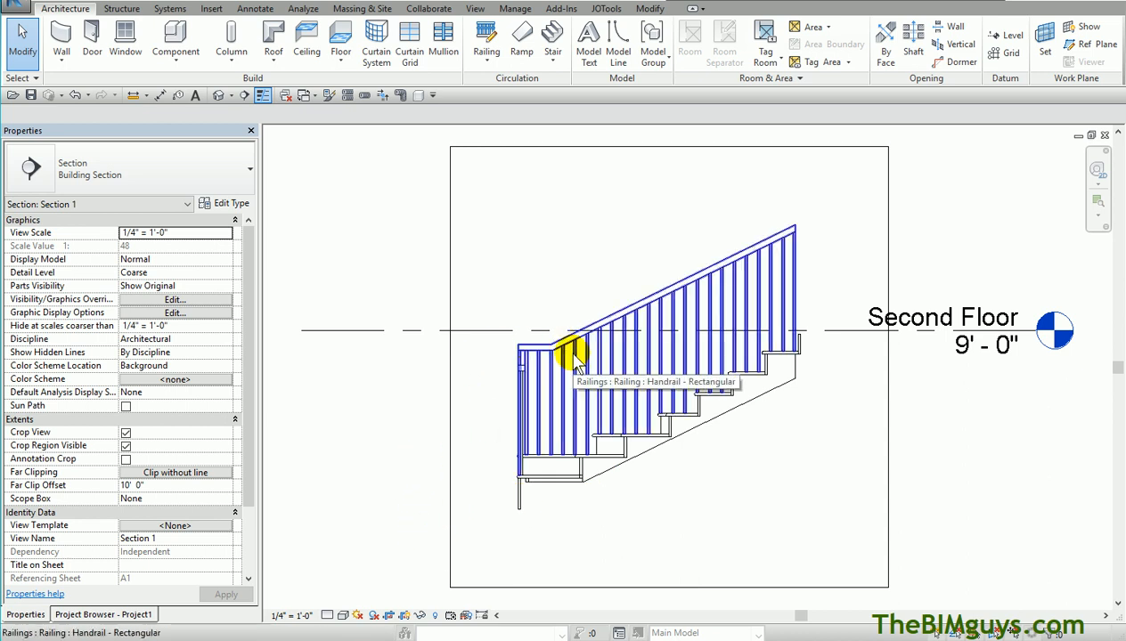
{"action": "left_click", "coordinate": [732, 524]}
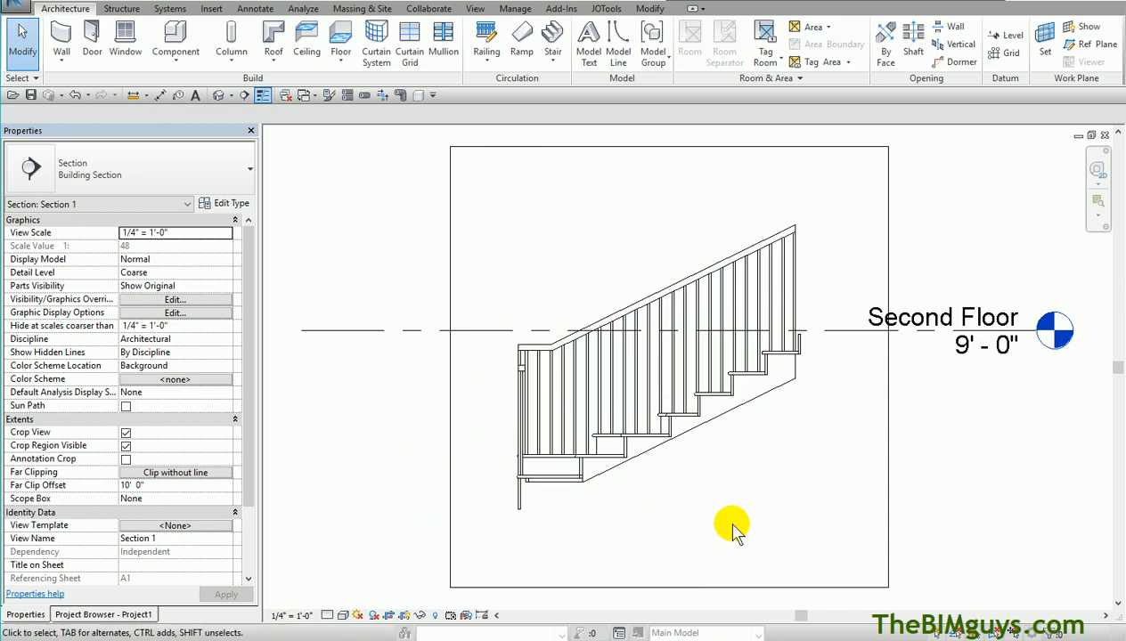